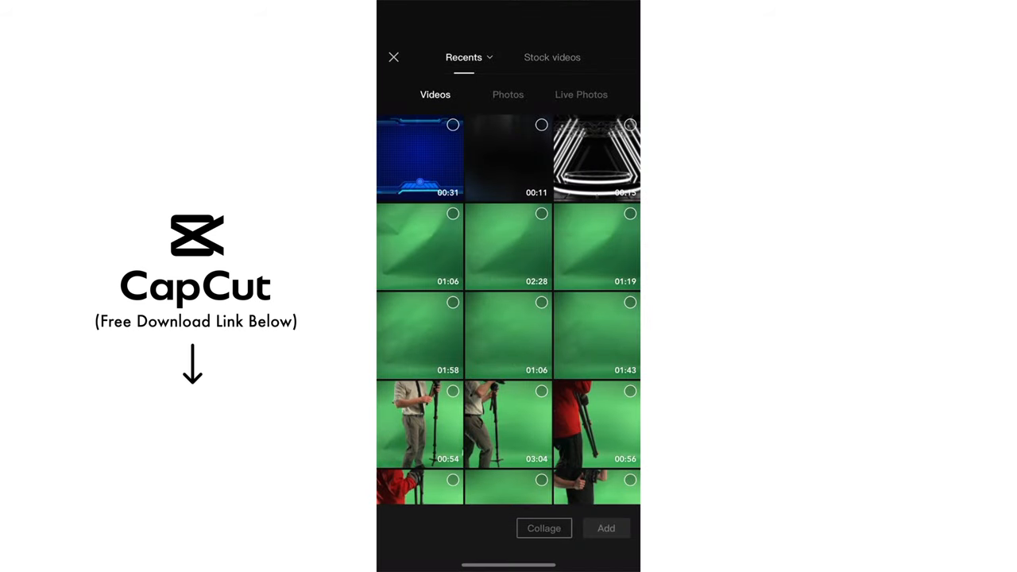
# - Choose the couch-with-controller clip from Recents and start trimming it
pyautogui.scroll(-3)
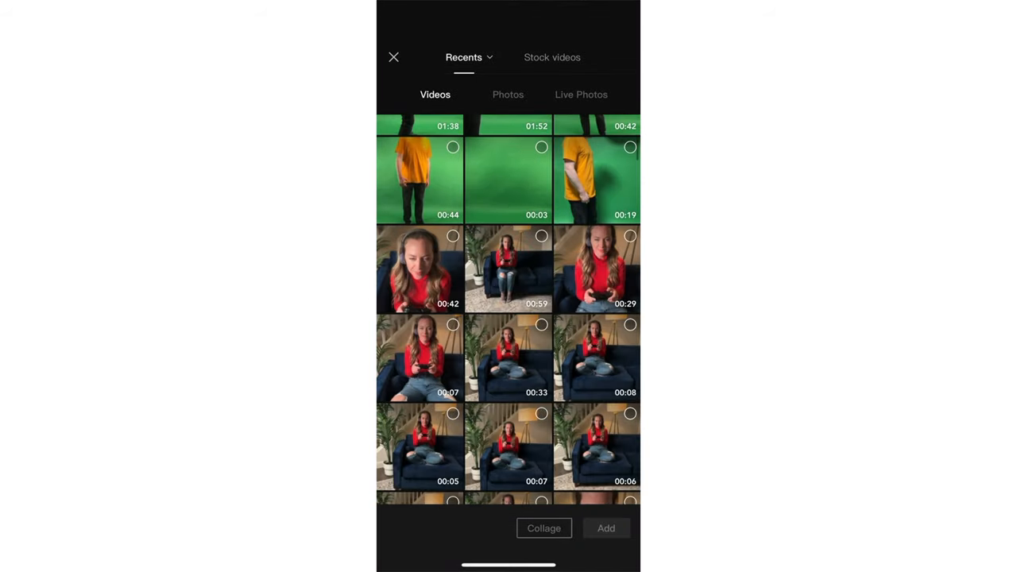
pyautogui.scroll(-3)
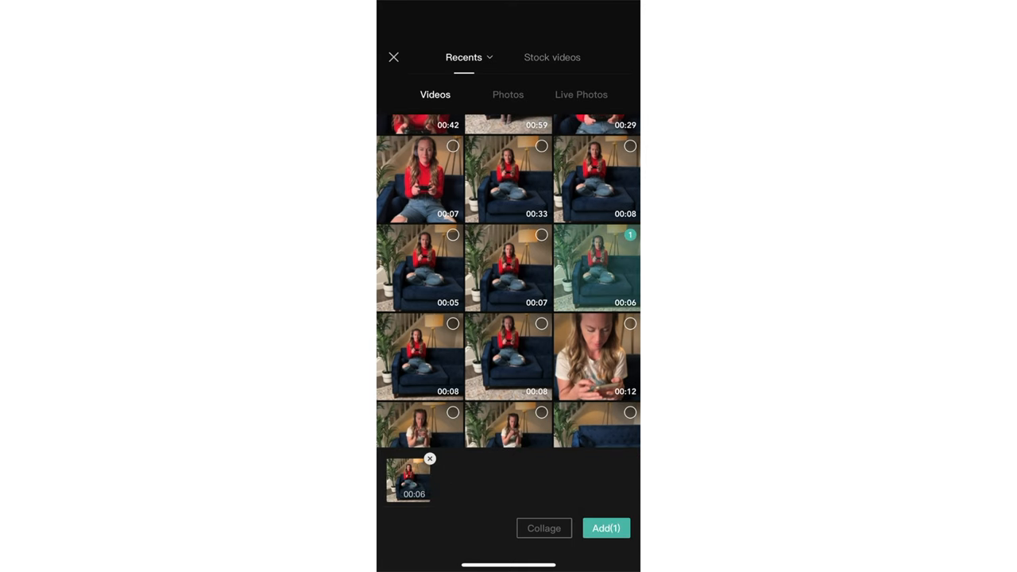
pyautogui.click(407, 479)
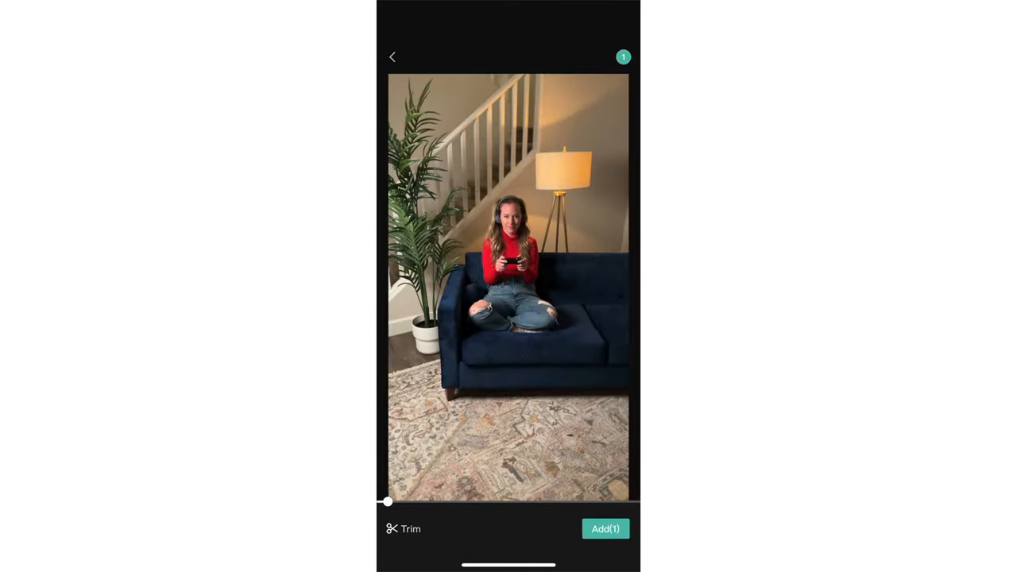
pyautogui.click(404, 528)
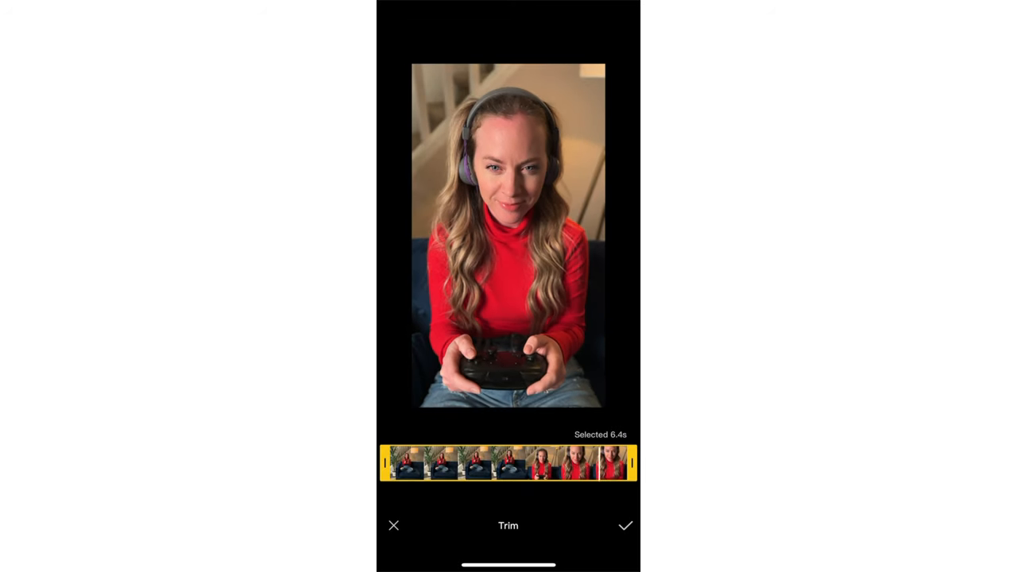
# - Trim the clip from its start down to 4.0 s and confirm
pyautogui.moveTo(406, 463); pyautogui.dragTo(420, 462)
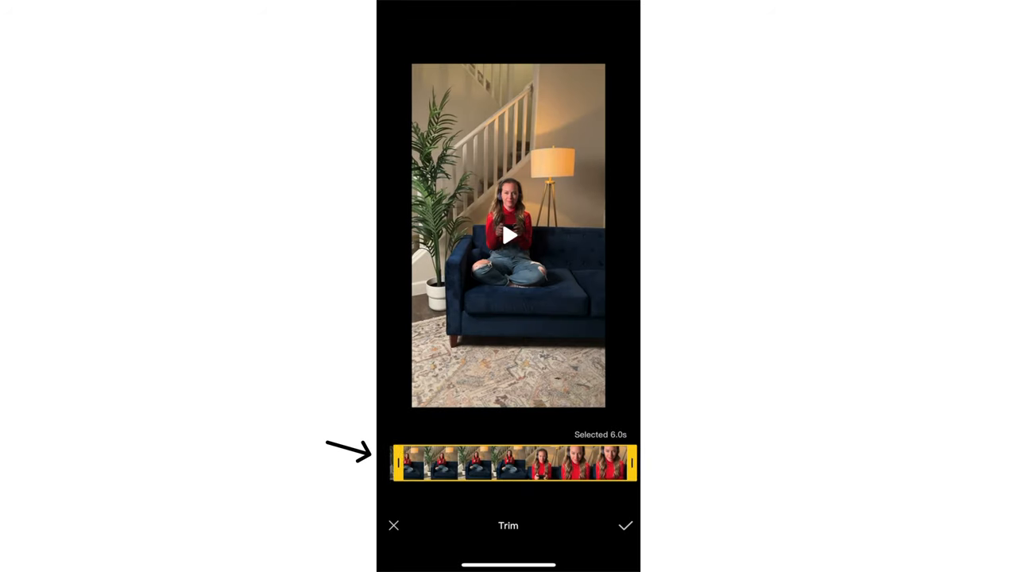
pyautogui.moveTo(400, 463); pyautogui.dragTo(438, 462)
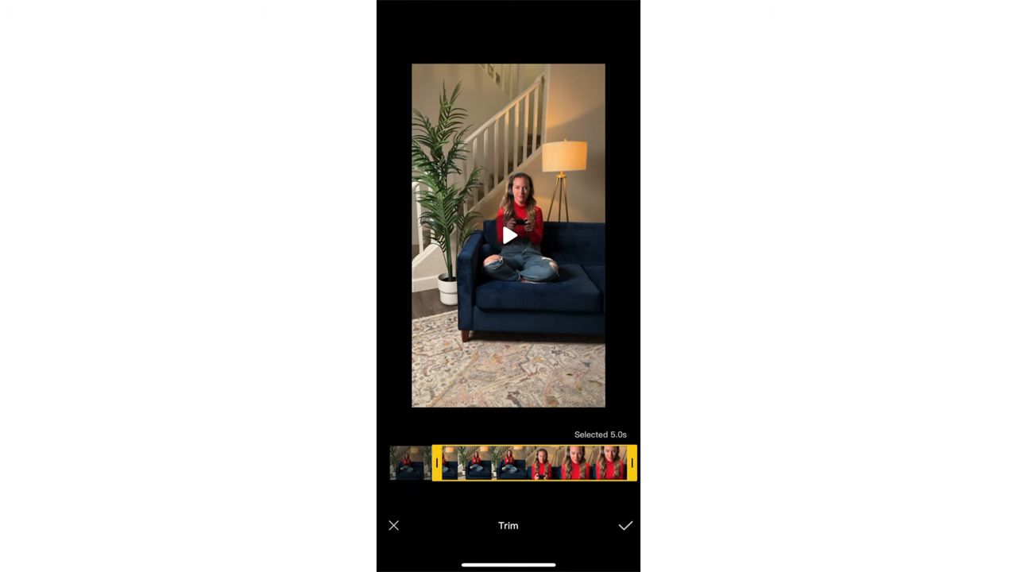
pyautogui.moveTo(439, 462); pyautogui.dragTo(483, 463)
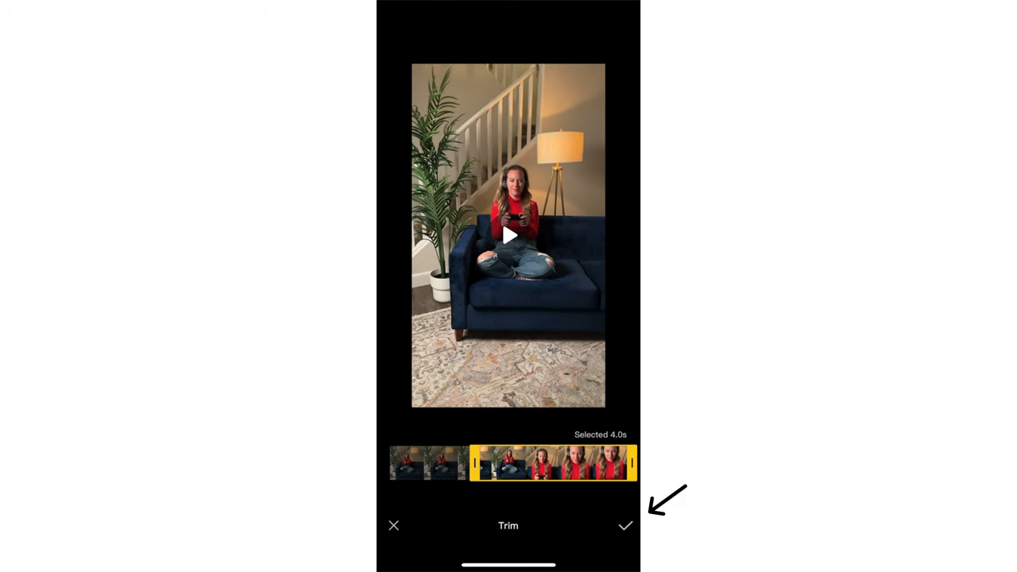
pyautogui.click(626, 525)
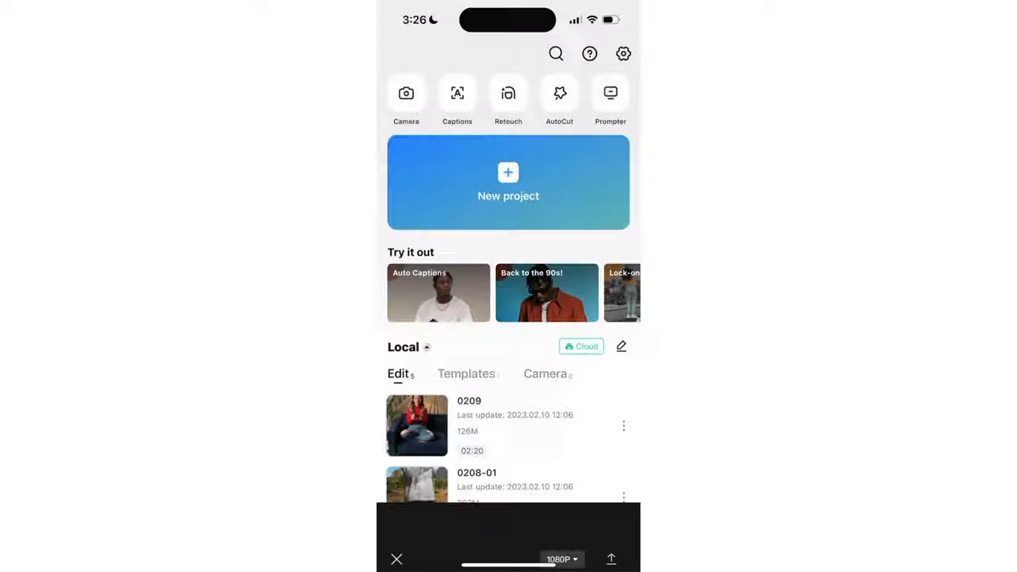
# - Append the black-and-white neon stage clip after the couch clip, making the video 19 s
pyautogui.click(416, 425)
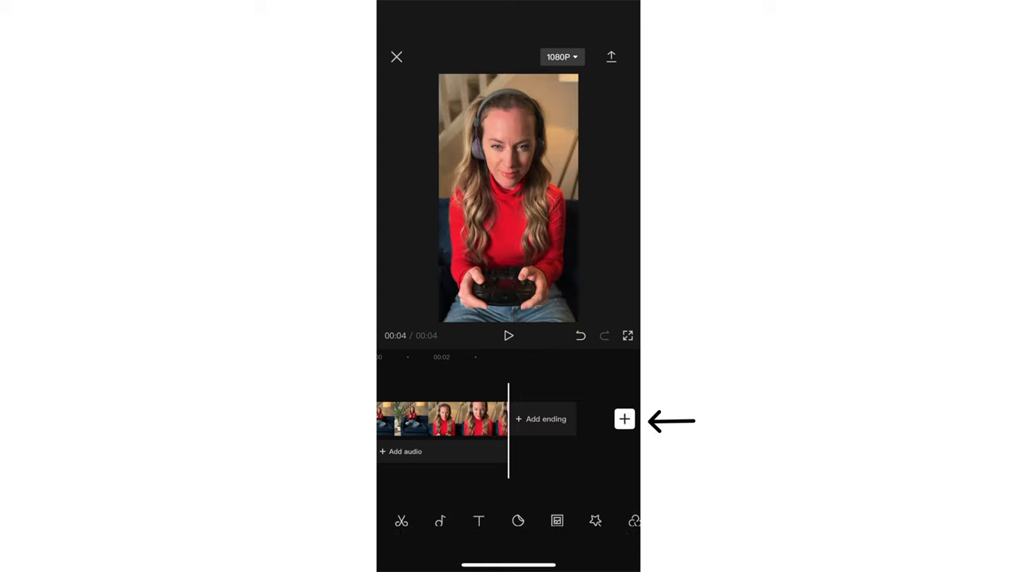
pyautogui.click(625, 420)
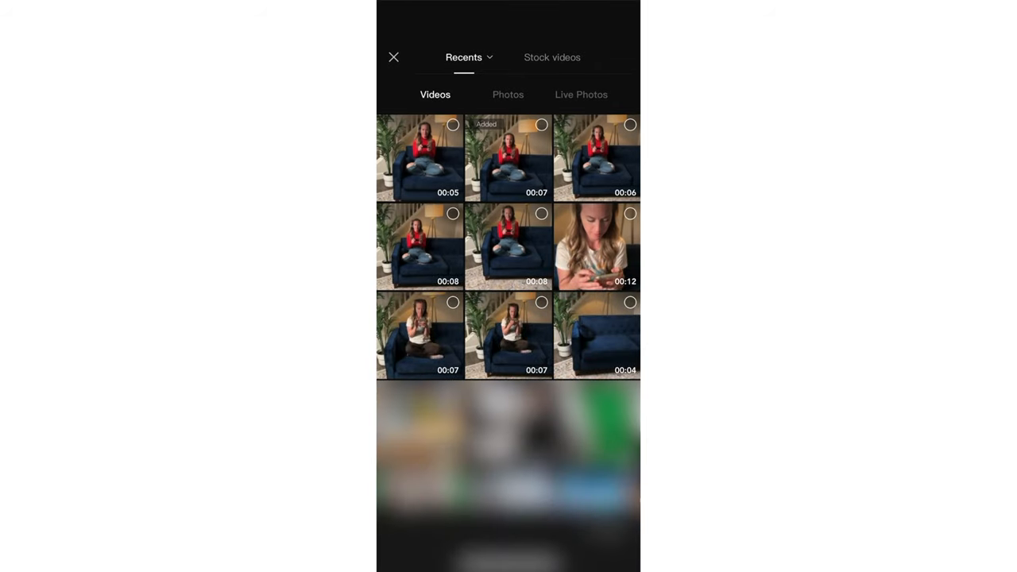
pyautogui.scroll(-3)
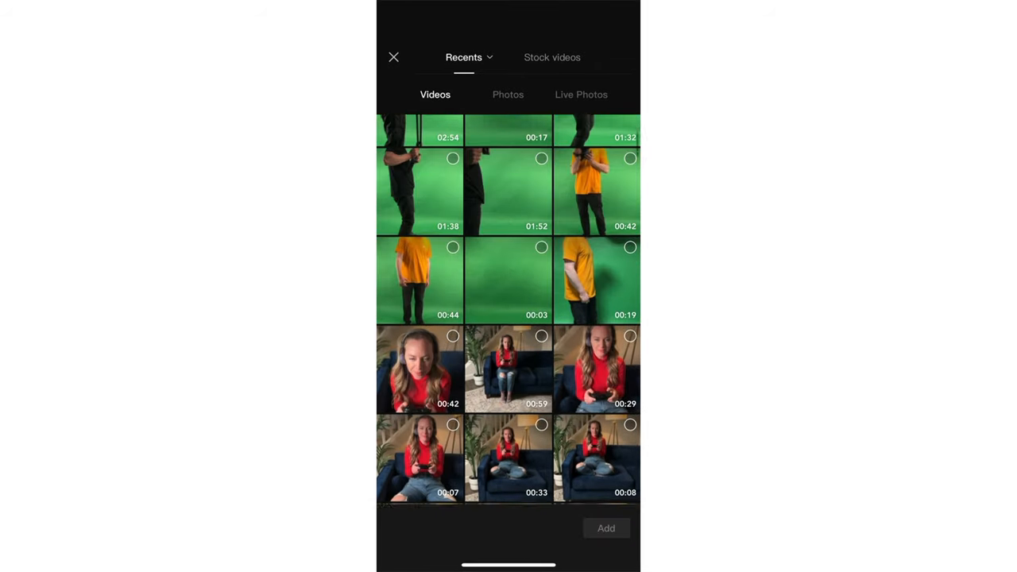
pyautogui.scroll(-3)
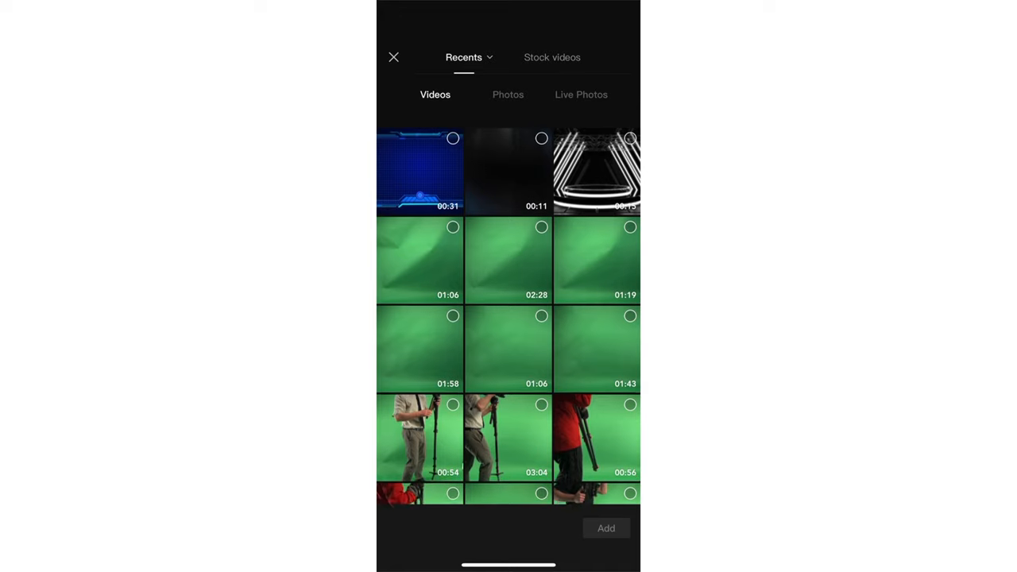
pyautogui.click(605, 527)
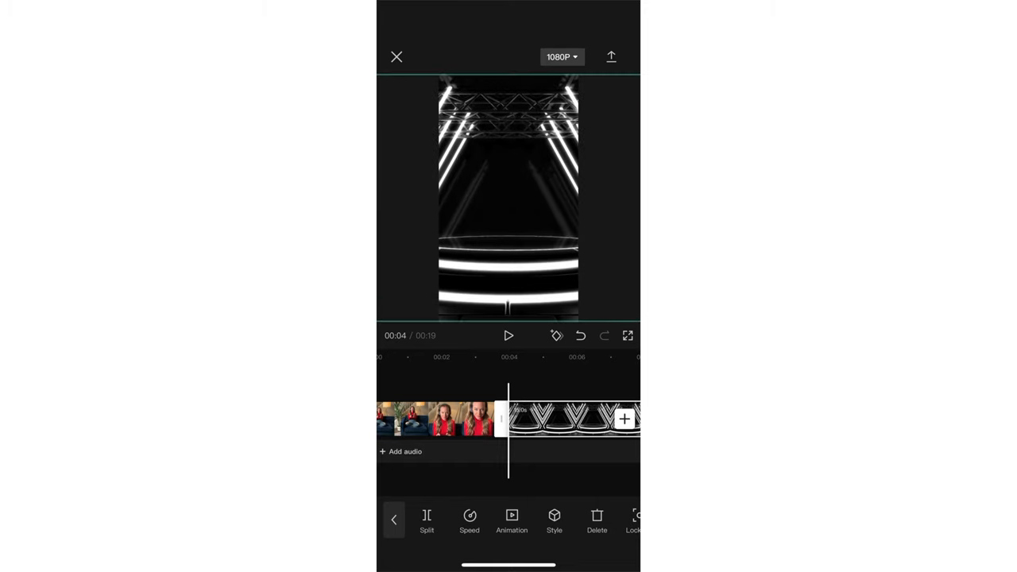
# - Add the green-screen red-hoodie cameraman as an overlay, trimmed to the wanted section
pyautogui.click(623, 420)
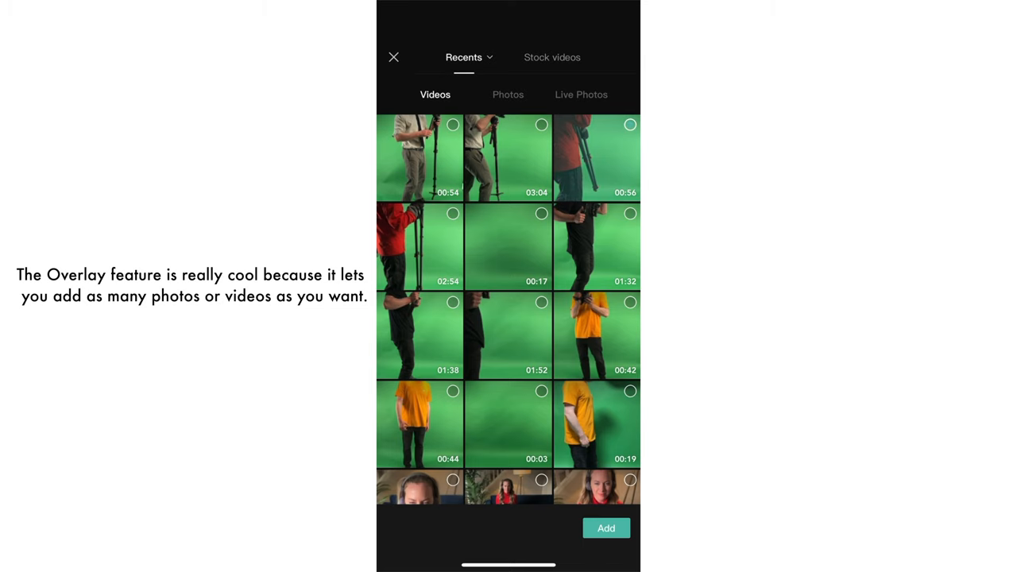
pyautogui.click(509, 246)
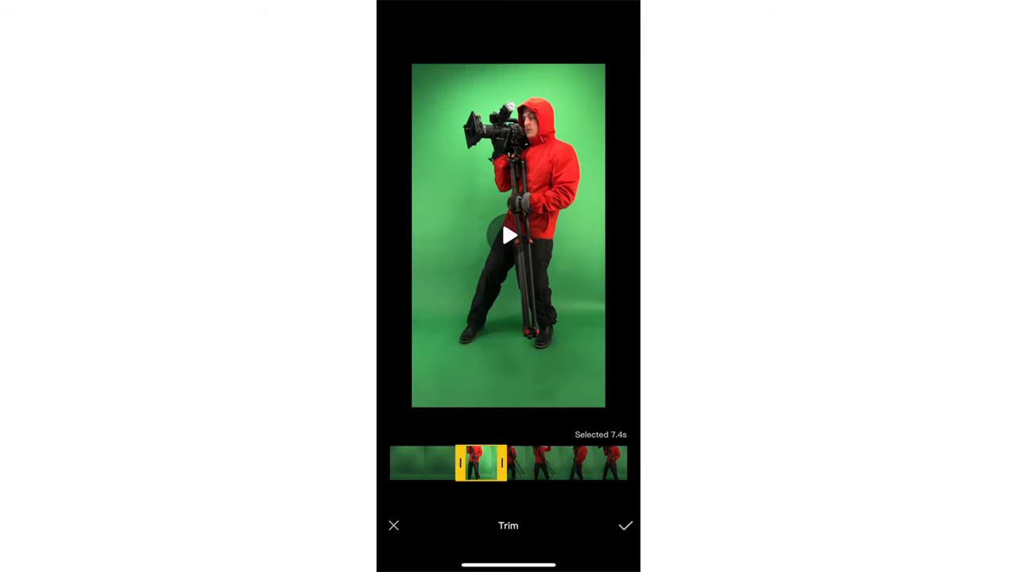
pyautogui.moveTo(506, 464); pyautogui.dragTo(484, 464)
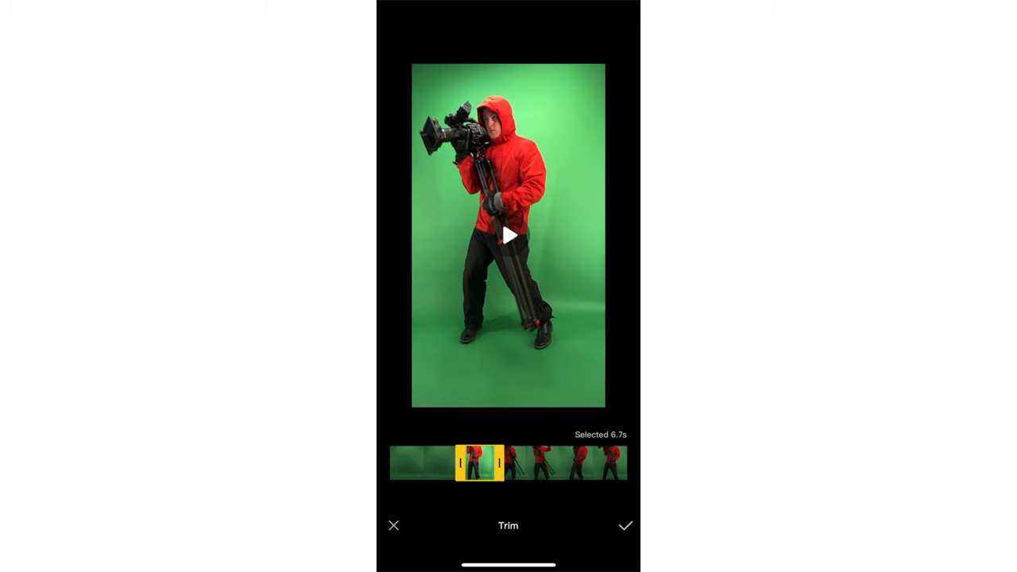
pyautogui.moveTo(502, 464); pyautogui.dragTo(505, 464)
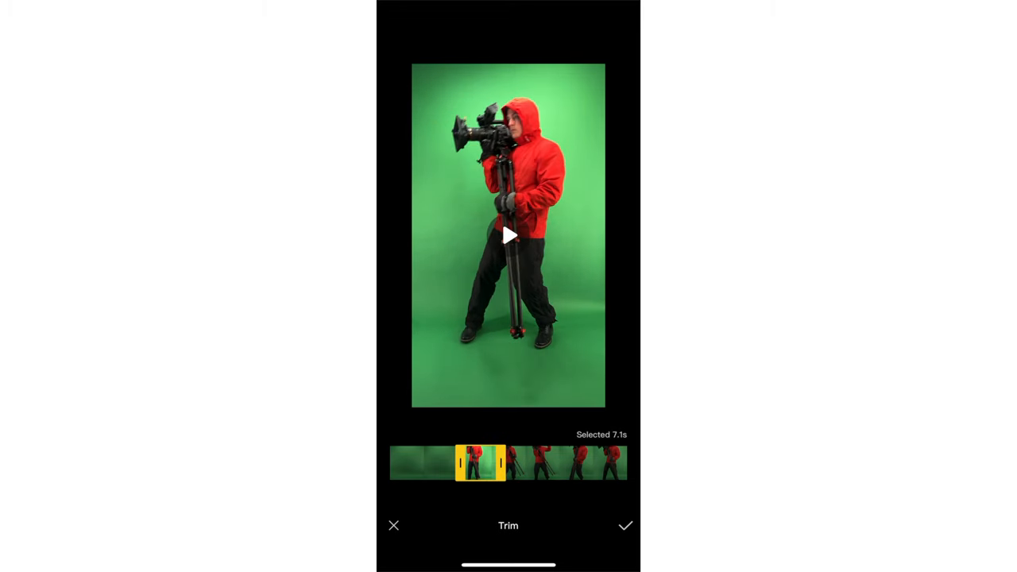
pyautogui.click(624, 525)
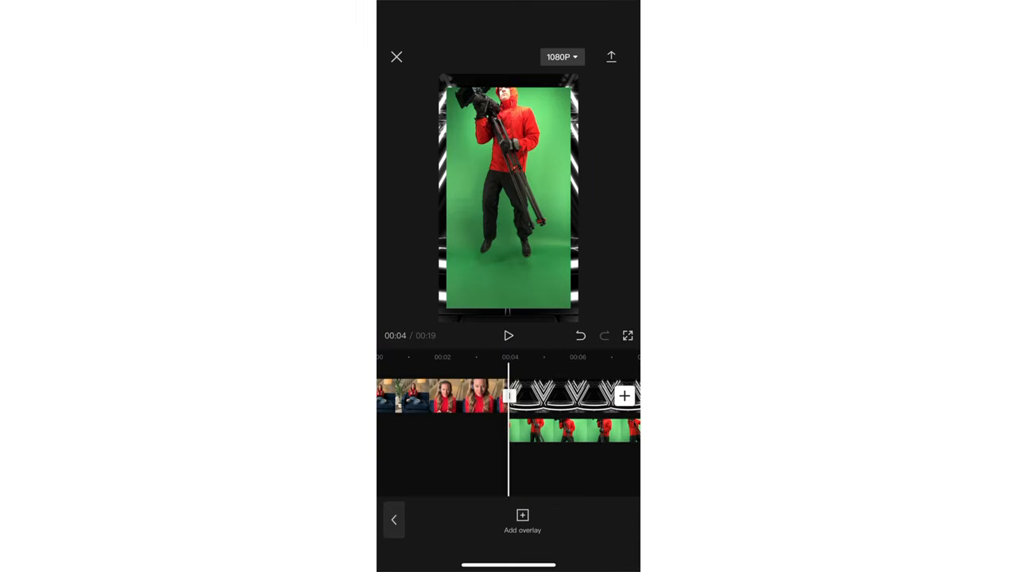
# - Select the cameraman overlay and enter Cutout > Chroma key to key the green screen
pyautogui.click(572, 430)
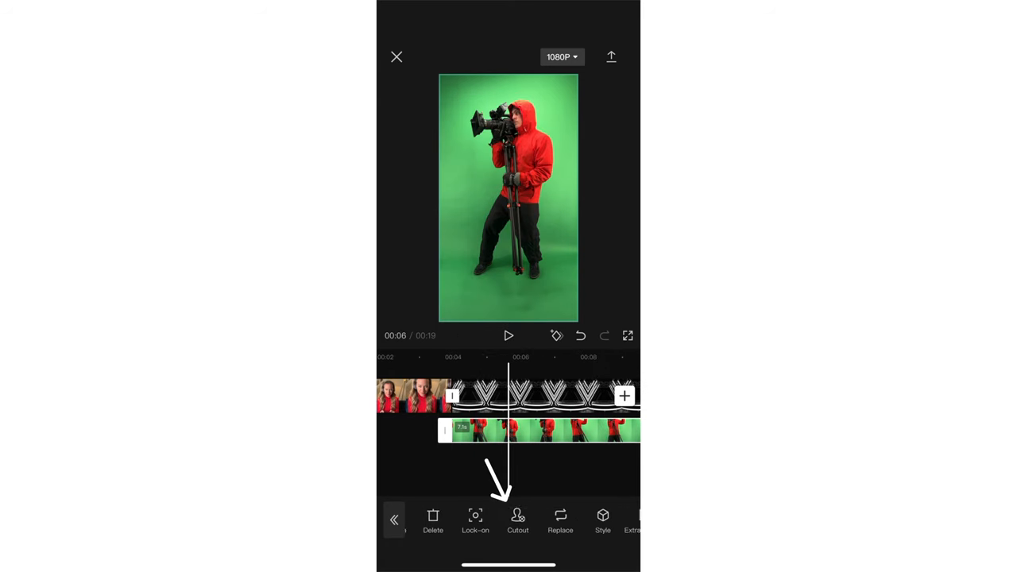
pyautogui.click(518, 518)
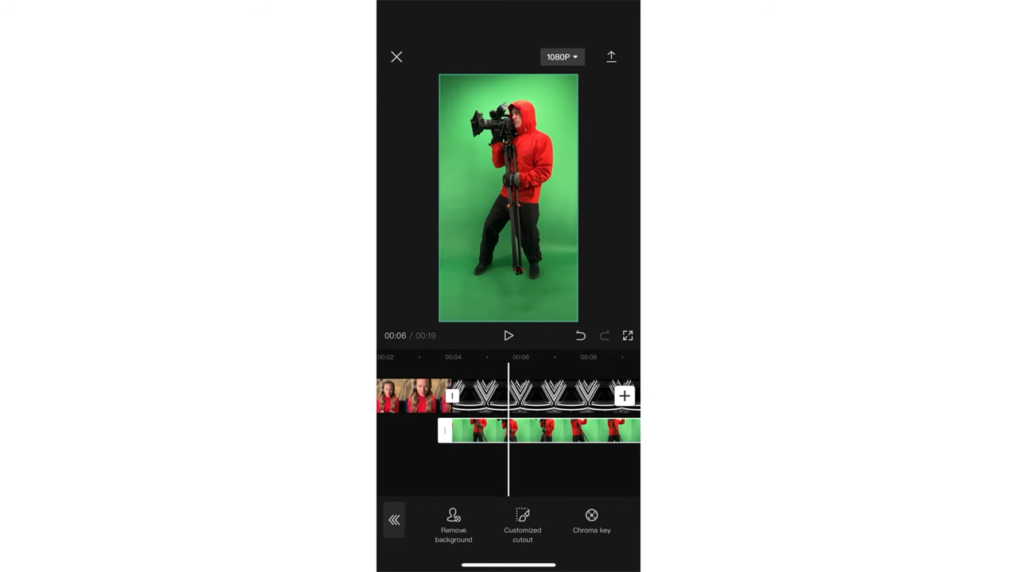
pyautogui.click(592, 515)
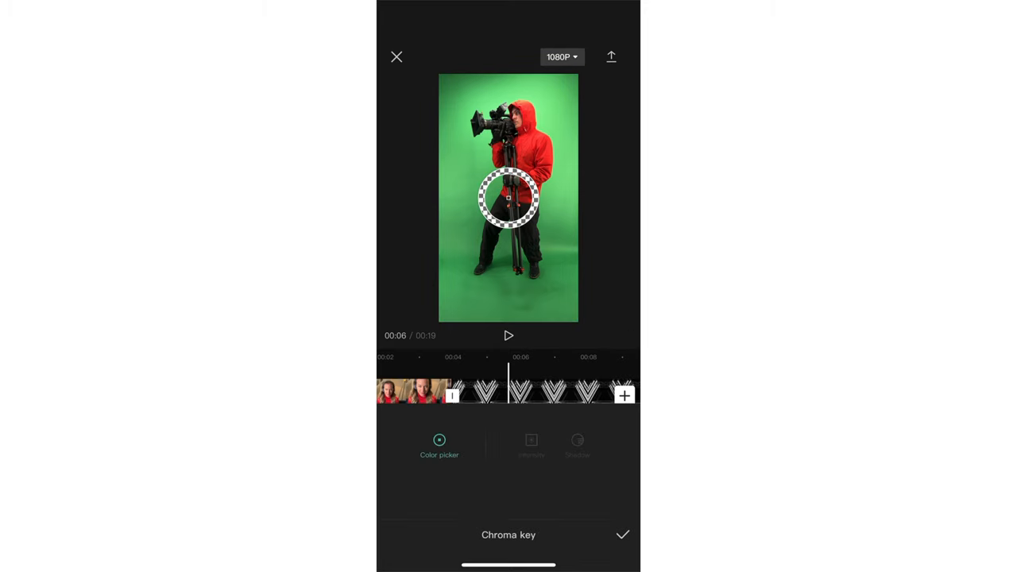
# - Sample the green background and set the chroma key intensity to 20
pyautogui.moveTo(509, 197); pyautogui.dragTo(477, 178)
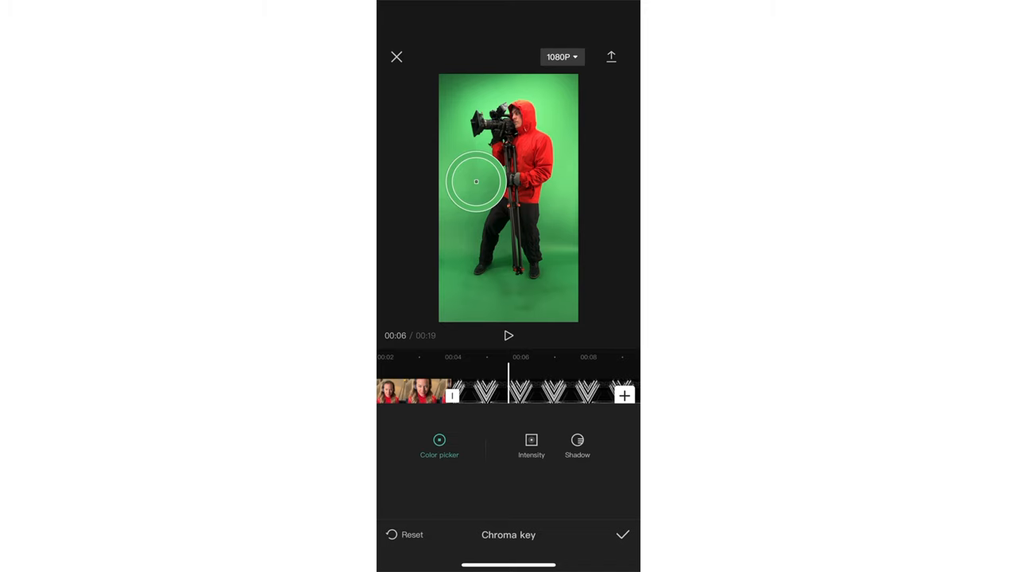
pyautogui.click(531, 442)
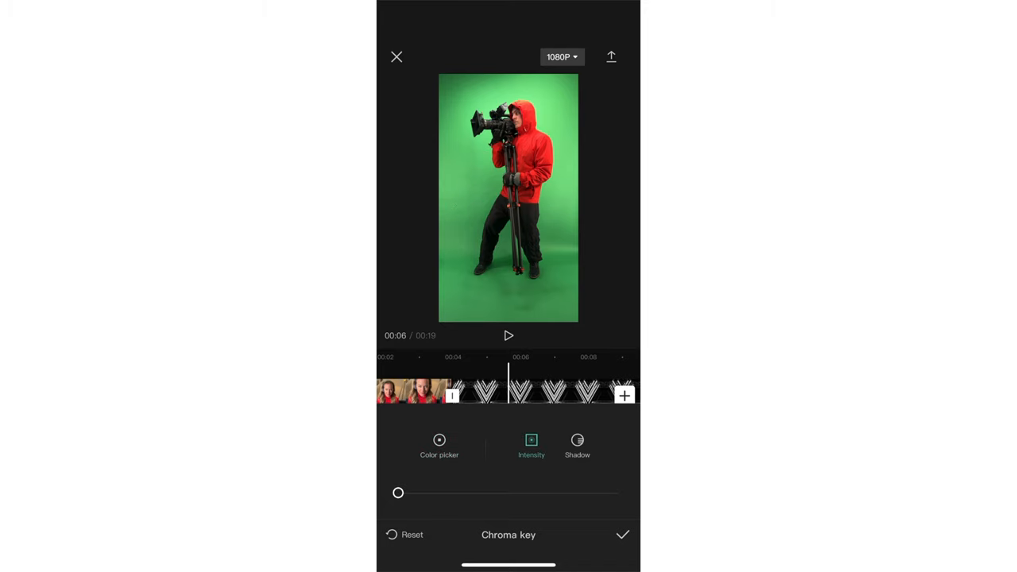
pyautogui.moveTo(397, 492); pyautogui.dragTo(403, 492)
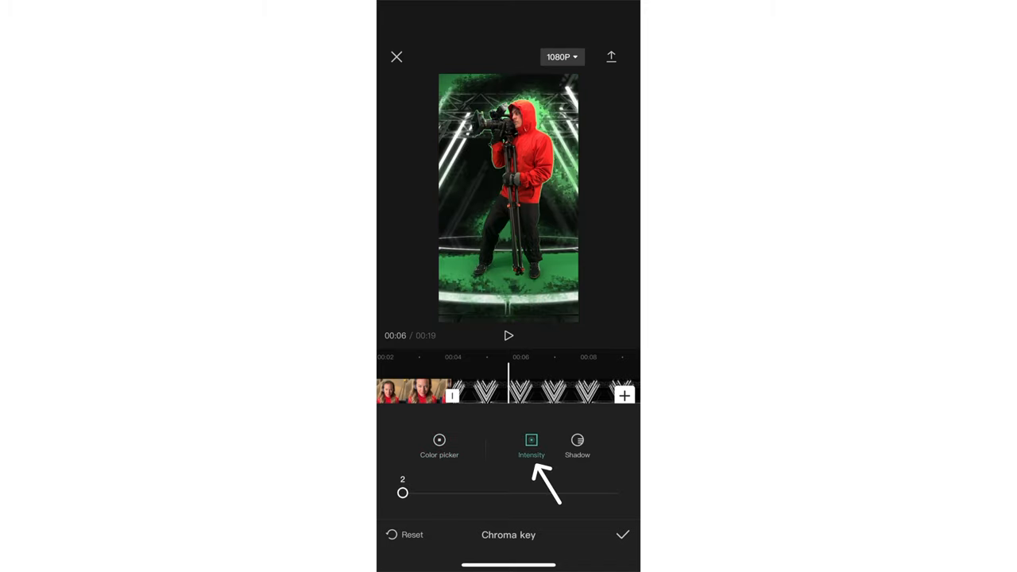
pyautogui.moveTo(403, 492); pyautogui.dragTo(420, 492)
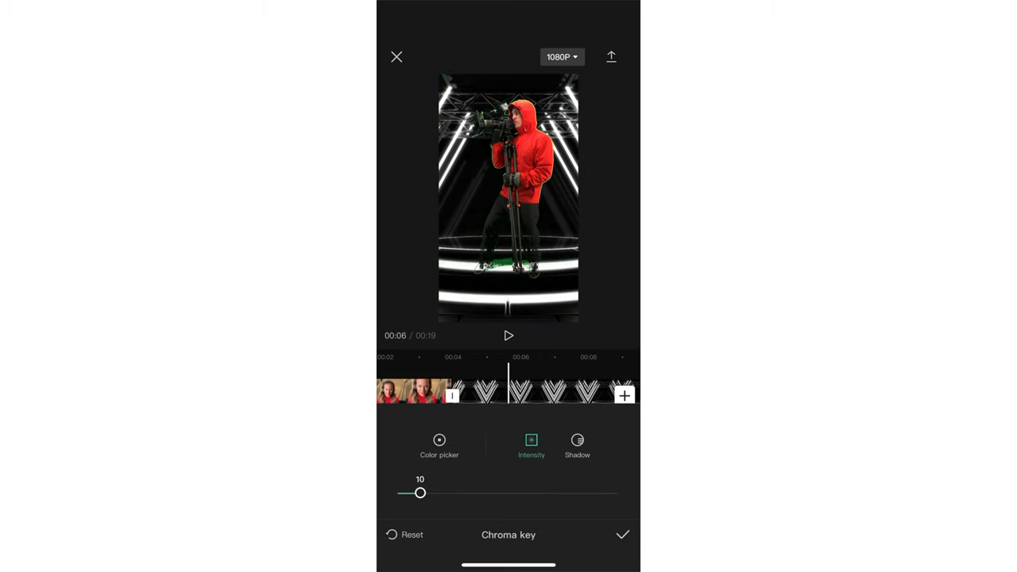
pyautogui.moveTo(421, 493); pyautogui.dragTo(442, 493)
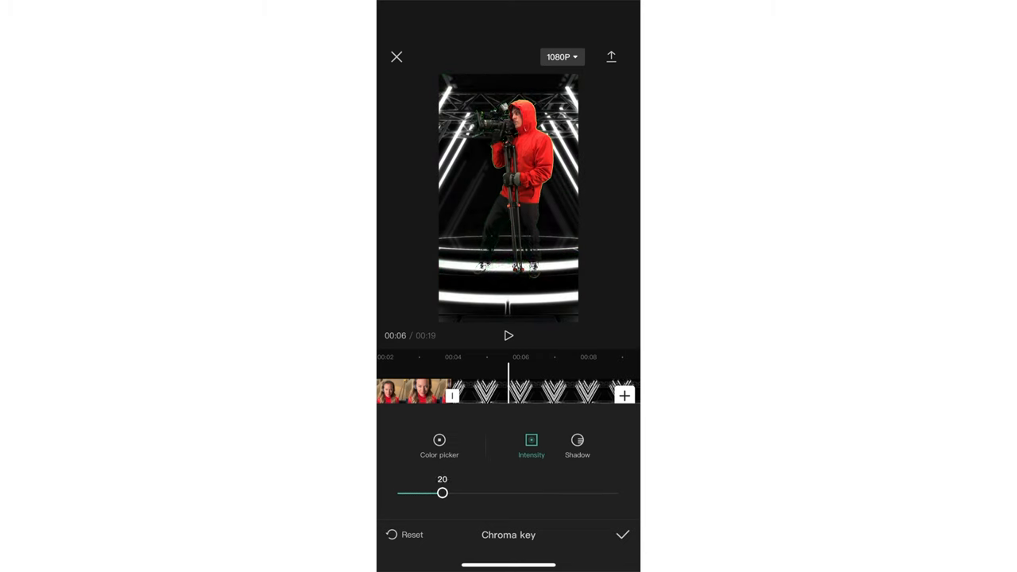
pyautogui.moveTo(442, 493); pyautogui.dragTo(436, 493)
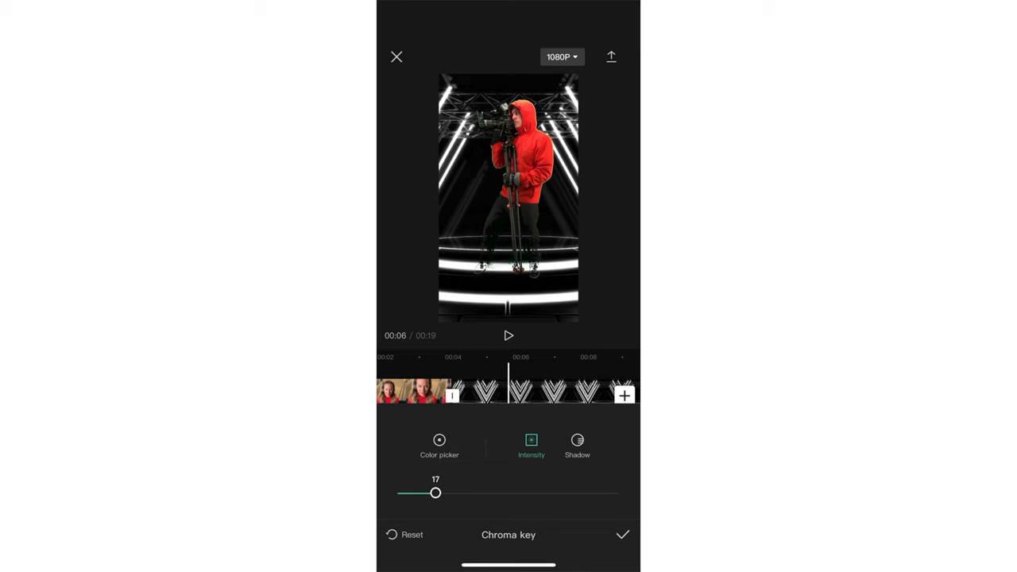
pyautogui.moveTo(436, 493); pyautogui.dragTo(448, 493)
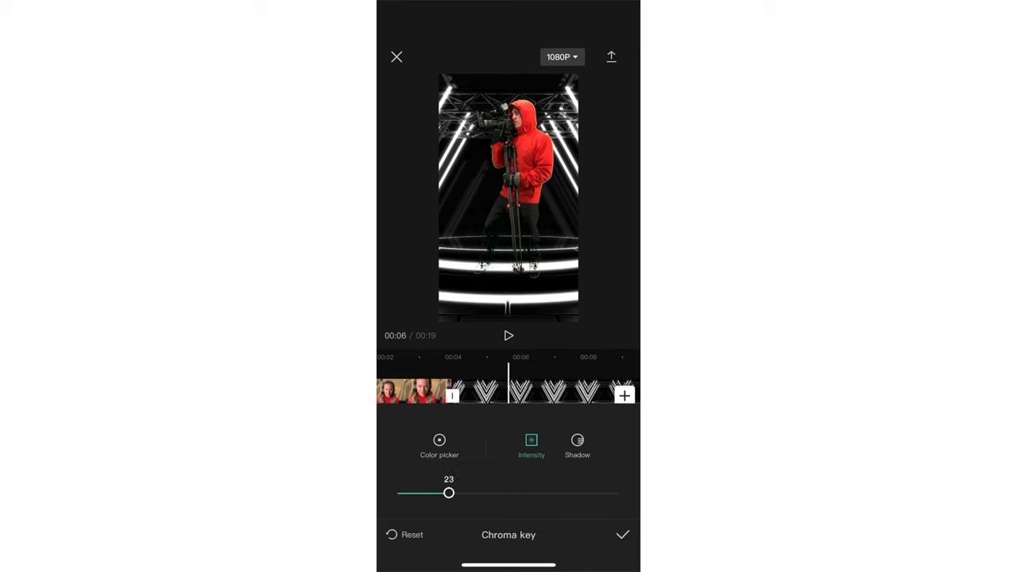
pyautogui.moveTo(449, 493); pyautogui.dragTo(442, 492)
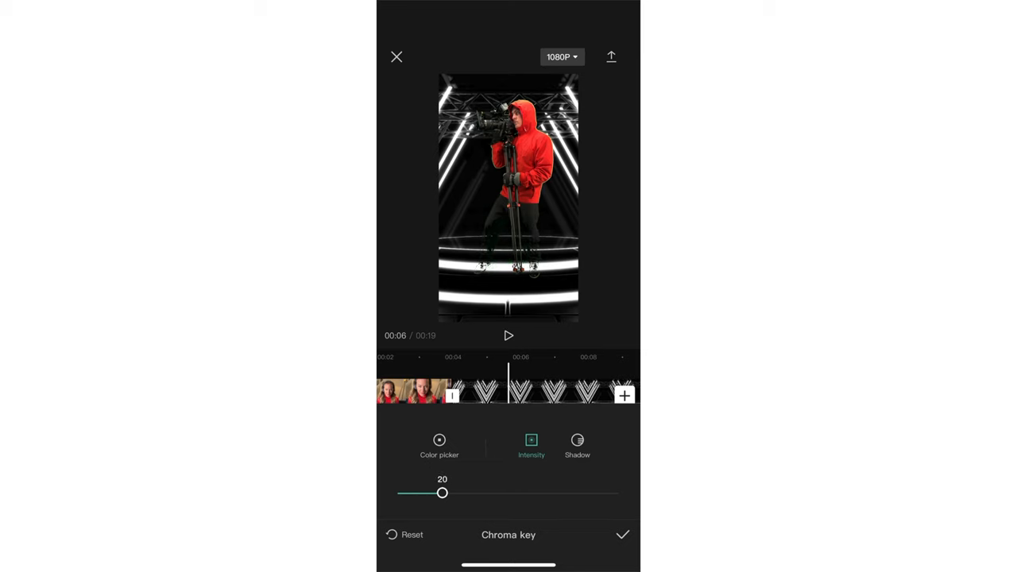
# - Set the chroma key shadow to 30 and apply the keying
pyautogui.click(576, 445)
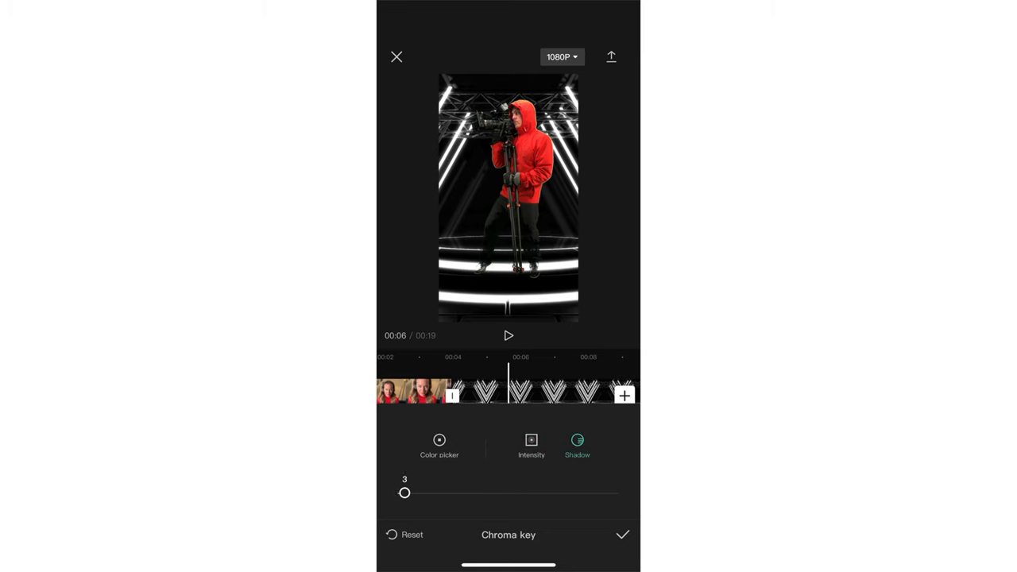
pyautogui.moveTo(404, 493); pyautogui.dragTo(513, 493)
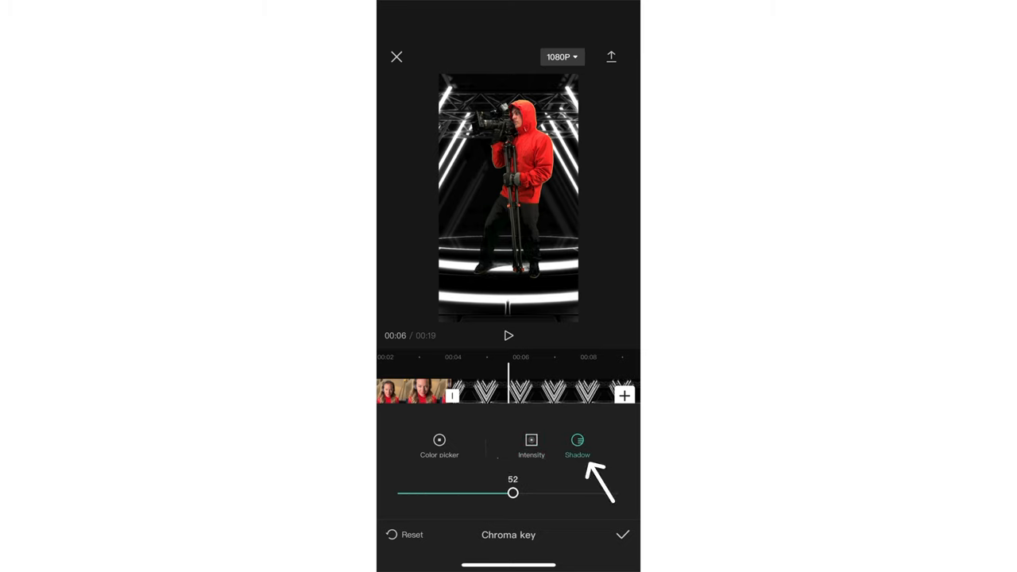
pyautogui.moveTo(513, 493); pyautogui.dragTo(454, 493)
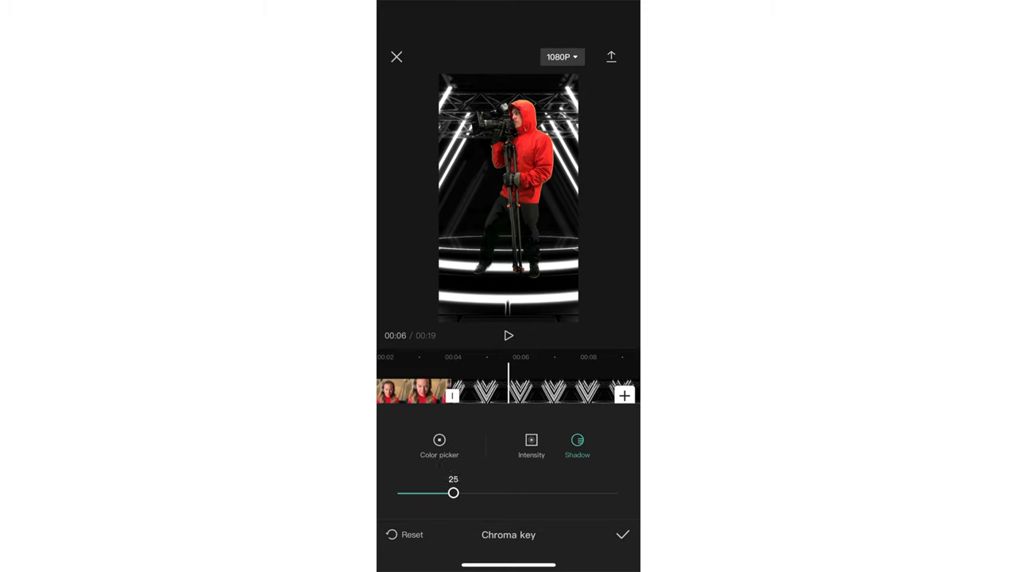
pyautogui.moveTo(454, 492); pyautogui.dragTo(464, 493)
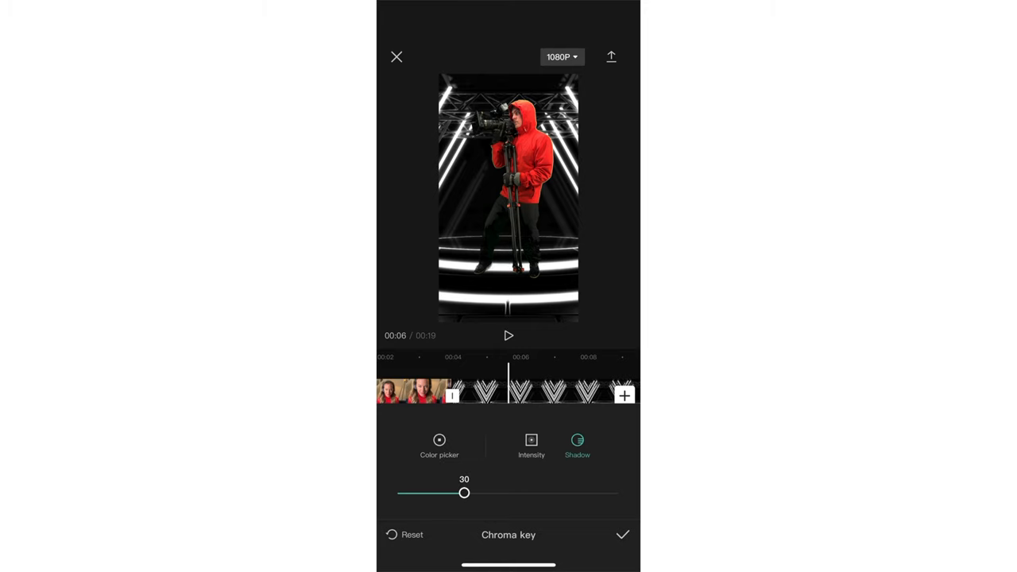
pyautogui.click(623, 534)
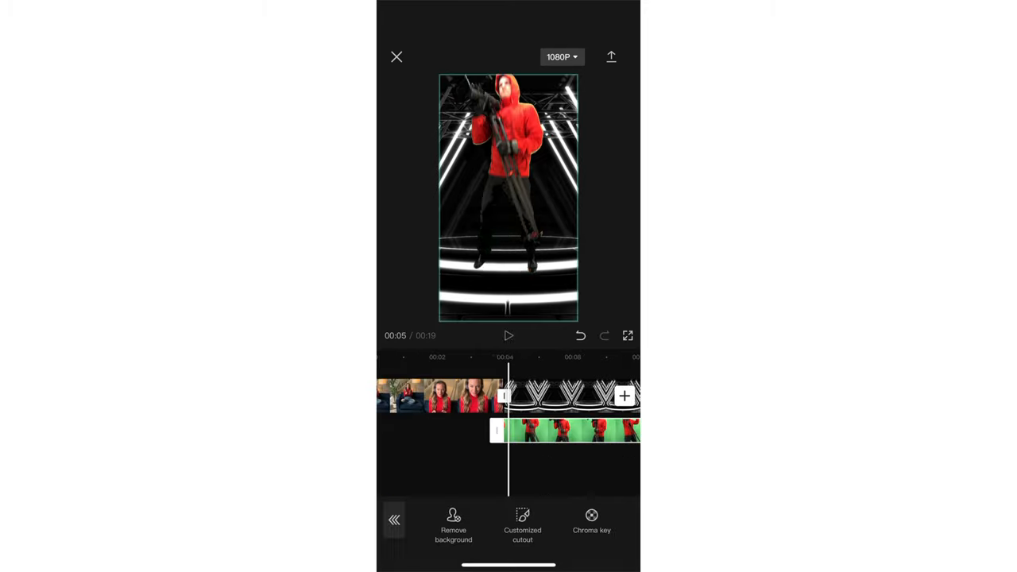
# - Replace the striped-light background clip with the blue sci-fi stage video
pyautogui.click(508, 337)
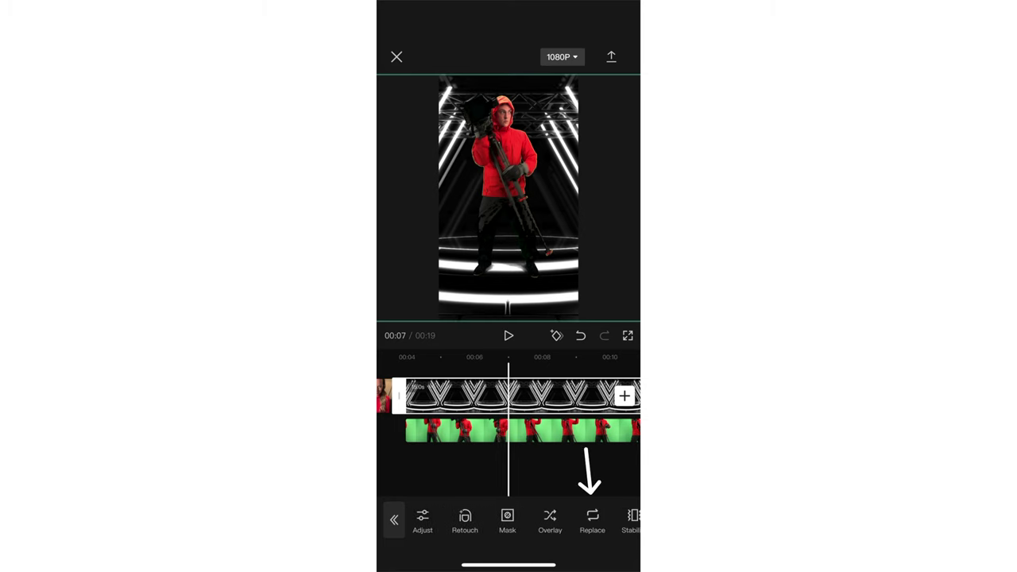
pyautogui.click(591, 518)
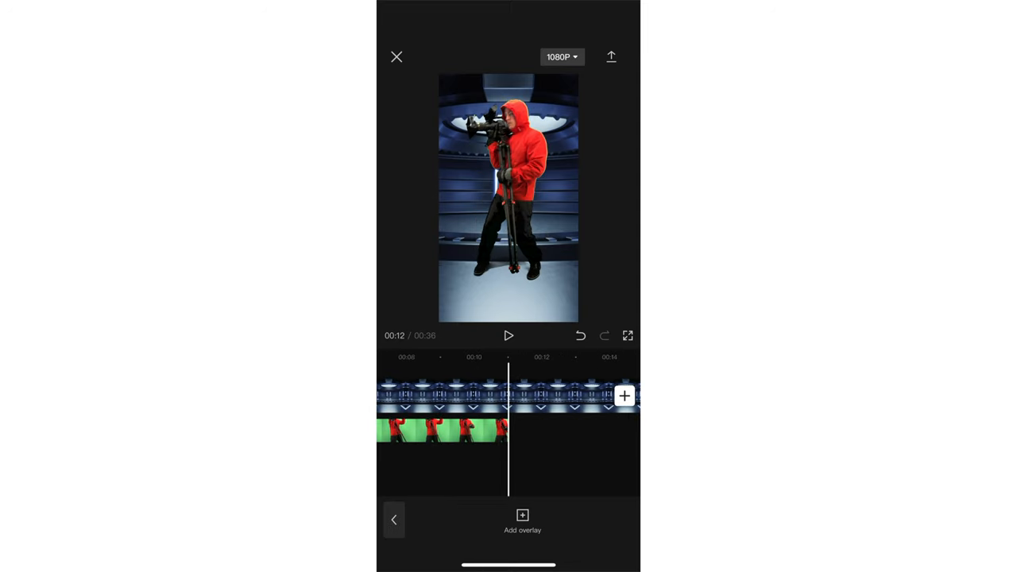
# - Add the trimmed black-shirt green-screen cameraman as the next overlay clip
pyautogui.click(521, 515)
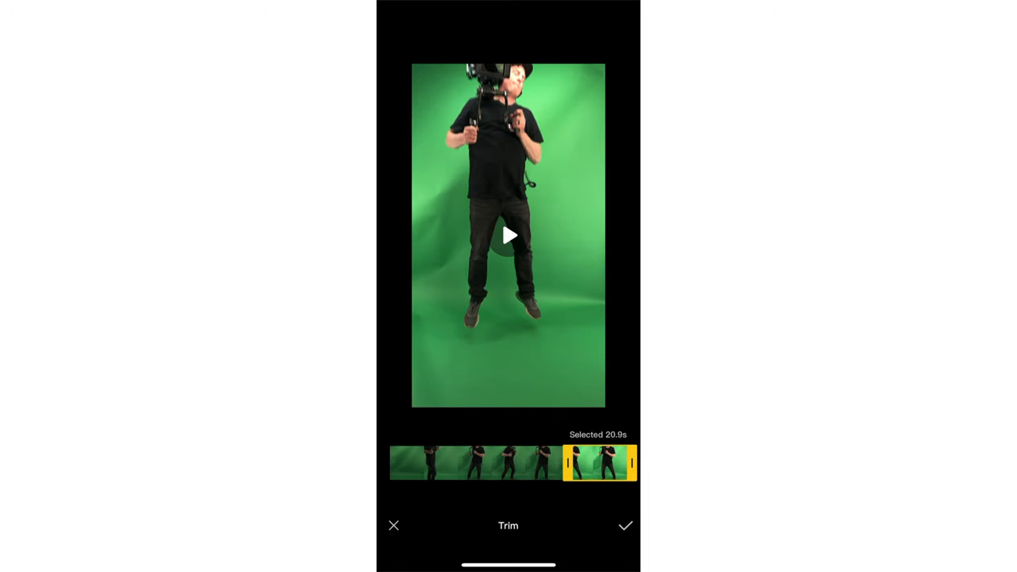
pyautogui.click(626, 525)
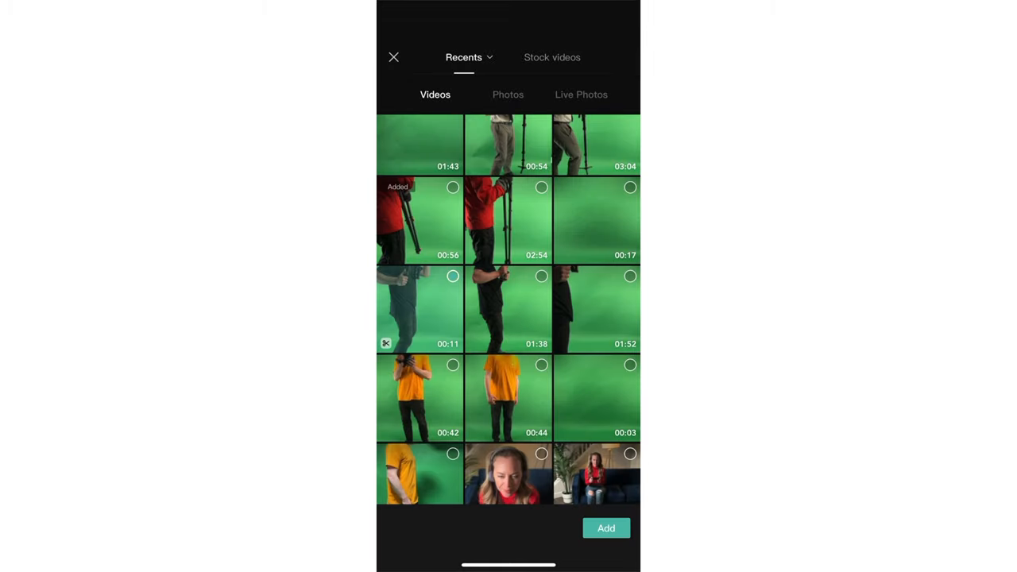
pyautogui.click(606, 527)
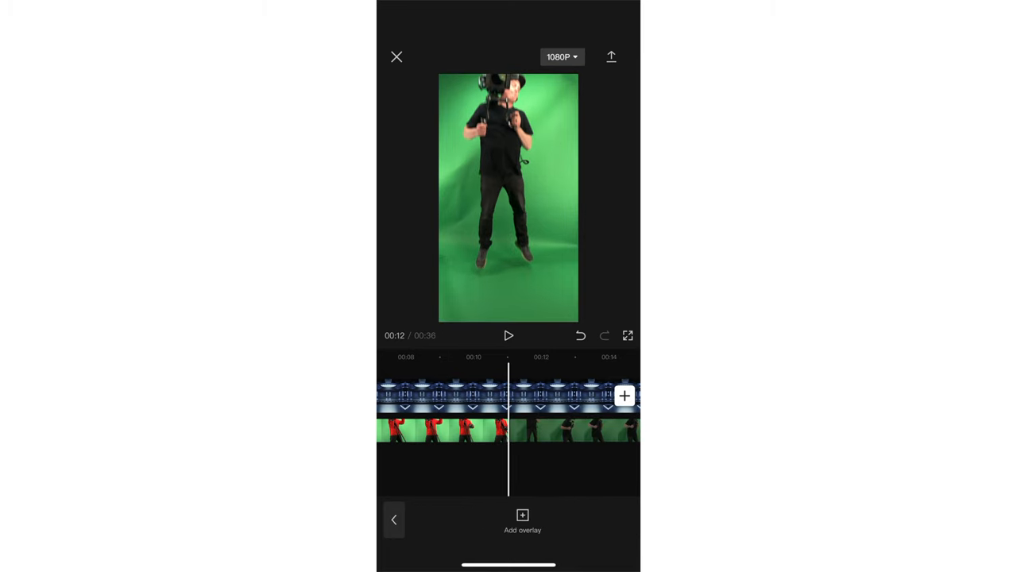
# - Add the white-shirt cameraman overlay and key out its green background over the blue stage
pyautogui.click(508, 337)
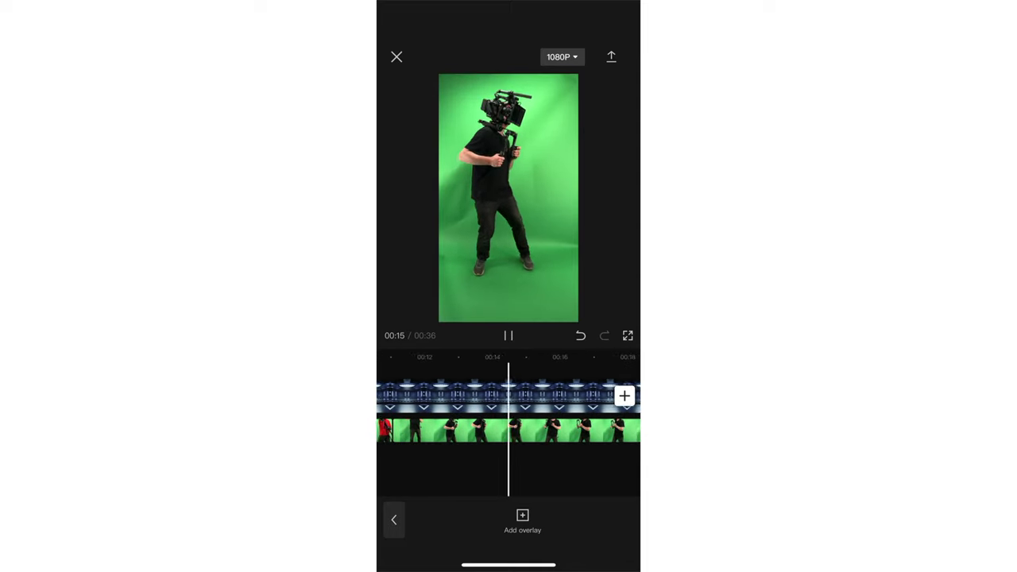
pyautogui.click(509, 442)
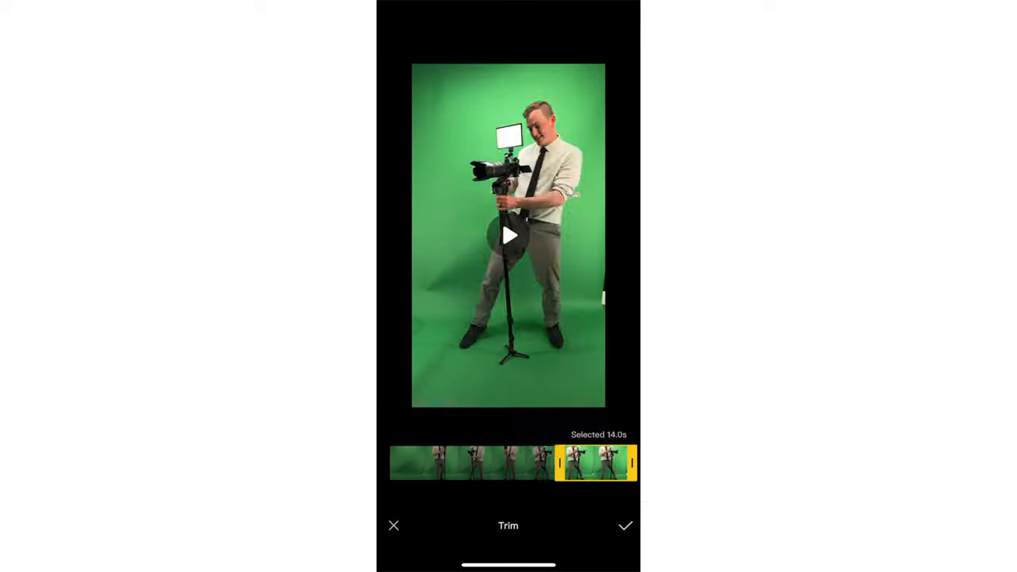
pyautogui.click(626, 524)
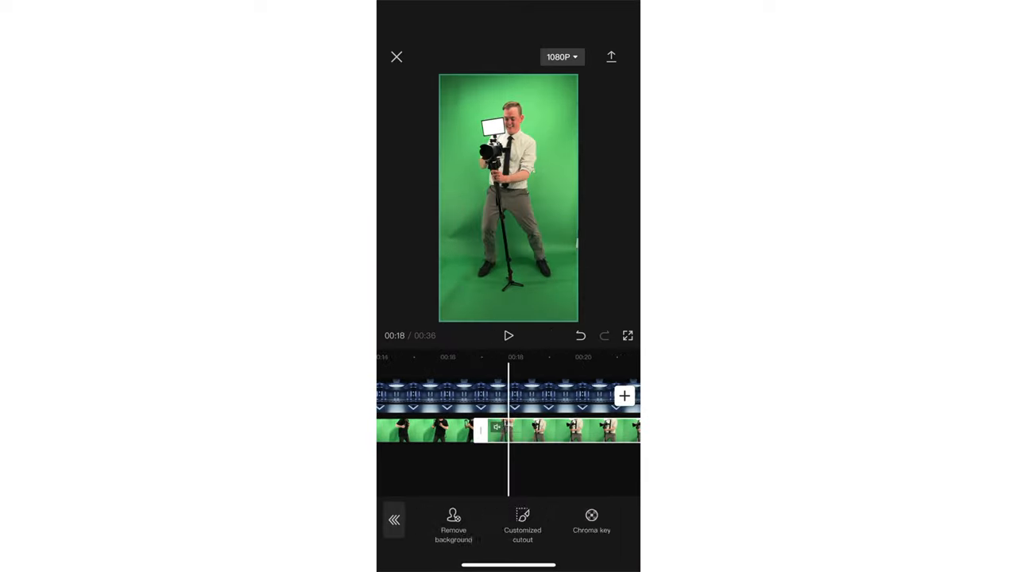
pyautogui.click(508, 337)
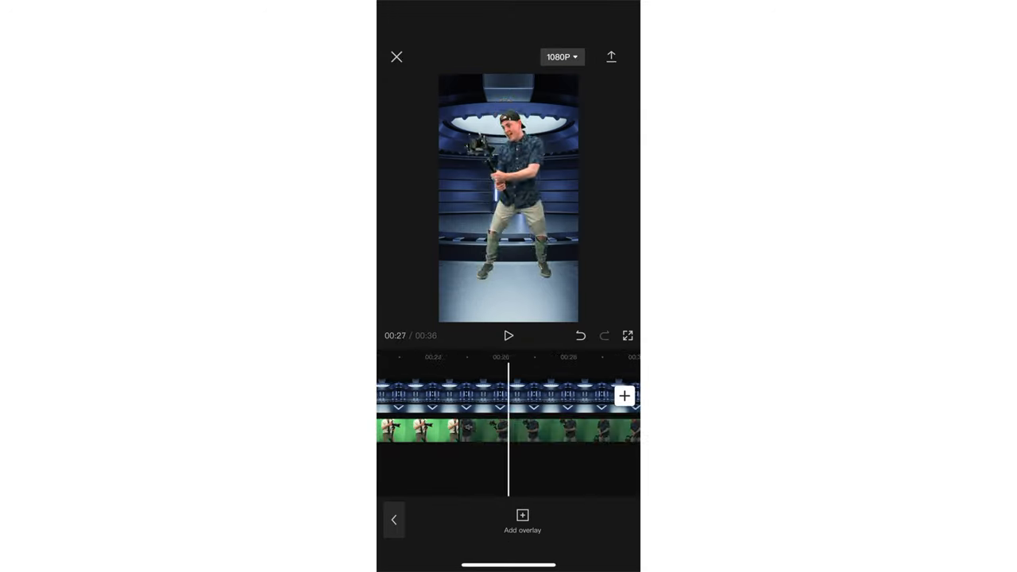
pyautogui.click(522, 513)
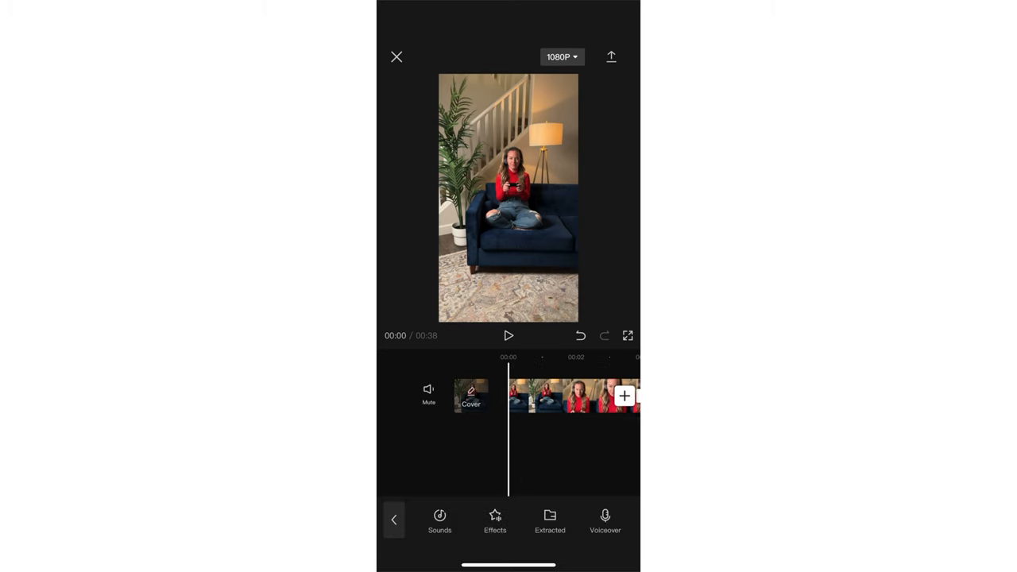
# - Add the main character theme music from Sounds and adjust its volume
pyautogui.click(439, 521)
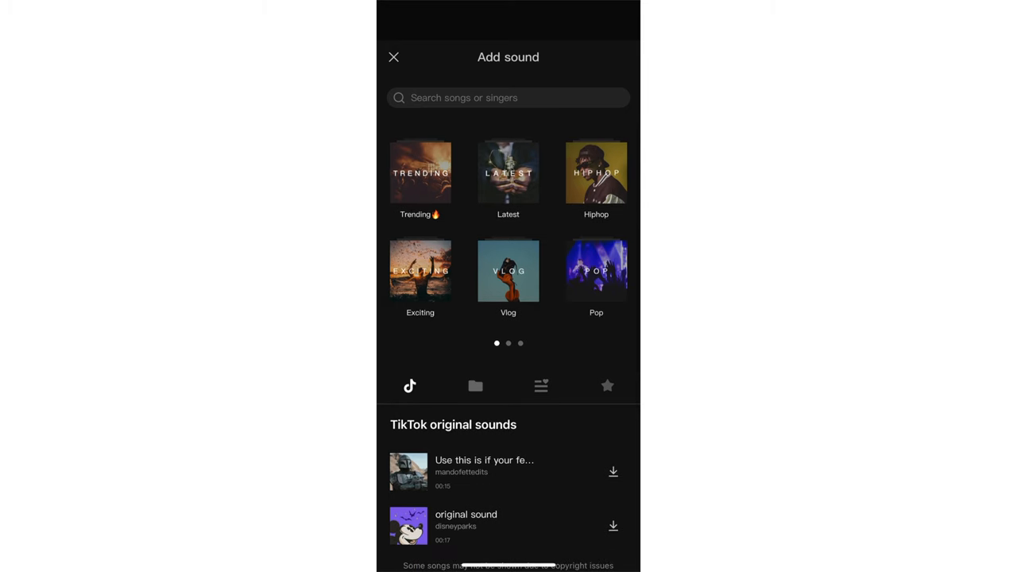
pyautogui.hscroll(-3)
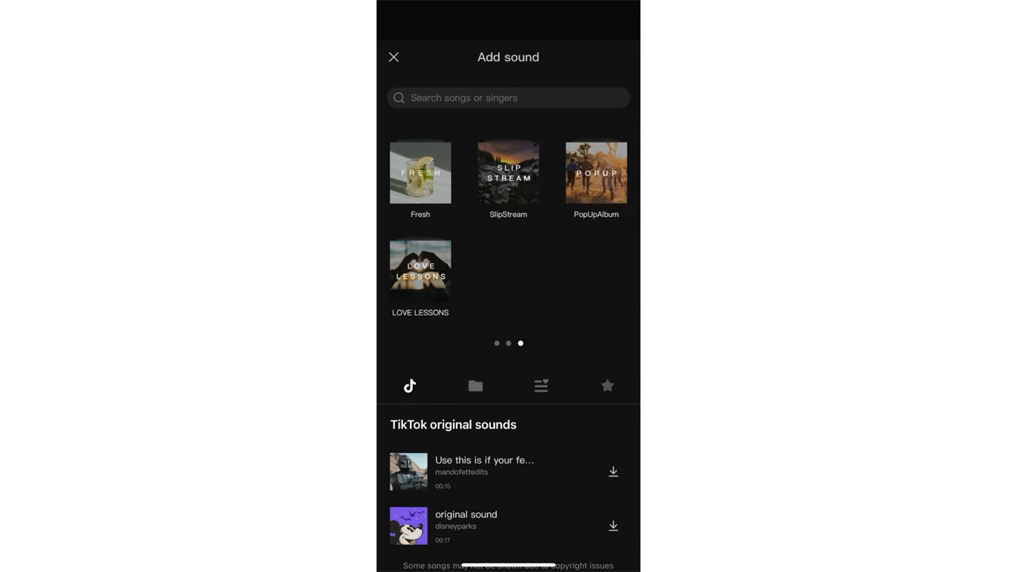
pyautogui.click(607, 386)
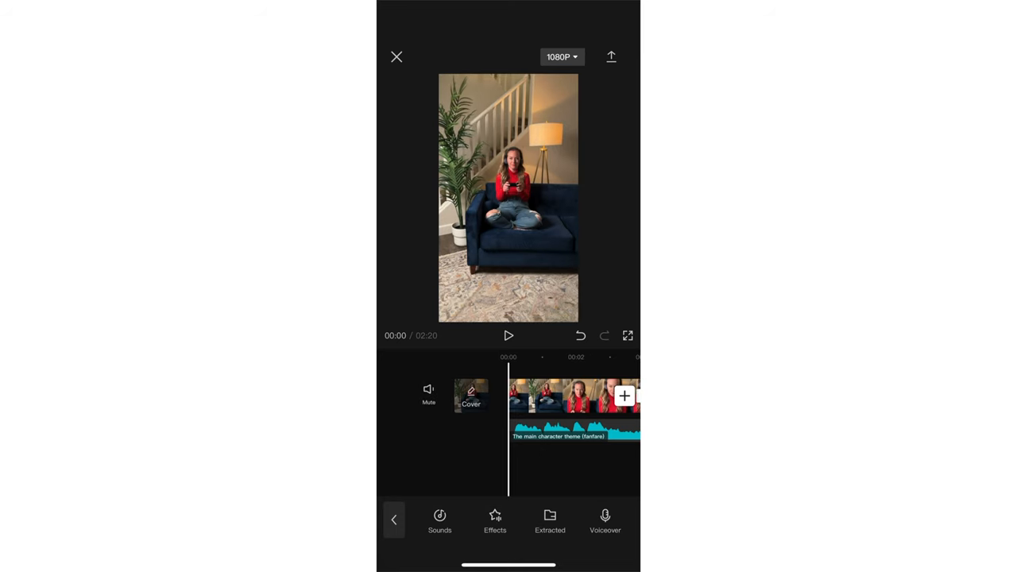
pyautogui.click(508, 336)
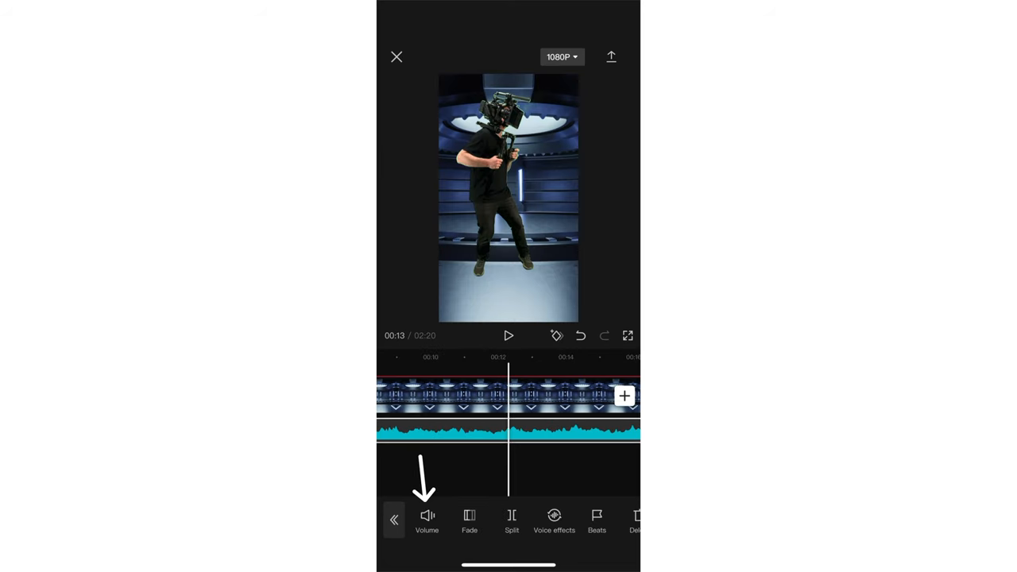
pyautogui.click(426, 518)
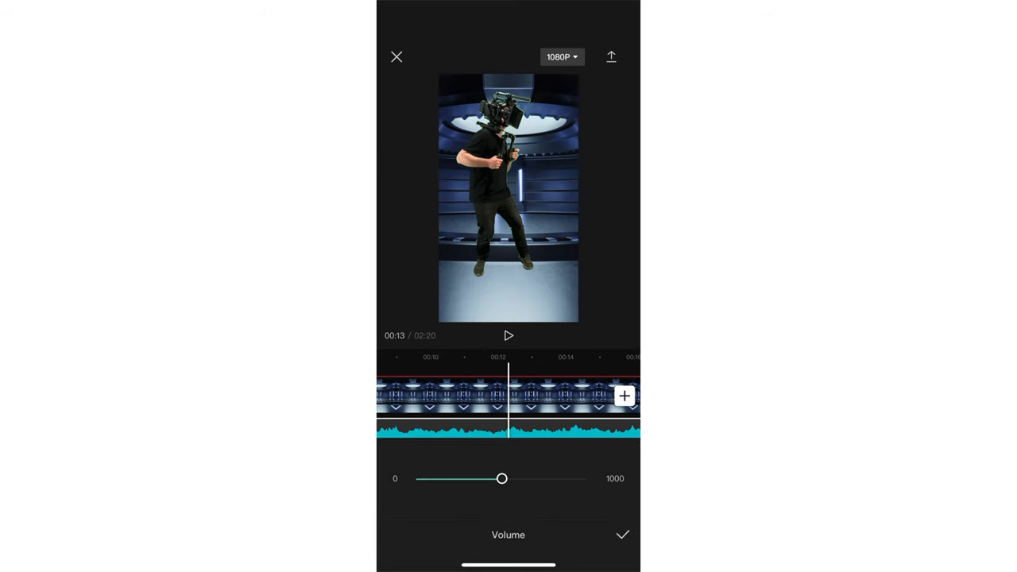
pyautogui.moveTo(502, 478); pyautogui.dragTo(474, 478)
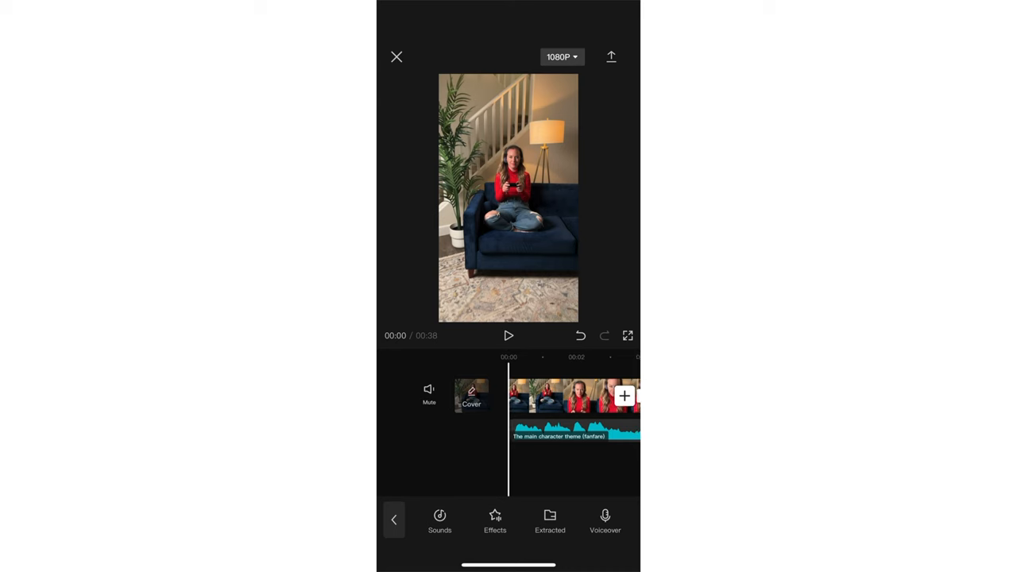
# - Record a voiceover, play it back, and select the recorded clip on its audio track
pyautogui.click(604, 518)
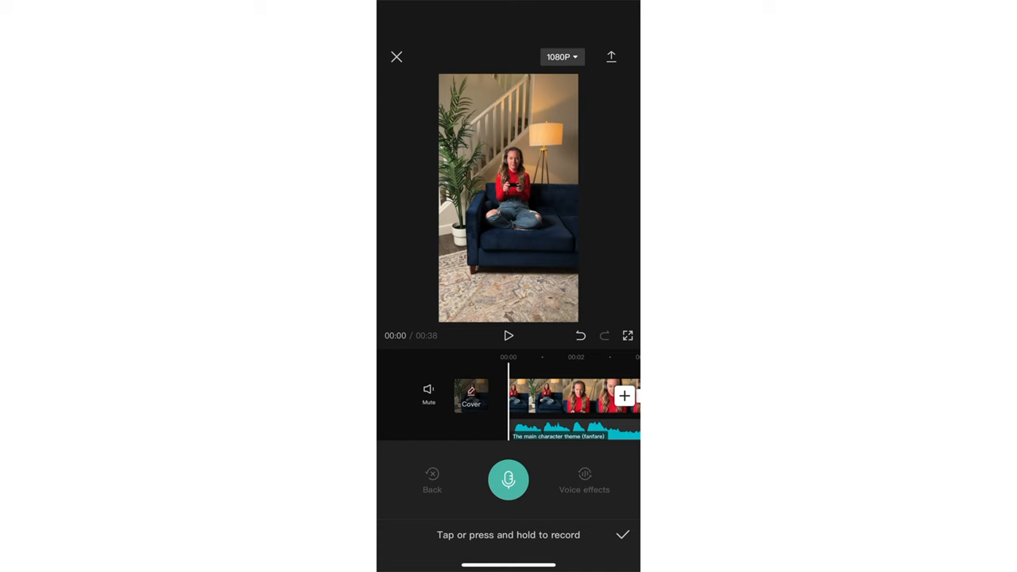
pyautogui.click(506, 480)
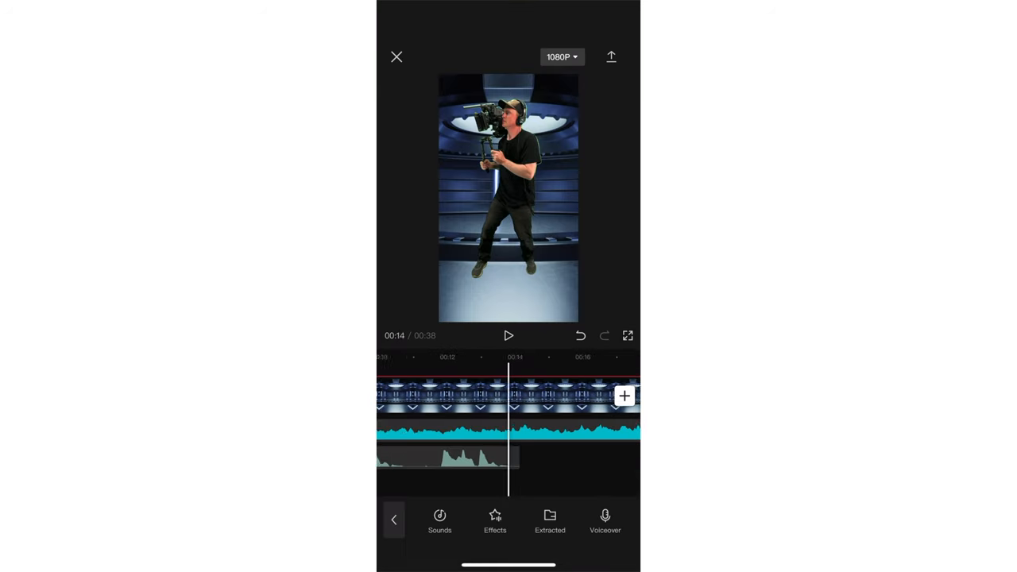
pyautogui.click(508, 337)
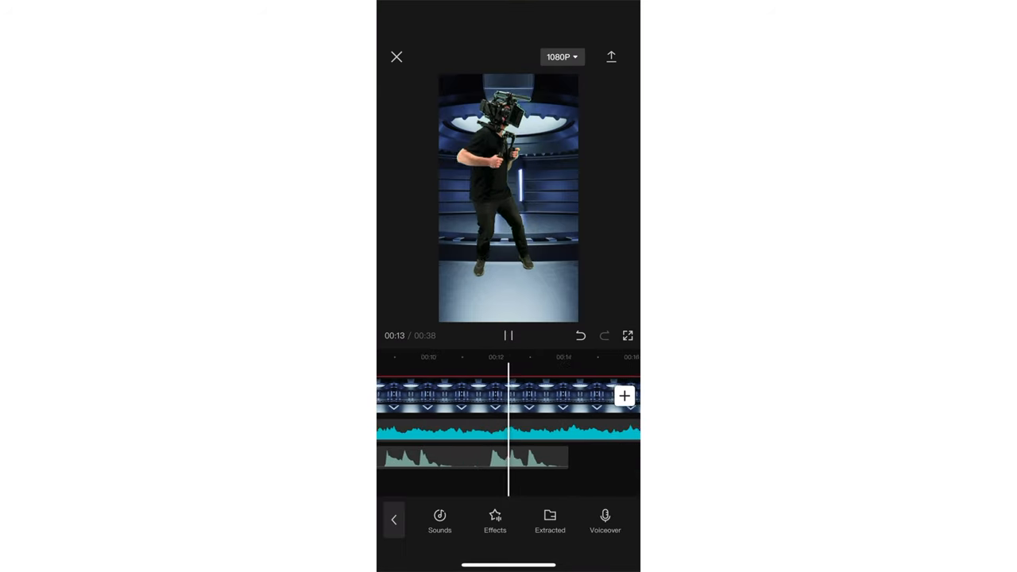
pyautogui.click(509, 336)
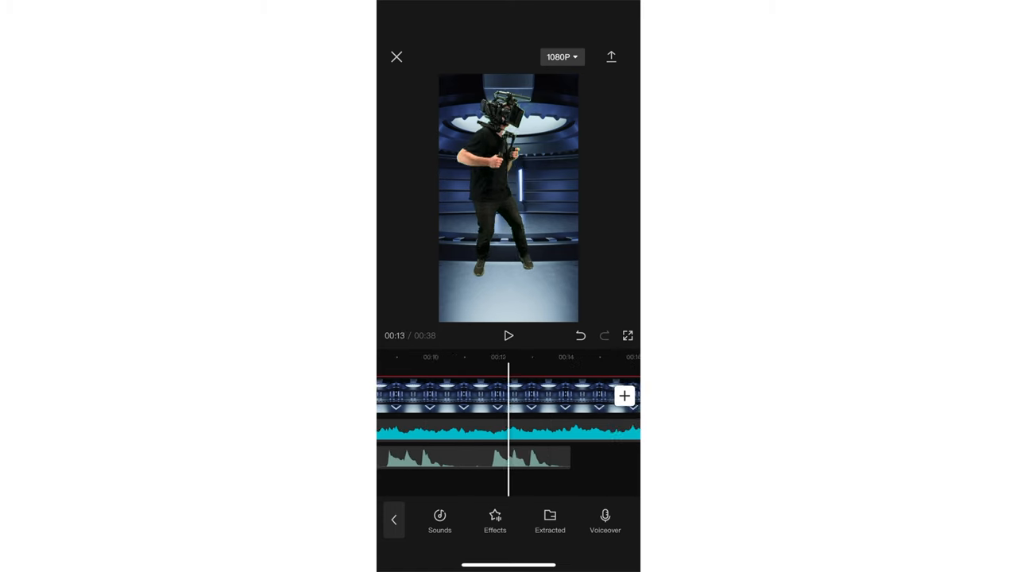
pyautogui.click(469, 464)
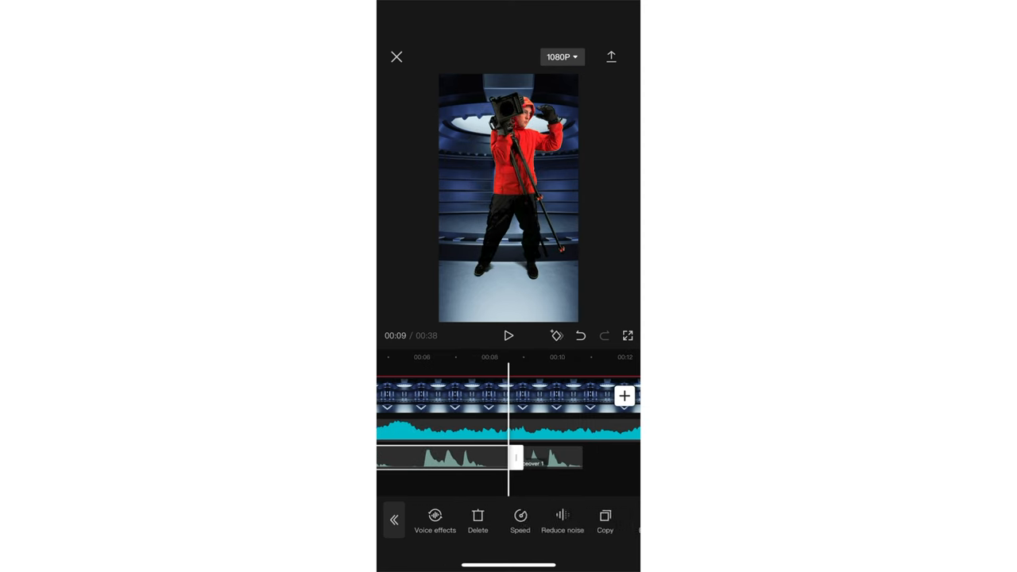
pyautogui.click(488, 463)
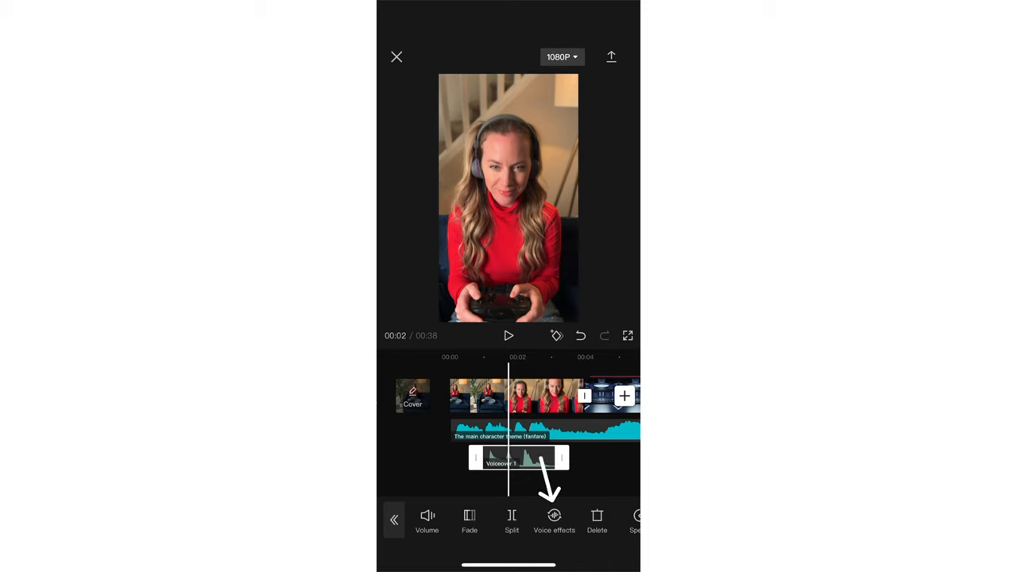
# - Apply the Mic Hog voice effect to the voiceover with a larger room size and confirm it
pyautogui.click(553, 518)
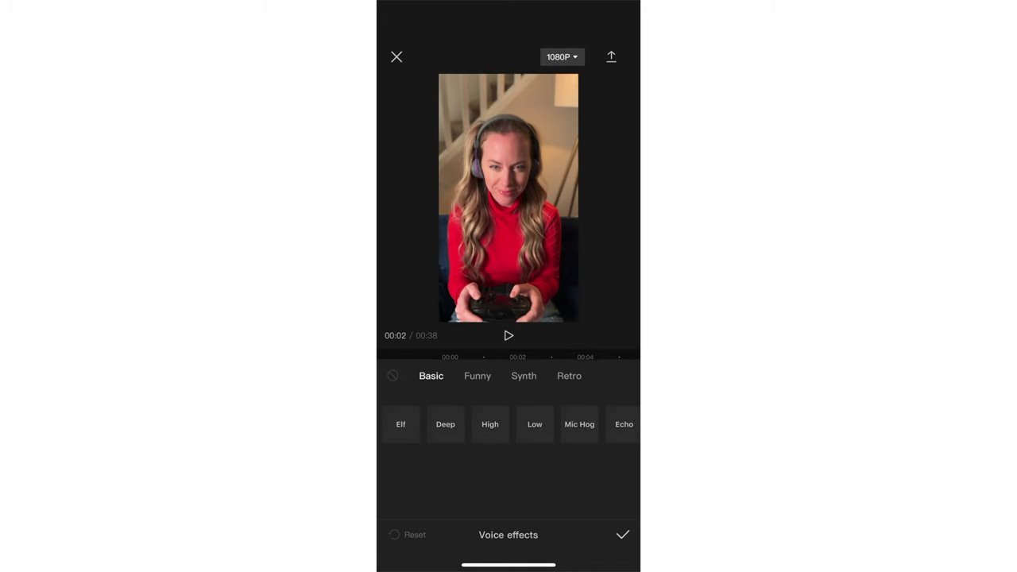
pyautogui.click(534, 424)
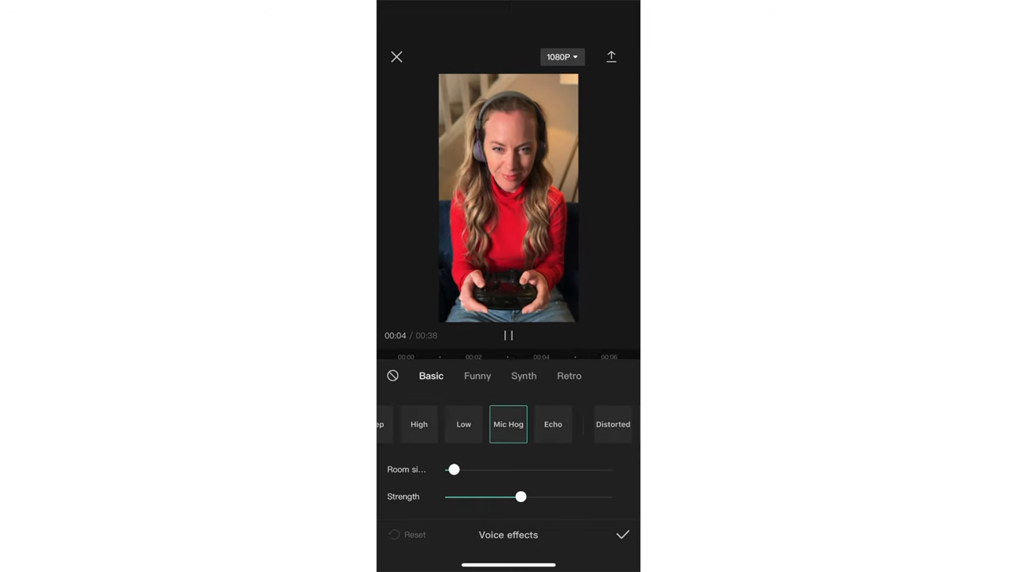
pyautogui.moveTo(455, 471); pyautogui.dragTo(521, 470)
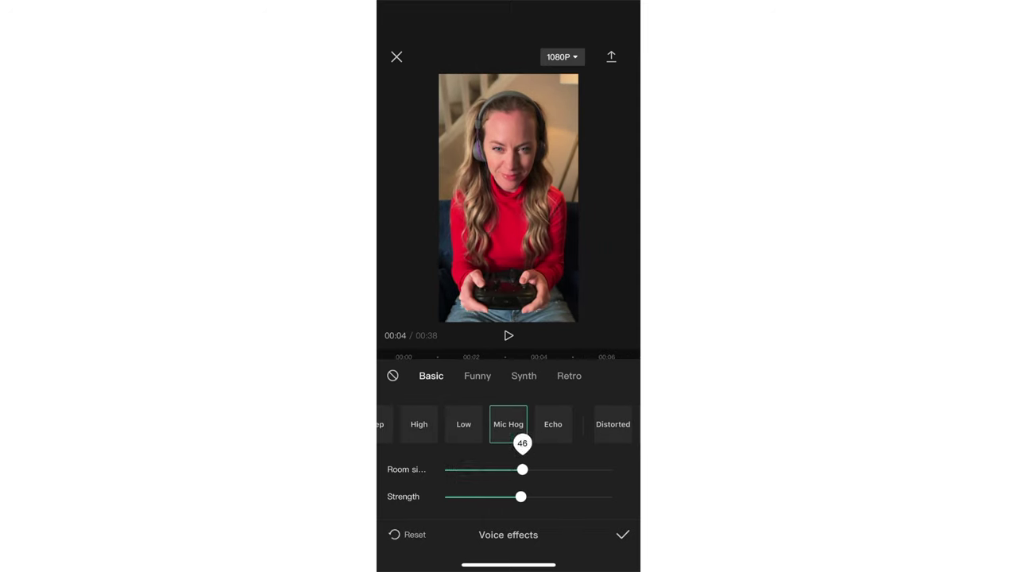
pyautogui.click(509, 335)
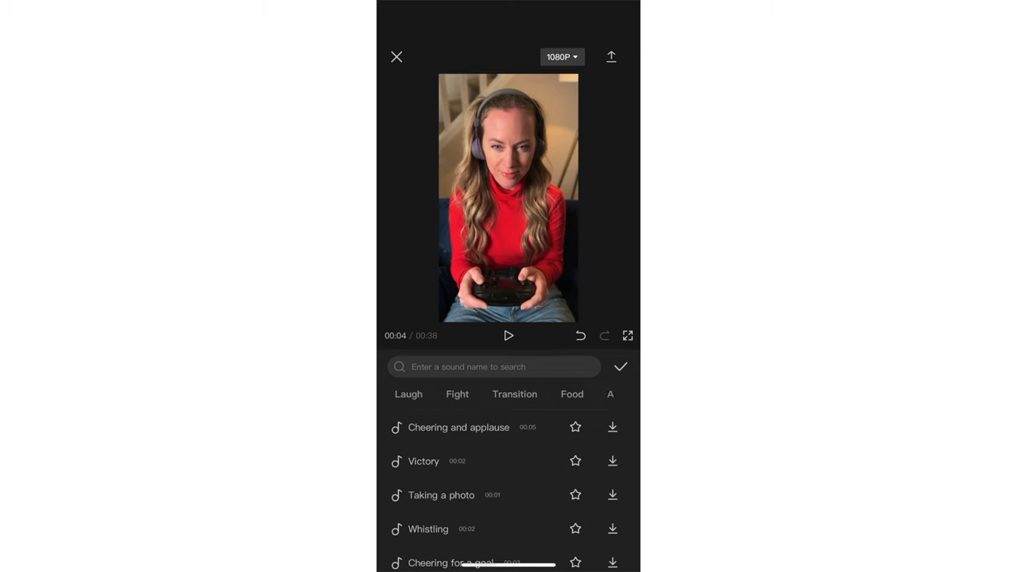
# - Browse the Transition sounds, raise the clip's volume, pause playback and add the Woosh with echo effect
pyautogui.click(515, 394)
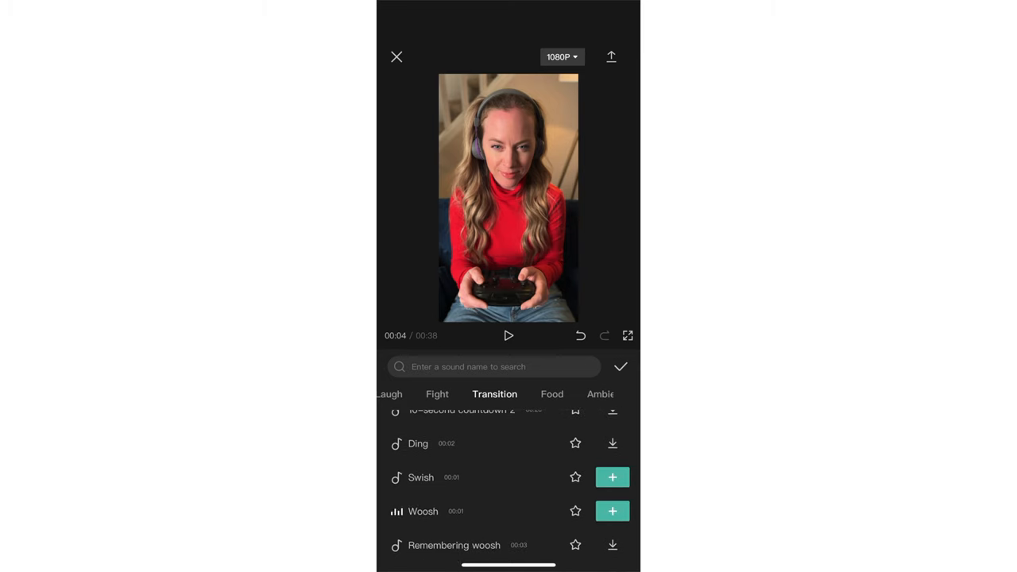
pyautogui.scroll(-3)
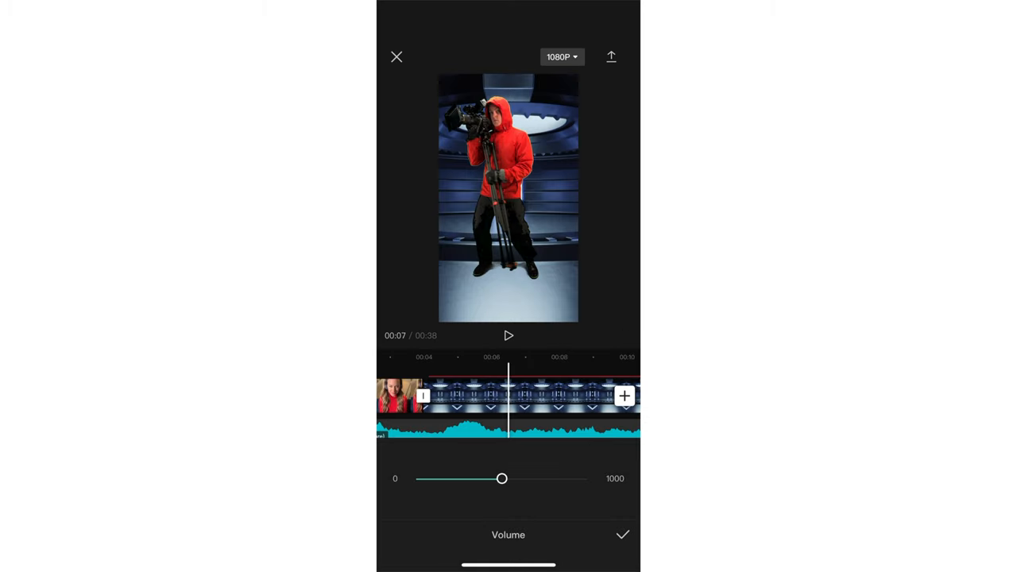
pyautogui.moveTo(502, 478); pyautogui.dragTo(553, 478)
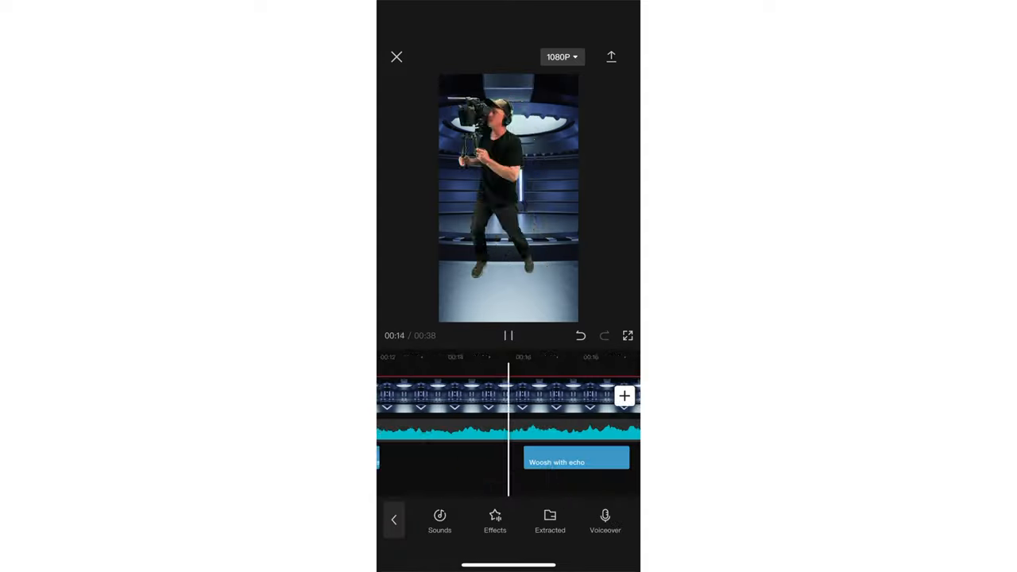
pyautogui.click(509, 336)
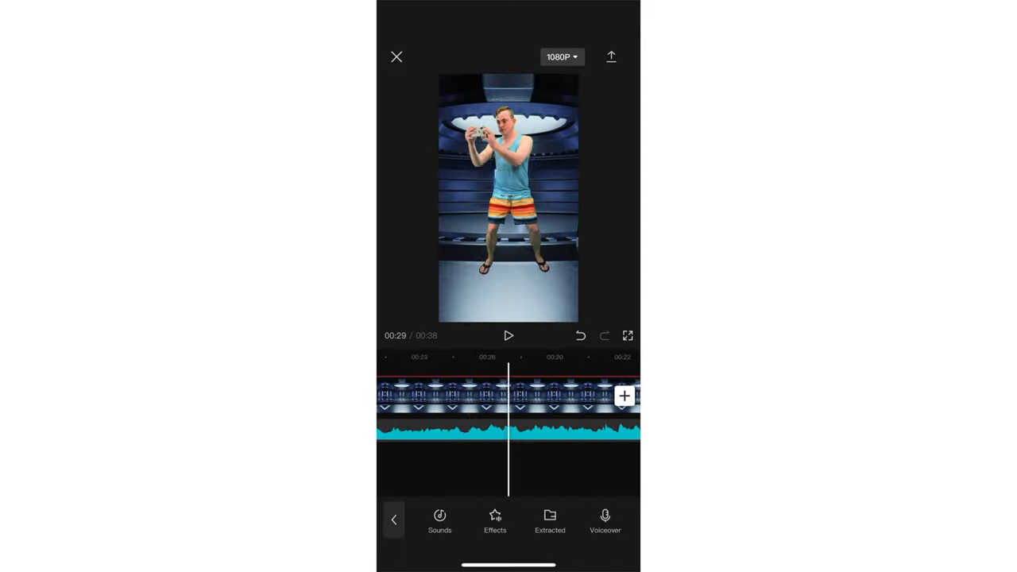
pyautogui.click(439, 521)
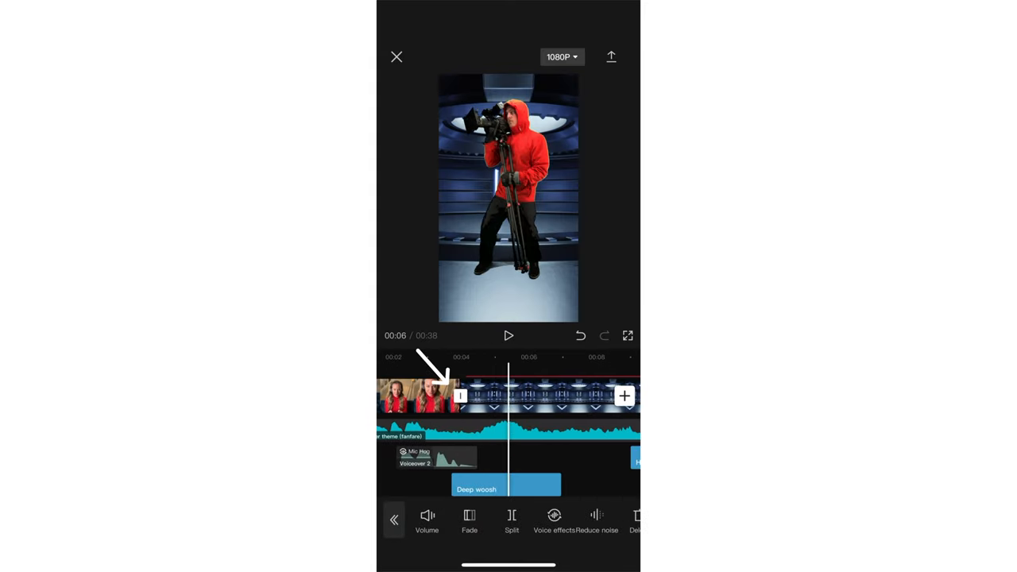
# - Add a transition at the join between the opening clip and the next character clip
pyautogui.click(461, 396)
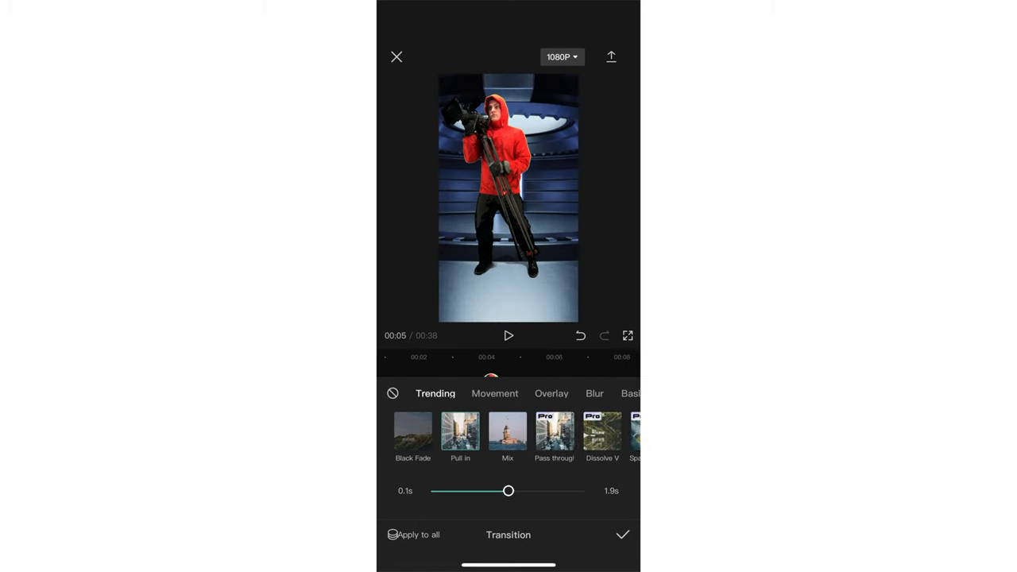
pyautogui.click(621, 534)
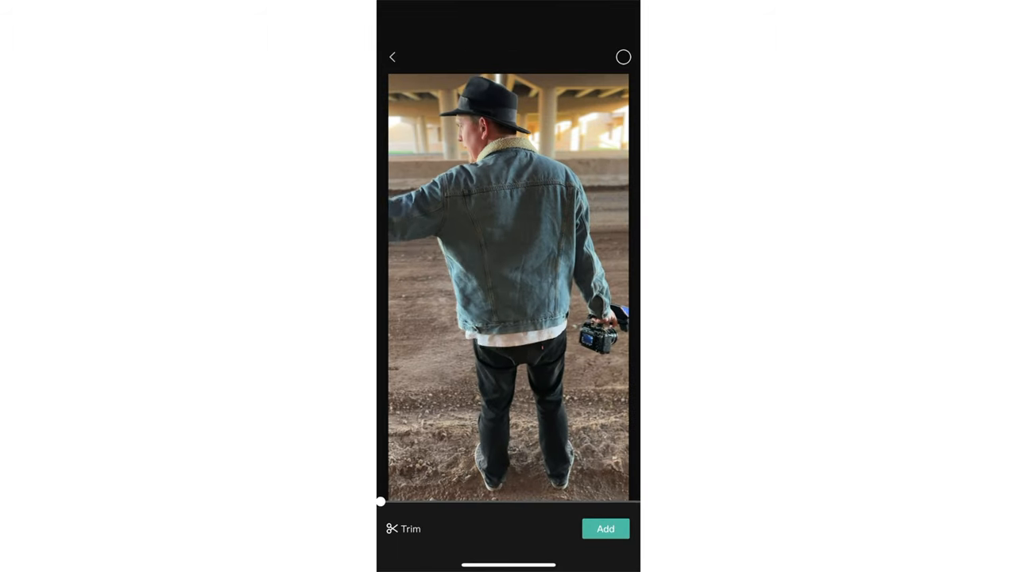
# - Trim the denim-jacket walking video to its last 10.9 seconds and add it to the project
pyautogui.click(402, 528)
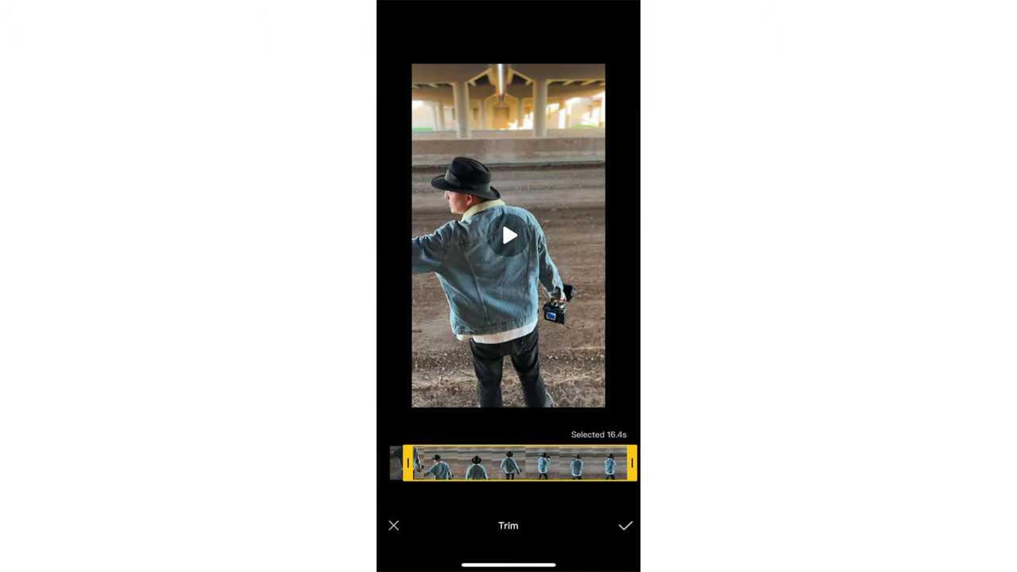
pyautogui.moveTo(413, 464); pyautogui.dragTo(477, 464)
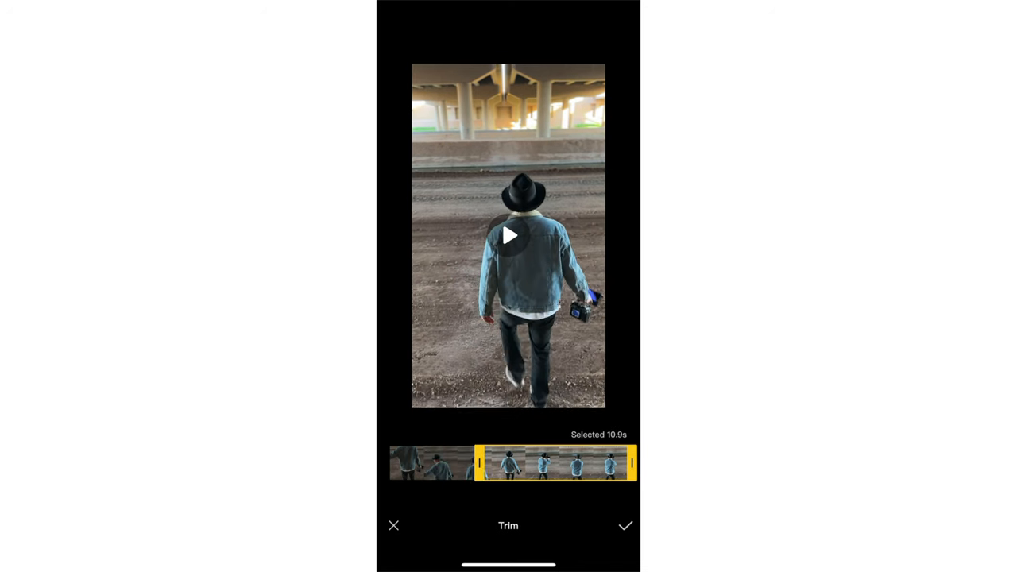
pyautogui.moveTo(477, 465); pyautogui.dragTo(467, 464)
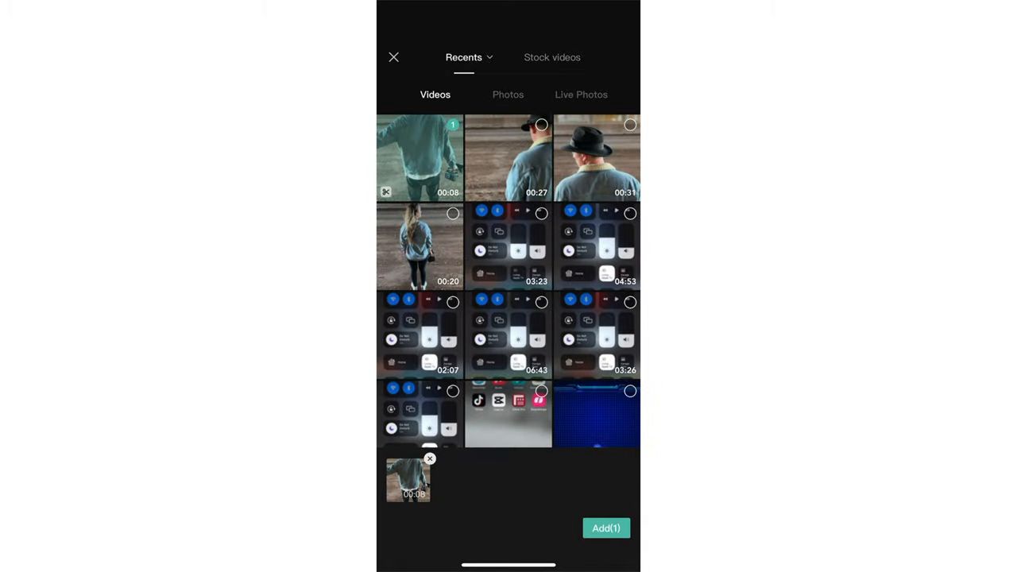
pyautogui.click(606, 527)
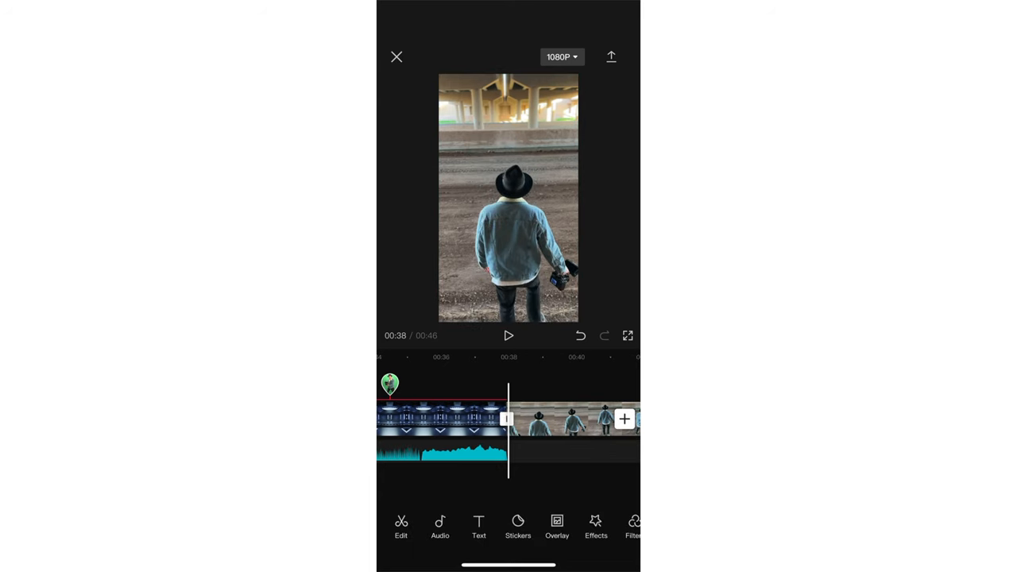
# - Join the last character clip to the denim-jacket clip with a Movement transition lasting 1.7 seconds
pyautogui.click(505, 419)
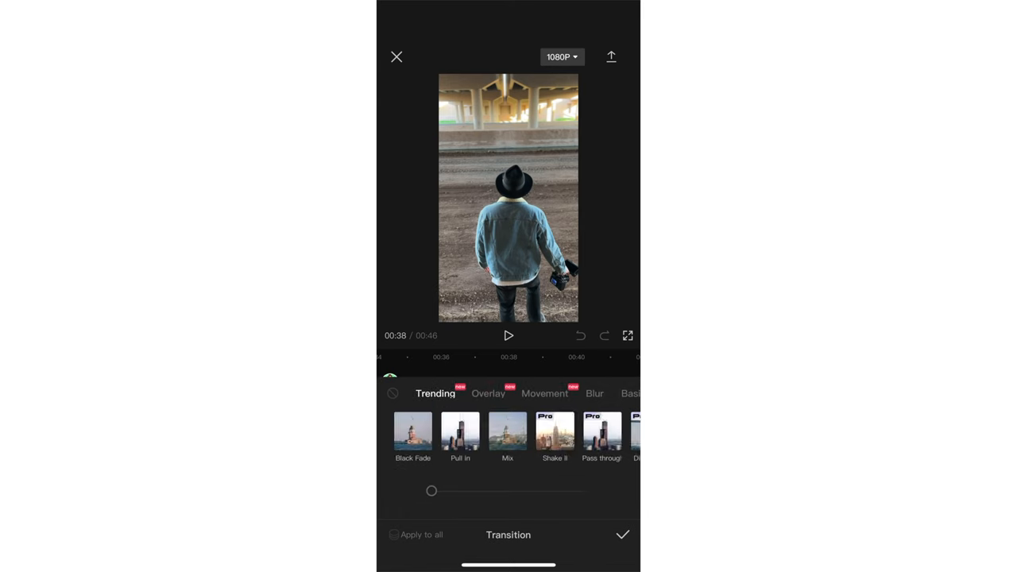
pyautogui.click(545, 394)
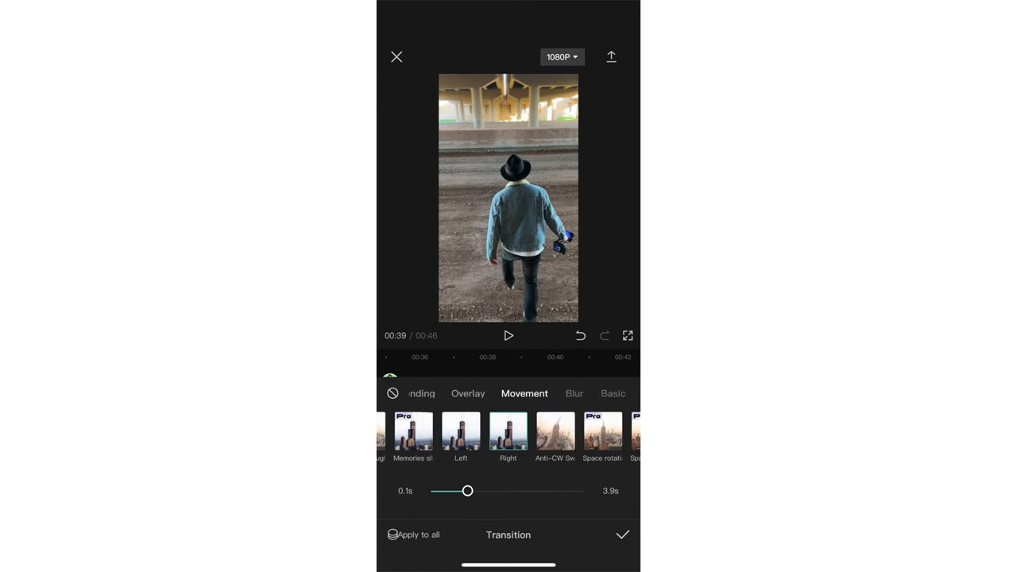
pyautogui.moveTo(467, 489); pyautogui.dragTo(472, 489)
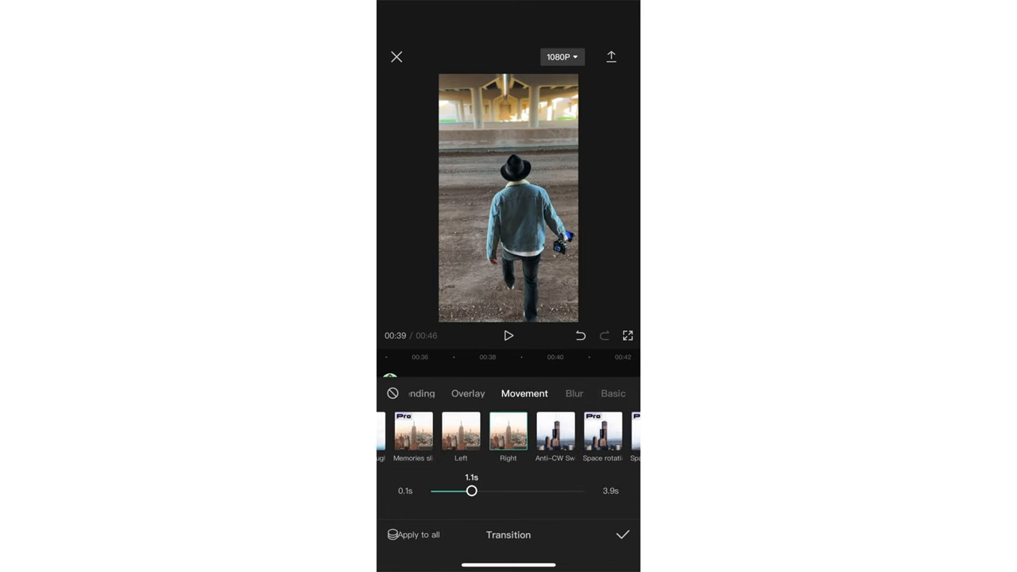
pyautogui.moveTo(472, 491); pyautogui.dragTo(496, 491)
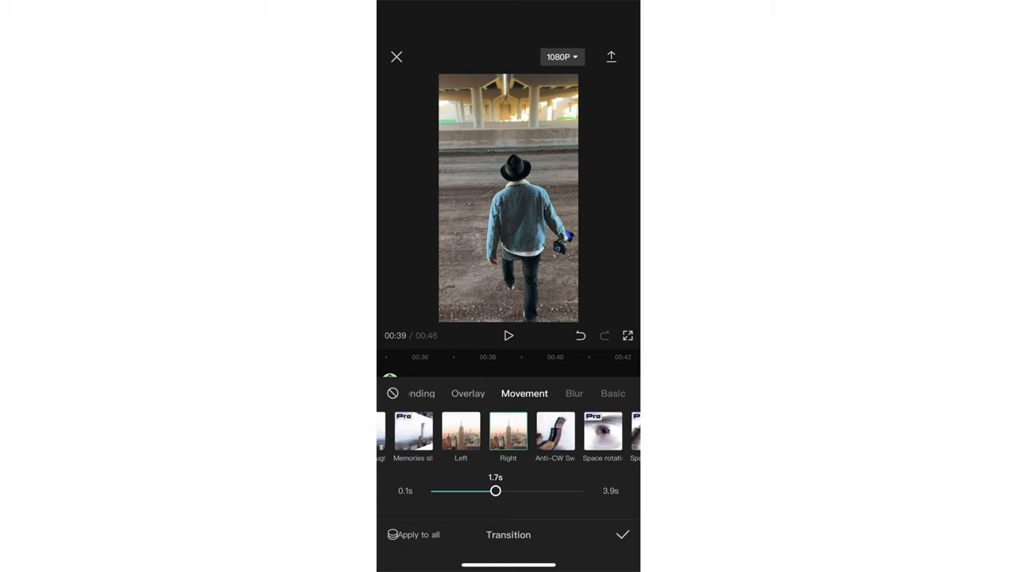
pyautogui.click(508, 336)
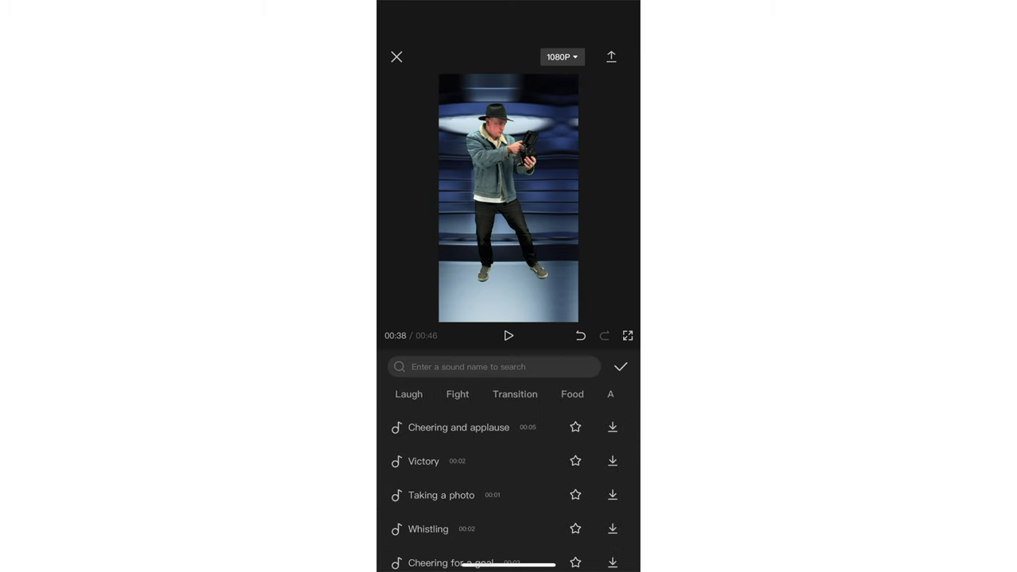
# - Add the Movie transition sound under the denim-jacket clip and adjust its fade settings
pyautogui.click(515, 394)
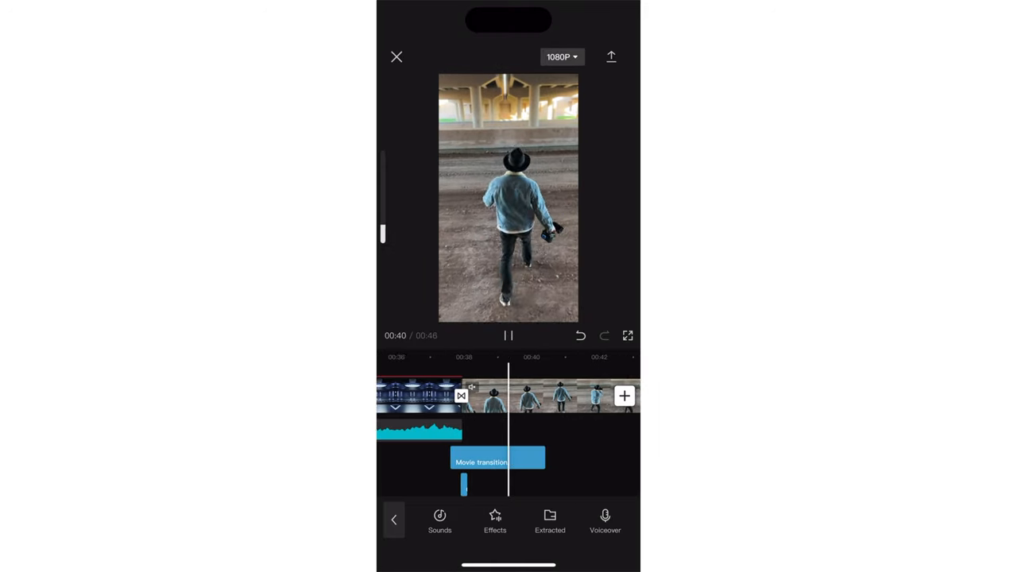
pyautogui.click(508, 337)
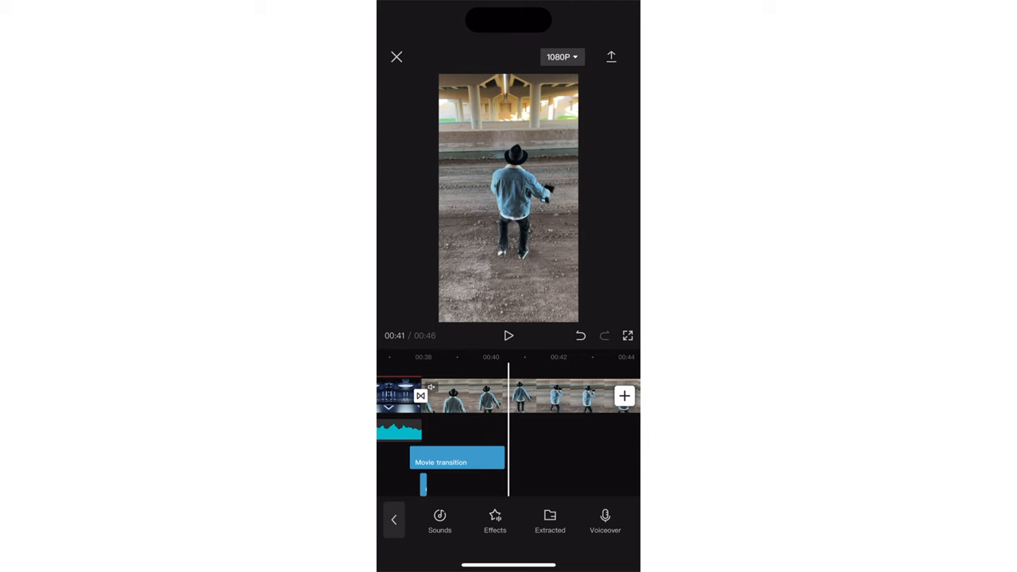
pyautogui.click(457, 458)
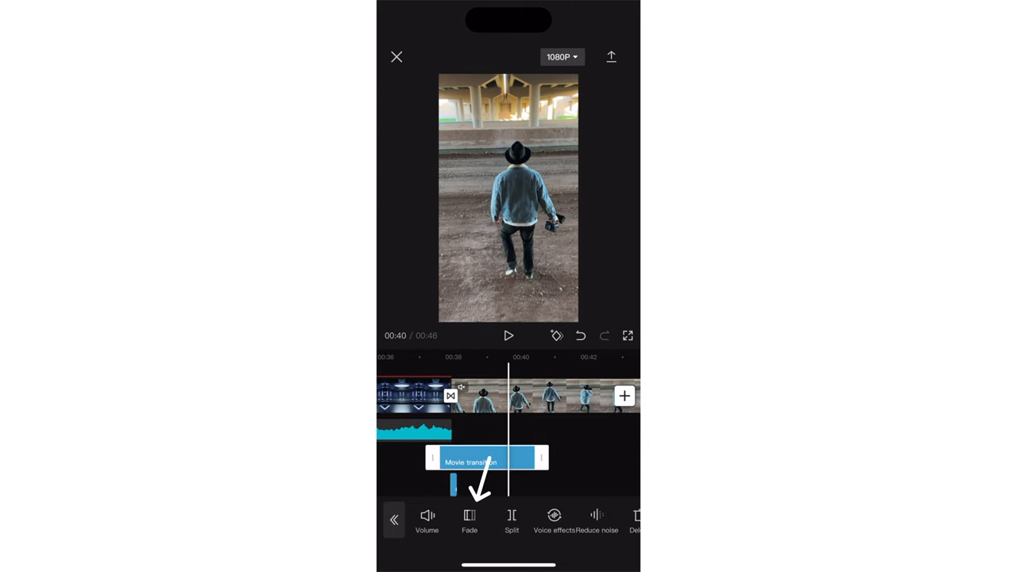
pyautogui.click(468, 518)
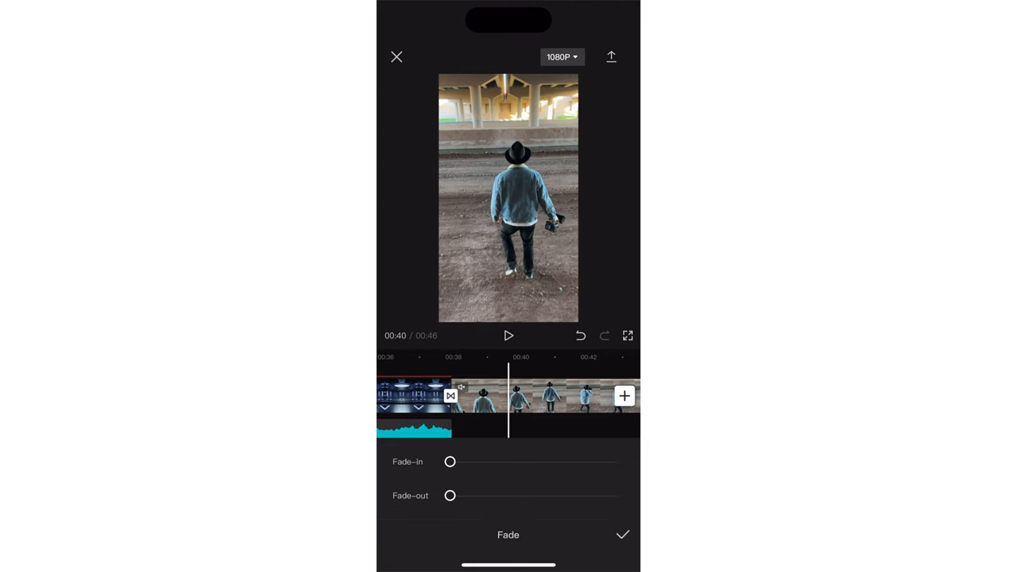
pyautogui.moveTo(451, 496); pyautogui.dragTo(527, 496)
pyautogui.write('Grand t')
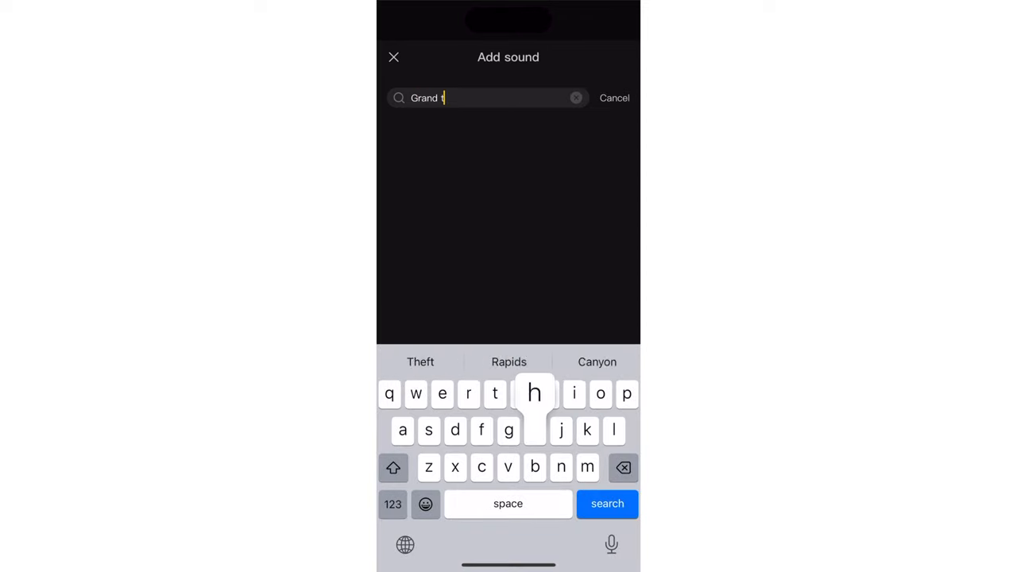
# - Search sounds for 'Grand theft auto' and 'GTA' and add the Annual Theft track
pyautogui.write('heft auto')
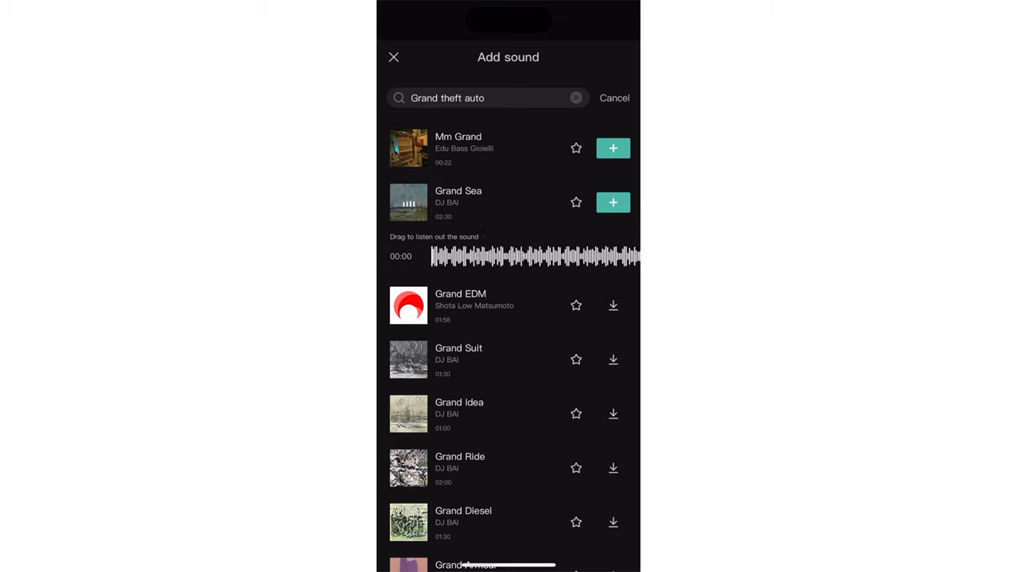
pyautogui.scroll(-3)
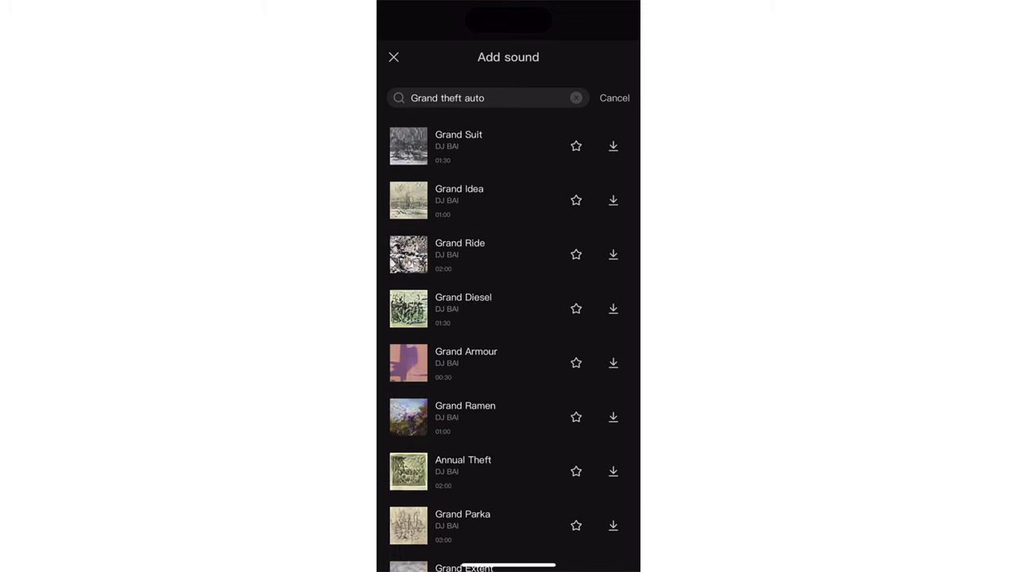
pyautogui.scroll(-3)
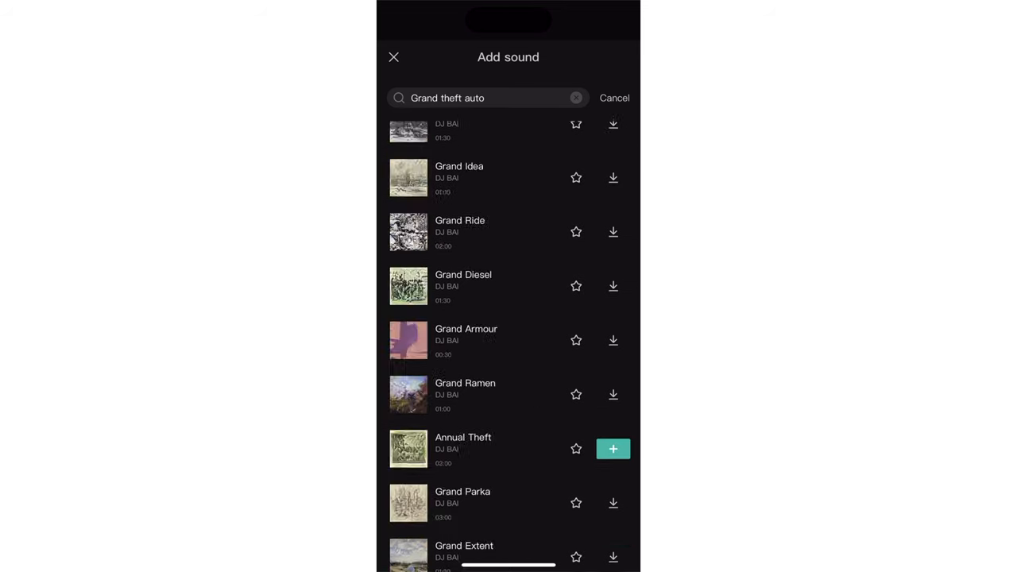
pyautogui.write('GTA')
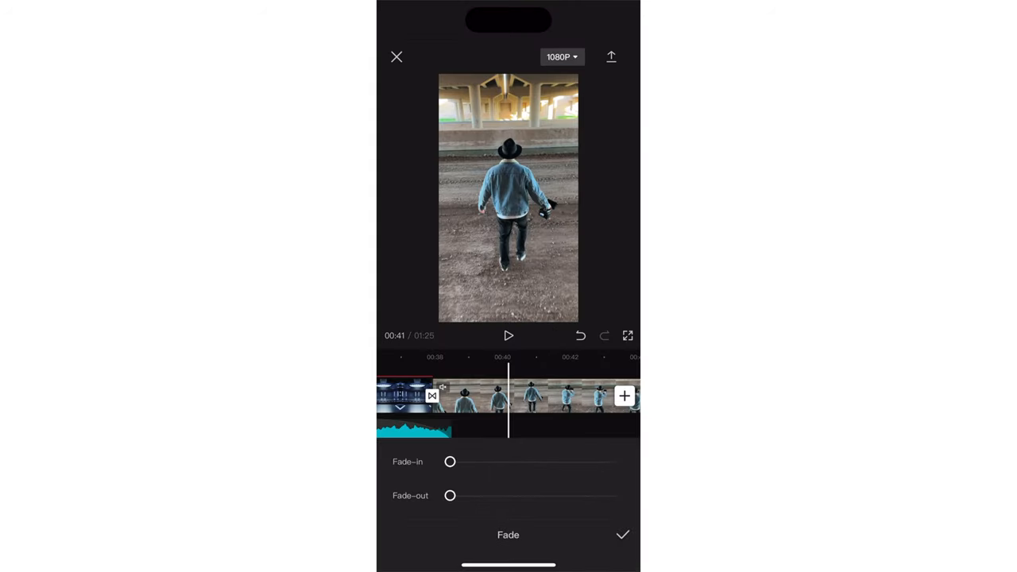
# - Fade the newly added music in over 3.4 seconds
pyautogui.moveTo(452, 461); pyautogui.dragTo(508, 461)
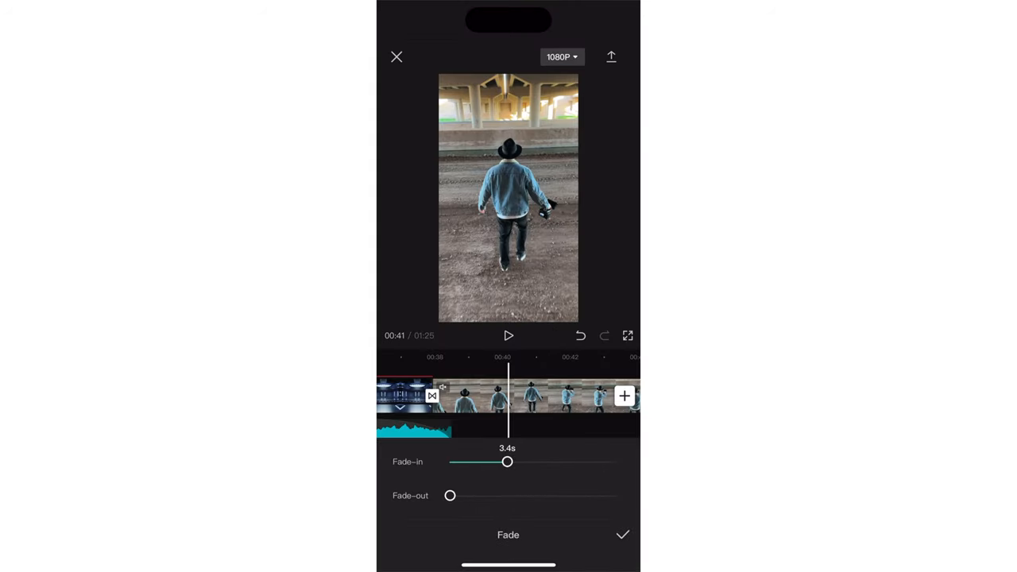
pyautogui.click(508, 333)
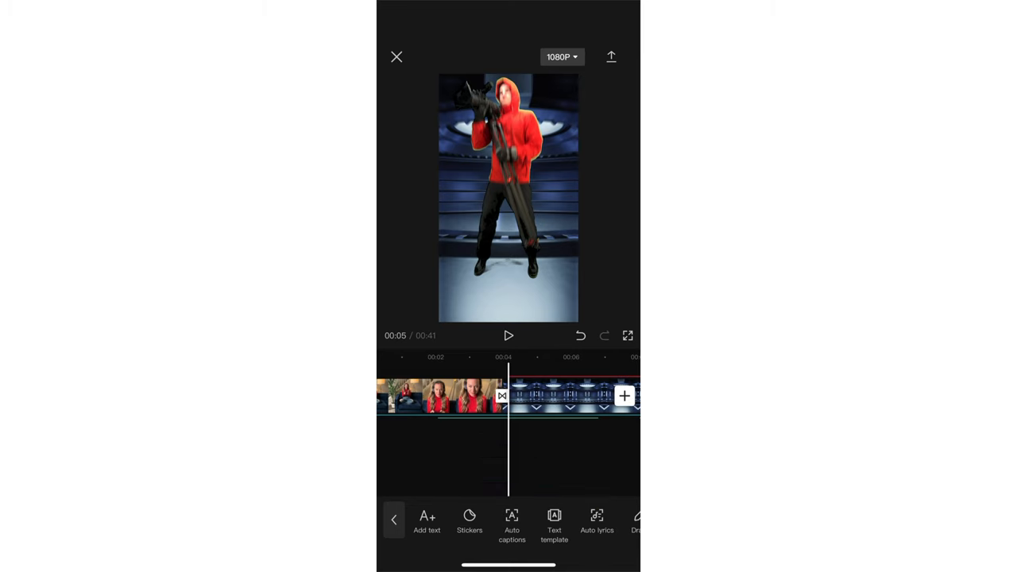
# - Add the RETRO OUTFIT IDEAS text template from Trending and start editing its wording
pyautogui.click(553, 521)
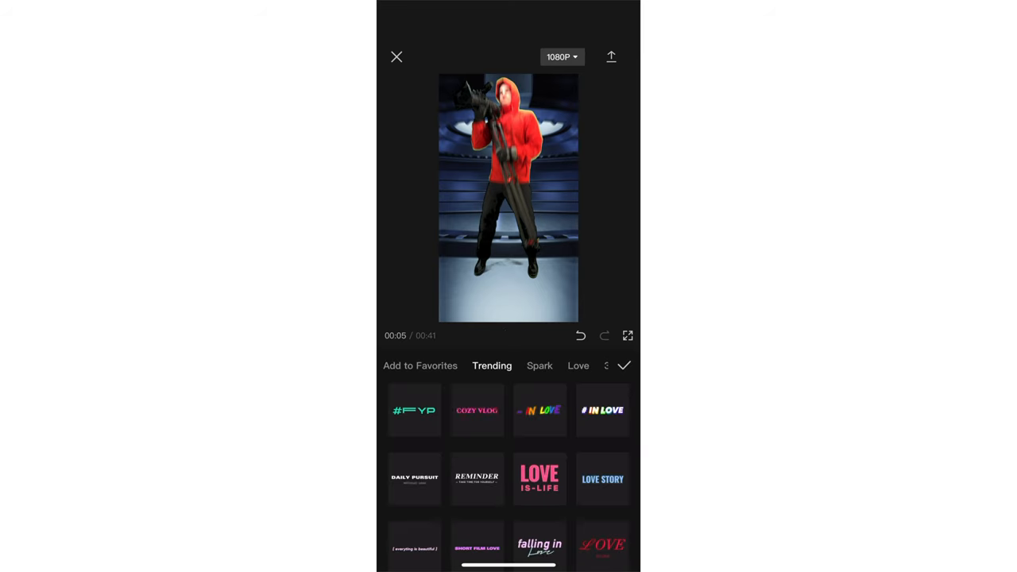
pyautogui.scroll(-3)
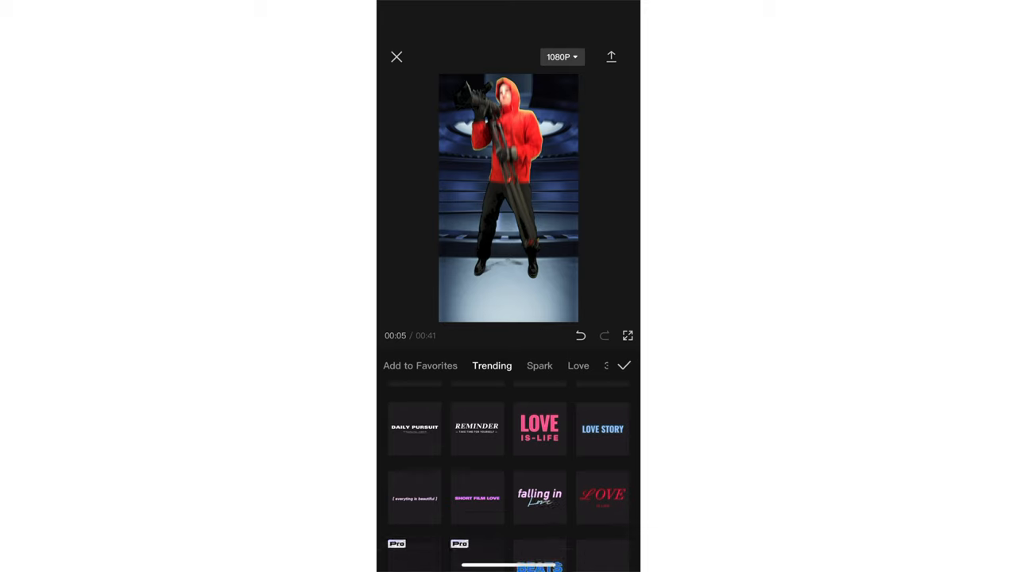
pyautogui.scroll(-3)
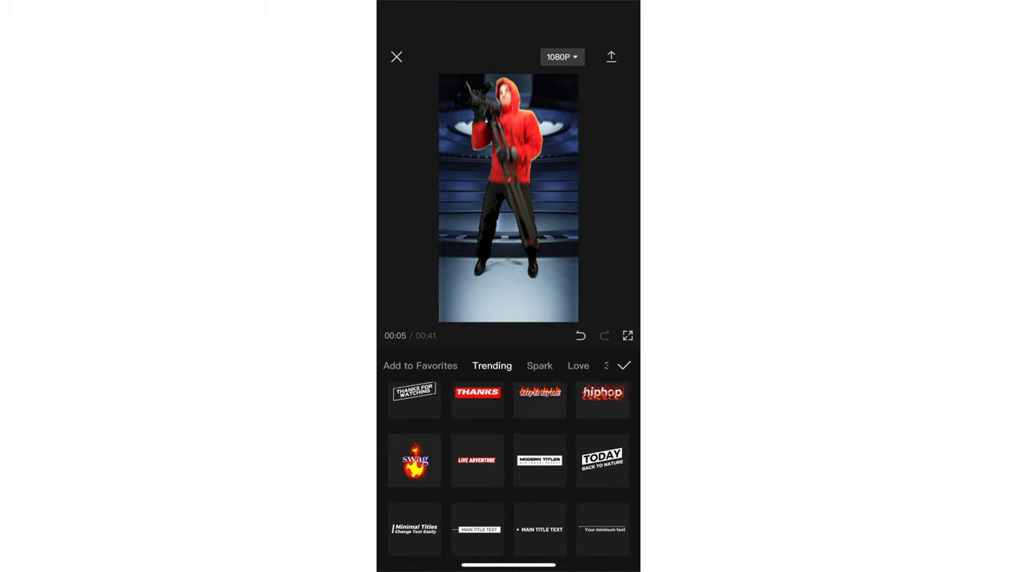
pyautogui.scroll(-3)
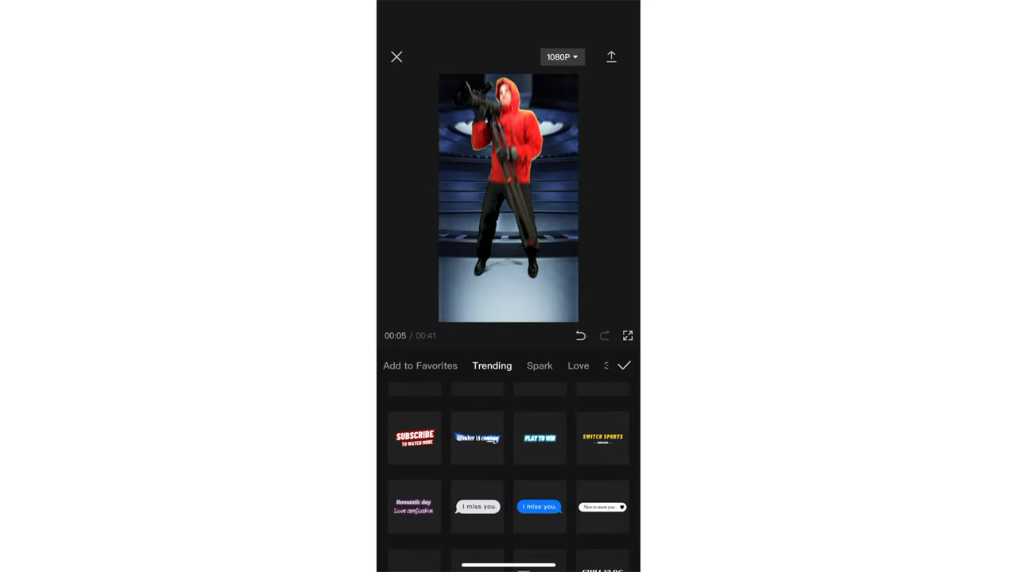
pyautogui.click(541, 508)
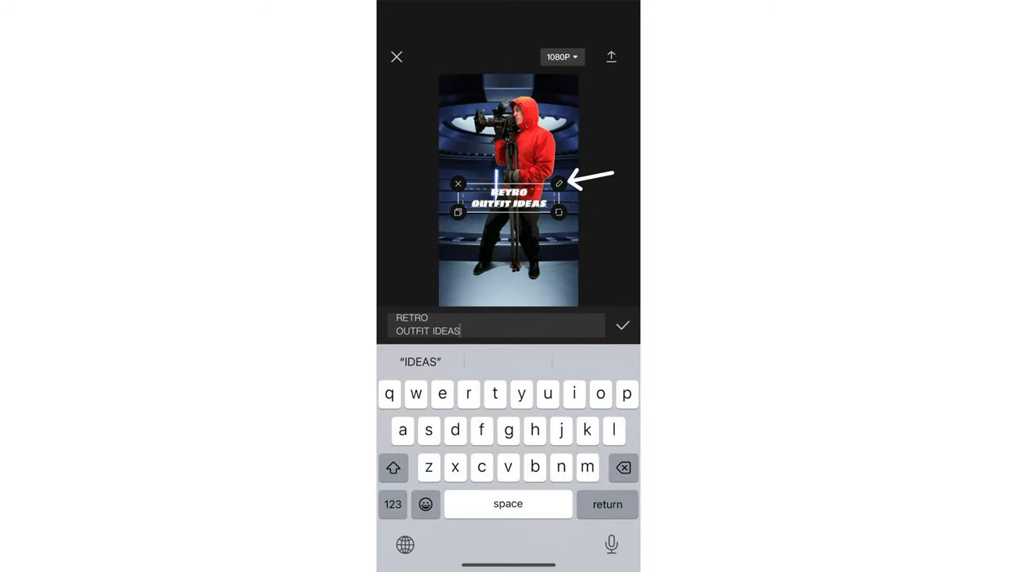
pyautogui.press('backspace')
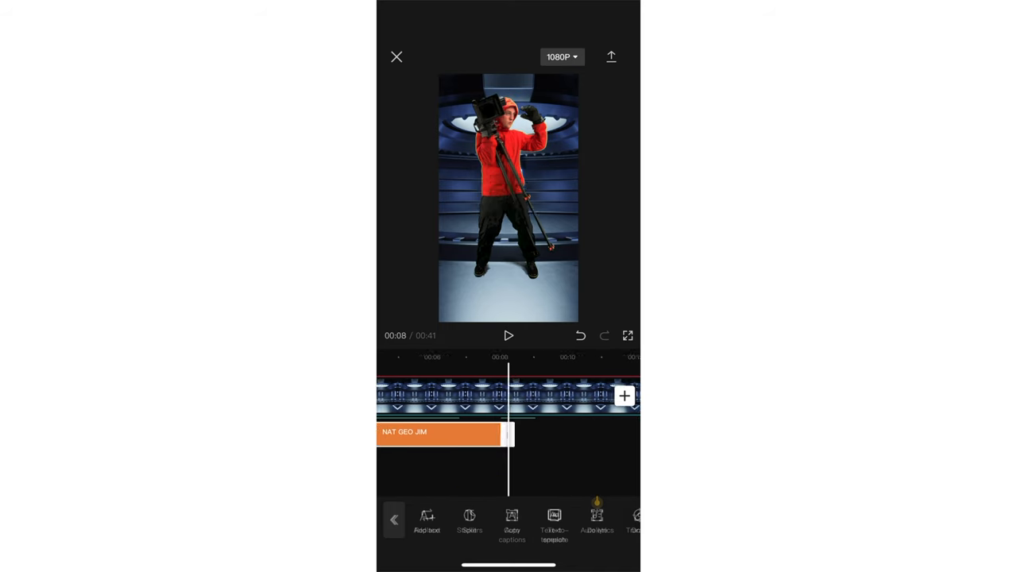
# - Copy the NAT GEO JIM name text clip for the next character's caption
pyautogui.click(438, 432)
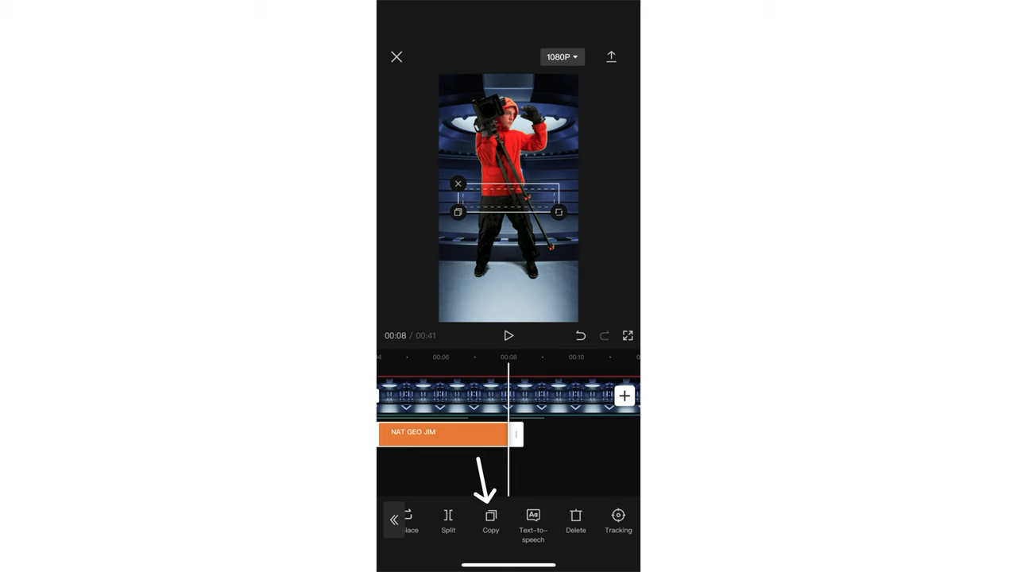
pyautogui.click(489, 518)
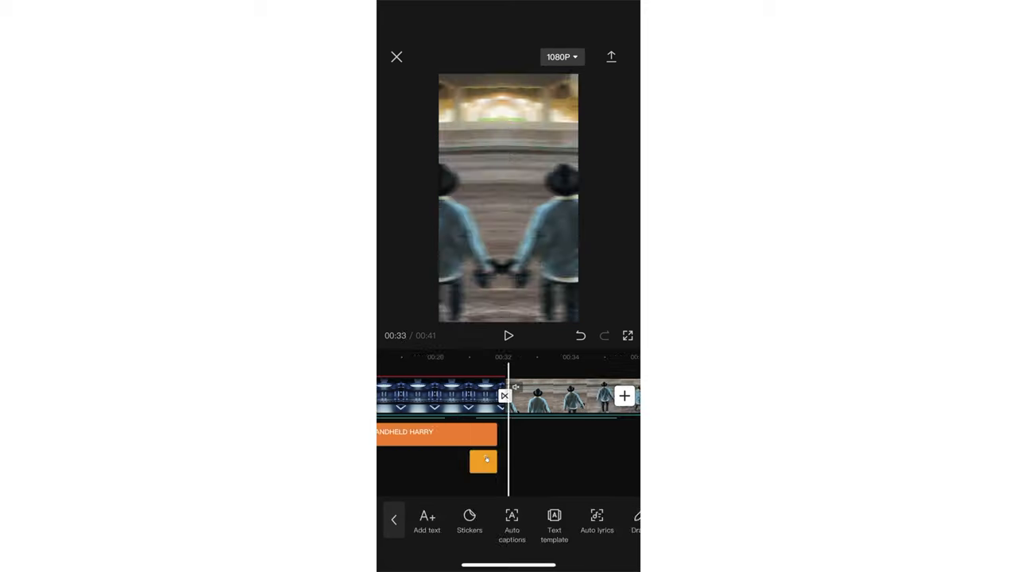
# - Add red and black heart emoji stickers floating above the cowboy in the denim-jacket clip
pyautogui.click(470, 524)
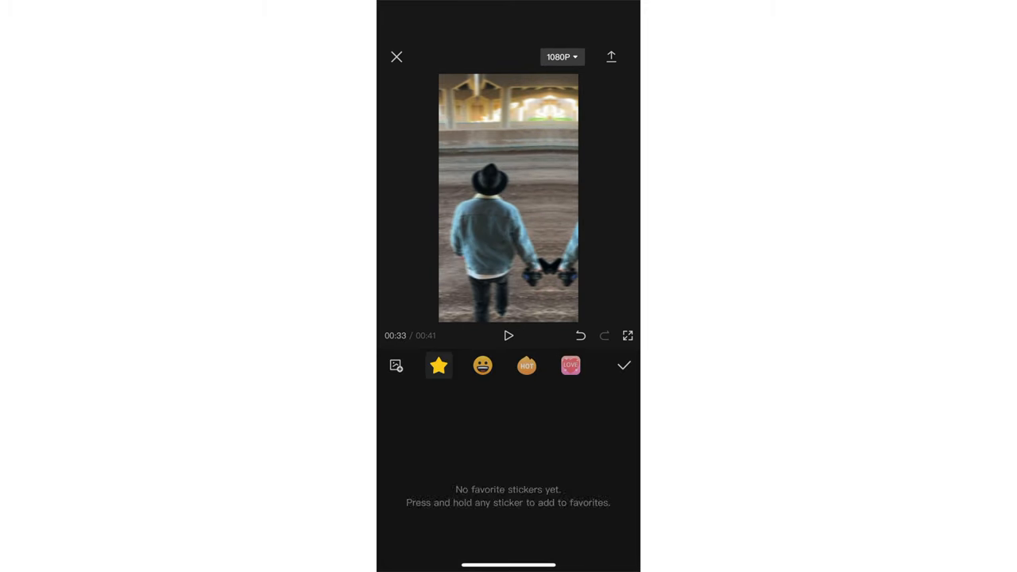
pyautogui.click(482, 366)
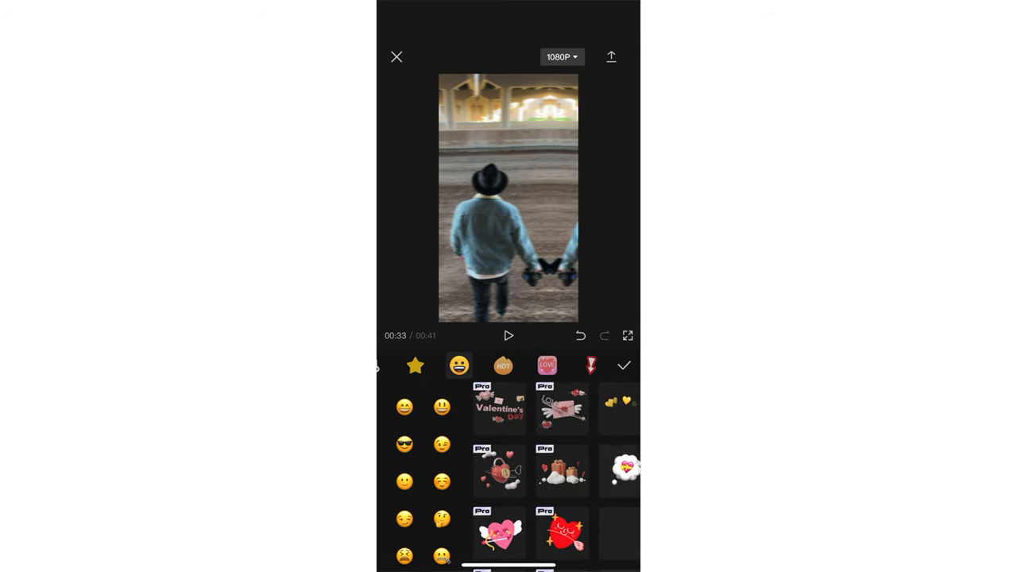
pyautogui.click(623, 366)
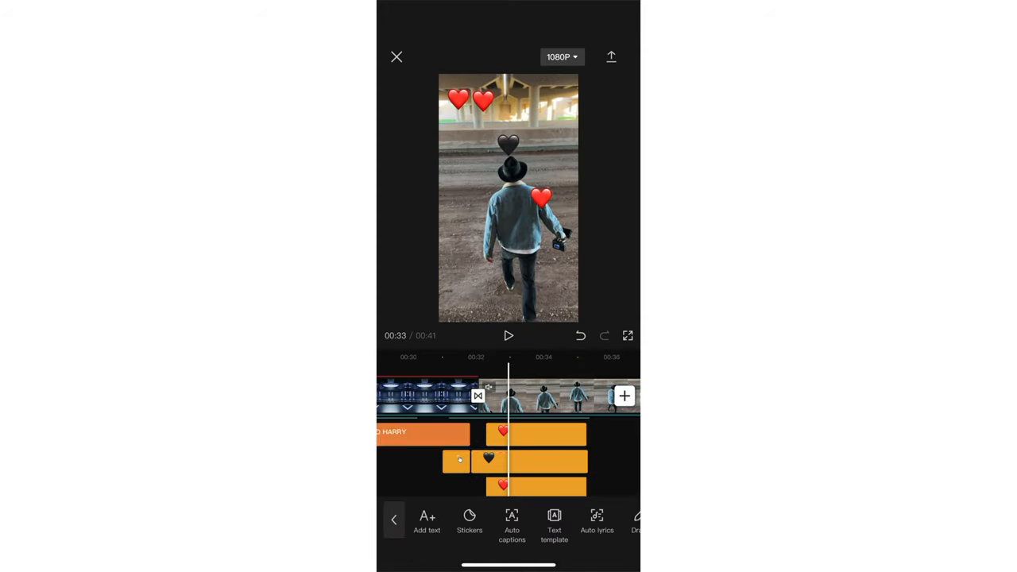
pyautogui.click(490, 455)
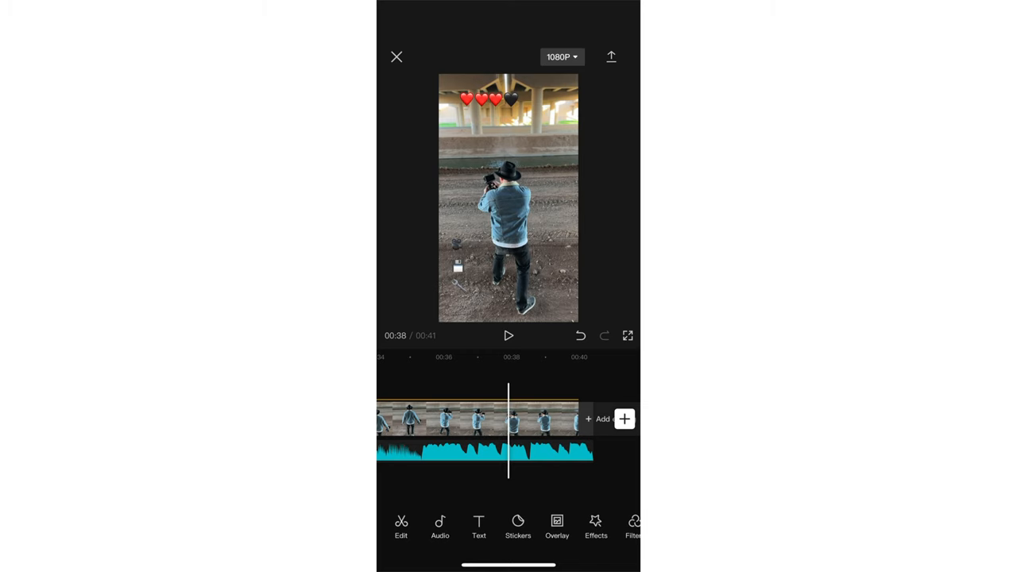
# - Add the dead-battery sticker over the final clip
pyautogui.click(556, 521)
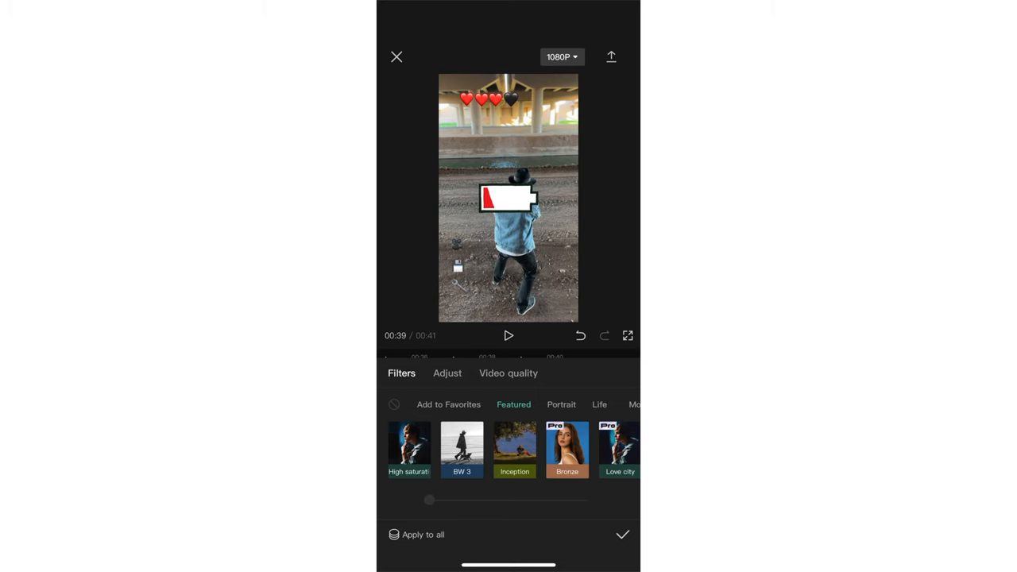
# - Apply the black-and-white filter to the ending and export the finished video
pyautogui.click(623, 534)
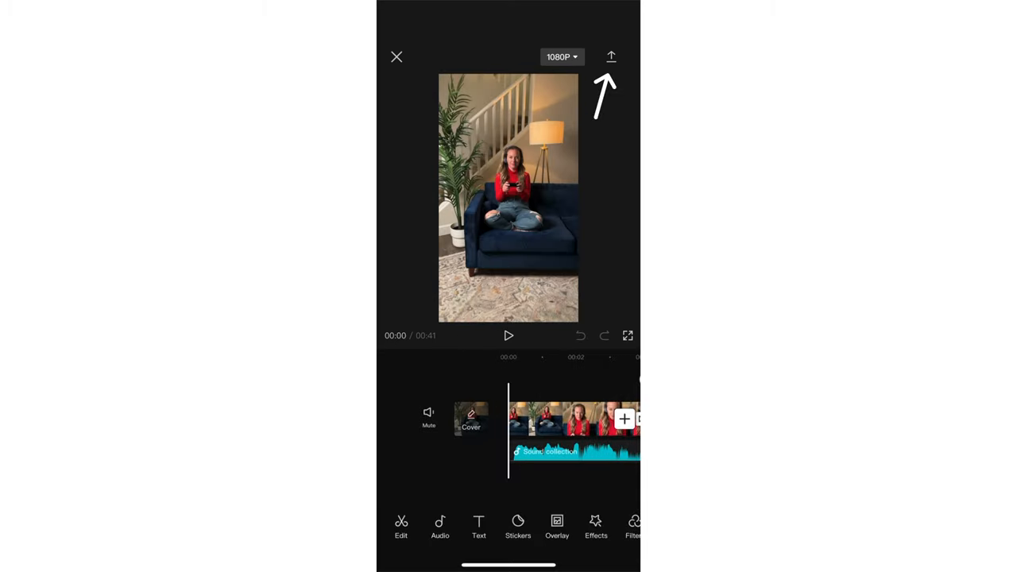
pyautogui.click(610, 57)
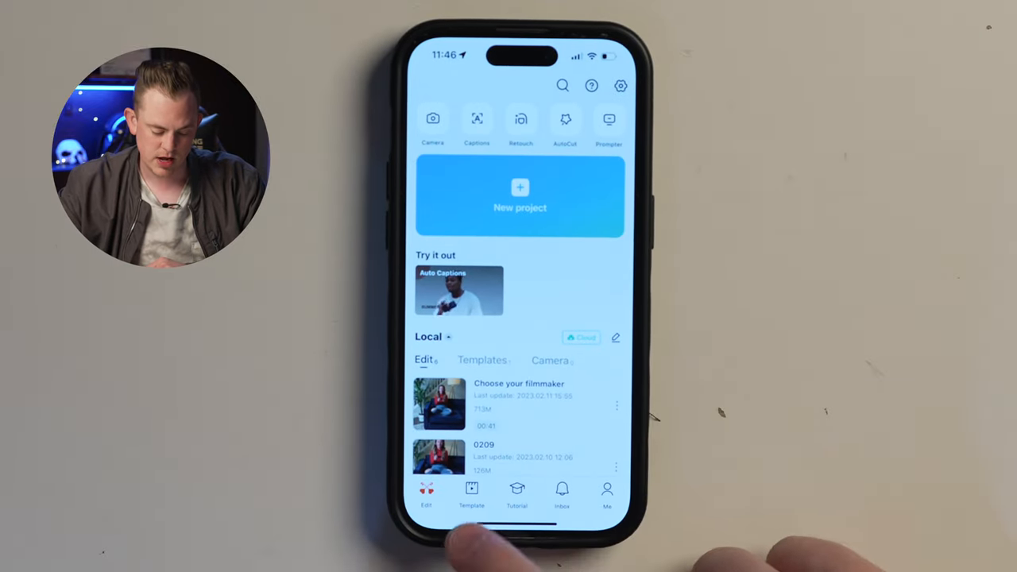
# - Browse the template gallery and preview a walking-outfit template from the For Reels row
pyautogui.click(470, 493)
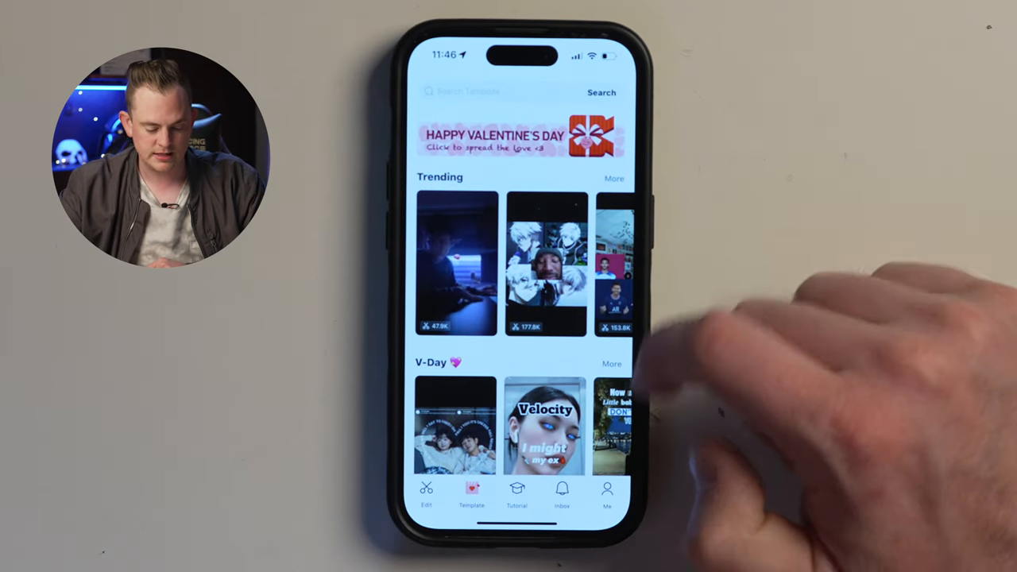
pyautogui.hscroll(-3)
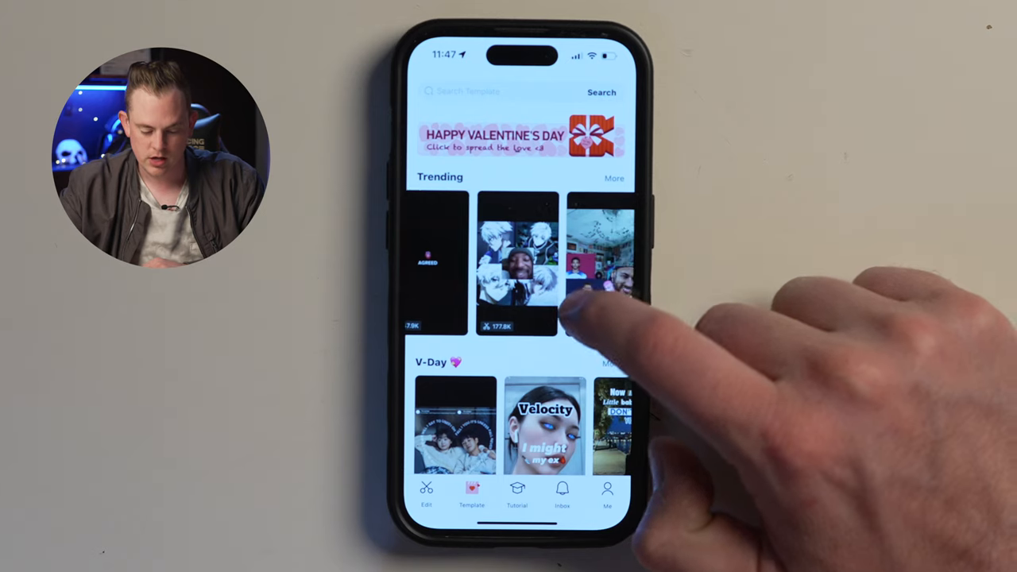
pyautogui.hscroll(-3)
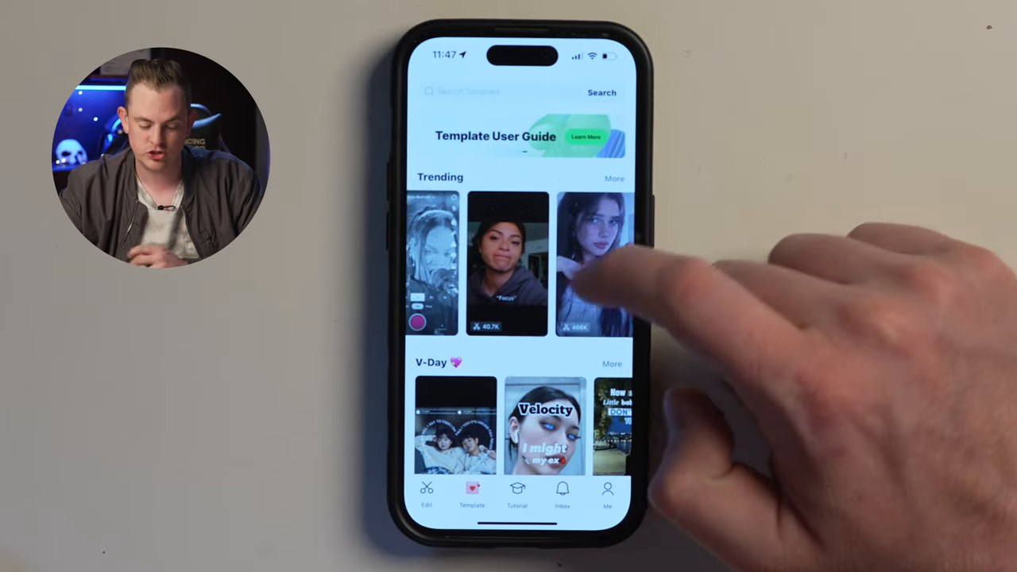
pyautogui.scroll(-3)
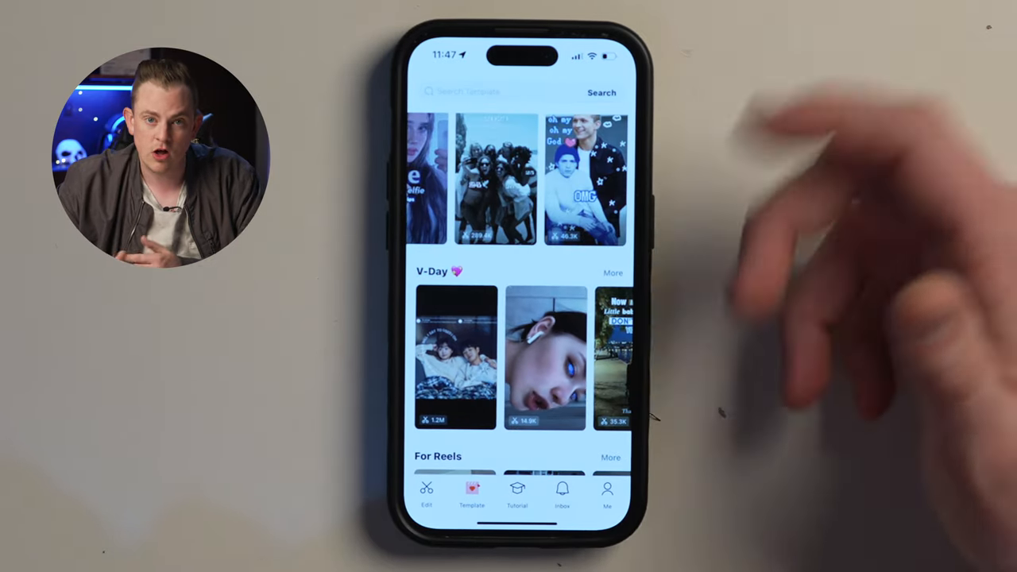
pyautogui.scroll(-3)
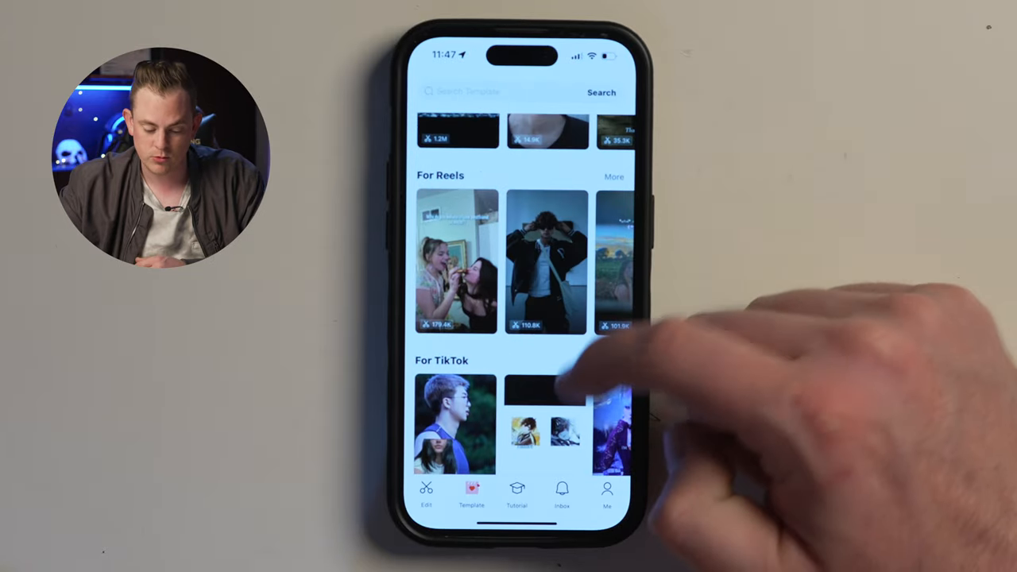
pyautogui.scroll(-3)
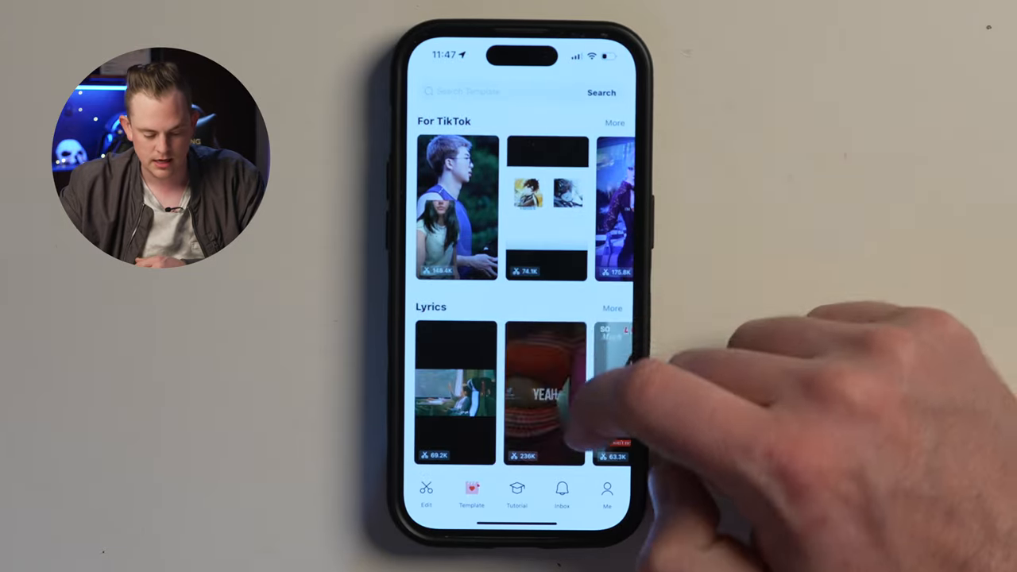
pyautogui.scroll(-3)
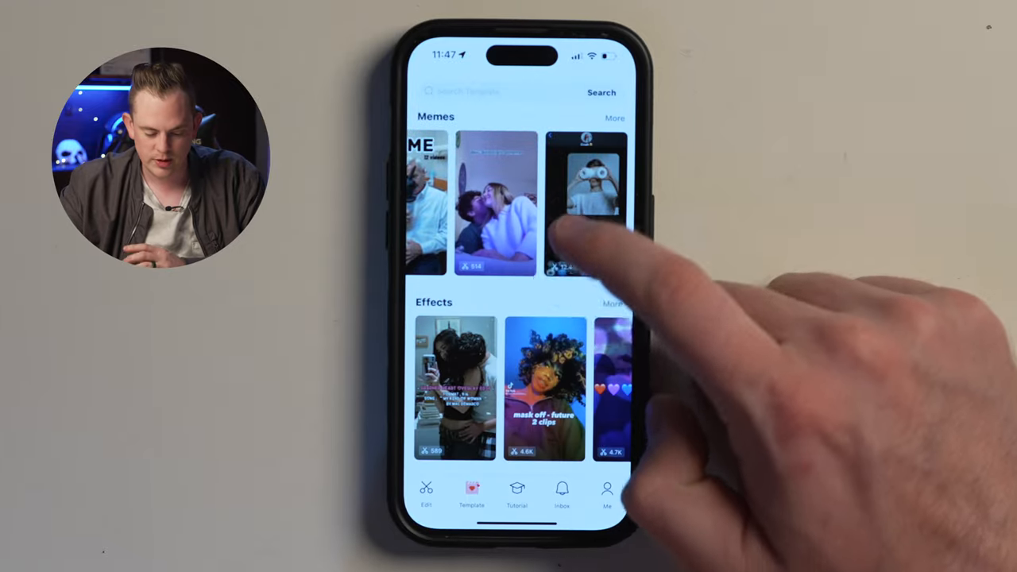
pyautogui.scroll(-3)
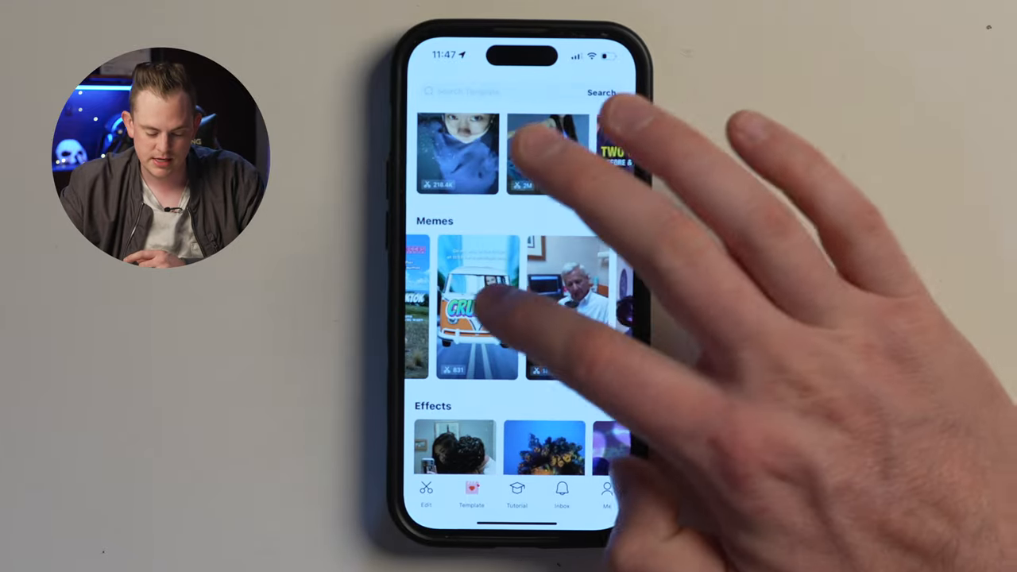
pyautogui.scroll(-3)
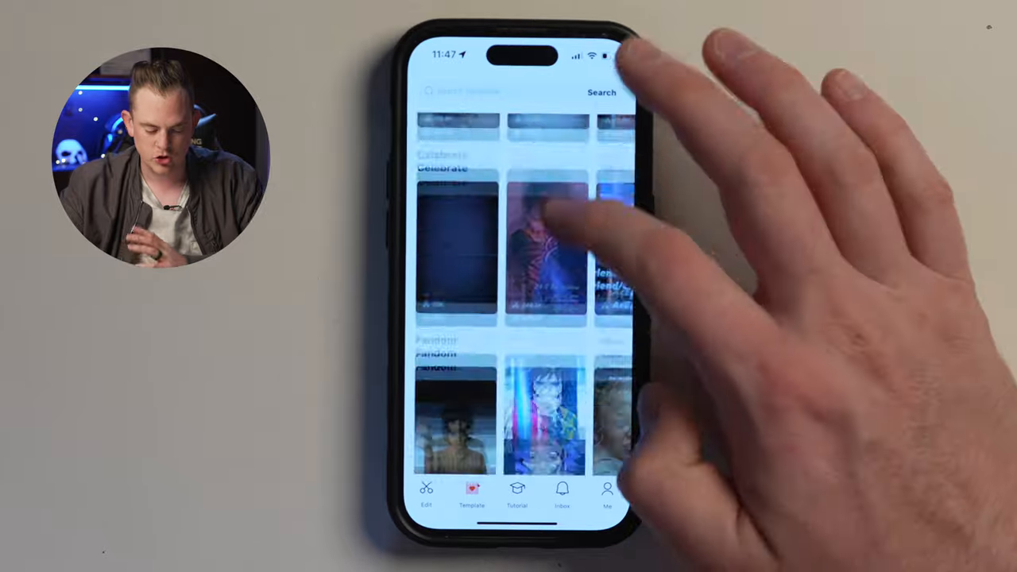
pyautogui.scroll(-3)
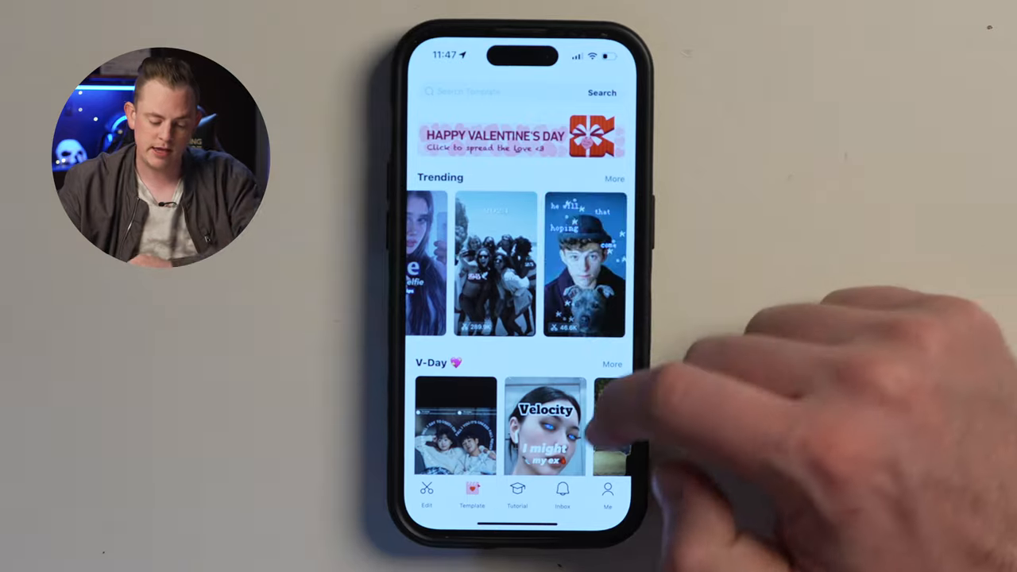
pyautogui.scroll(-3)
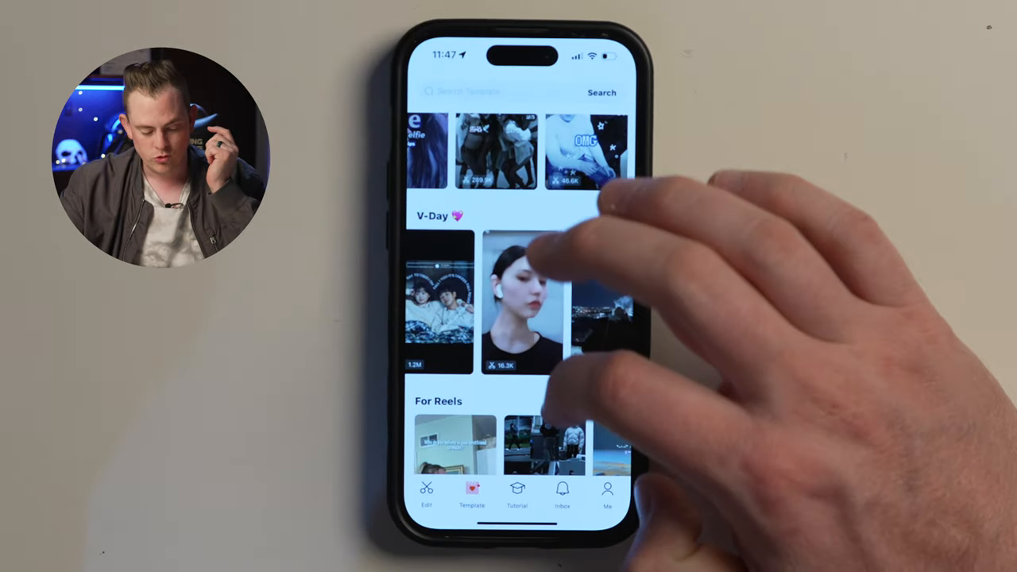
pyautogui.scroll(-3)
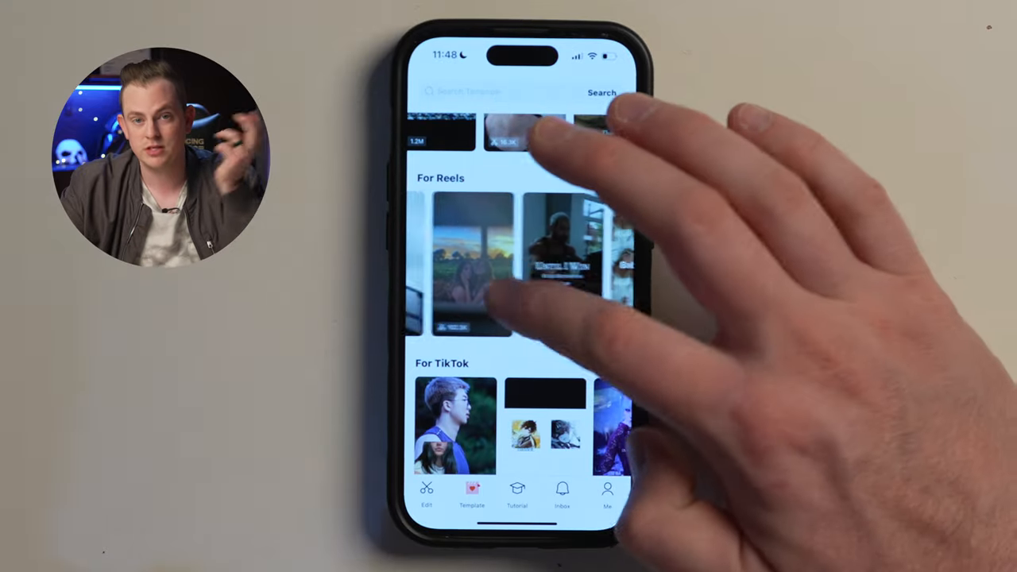
pyautogui.scroll(-3)
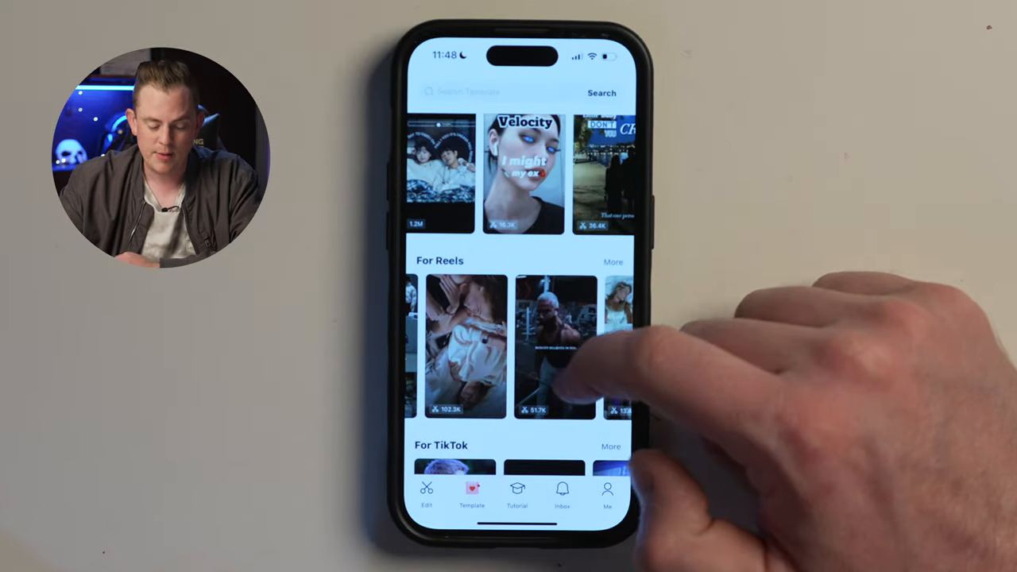
pyautogui.hscroll(-3)
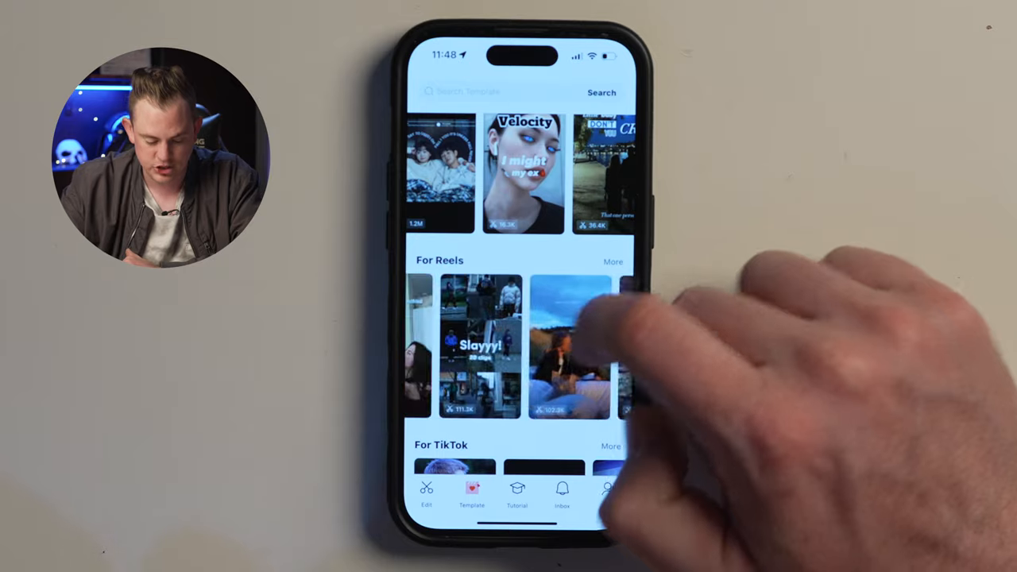
pyautogui.hscroll(-3)
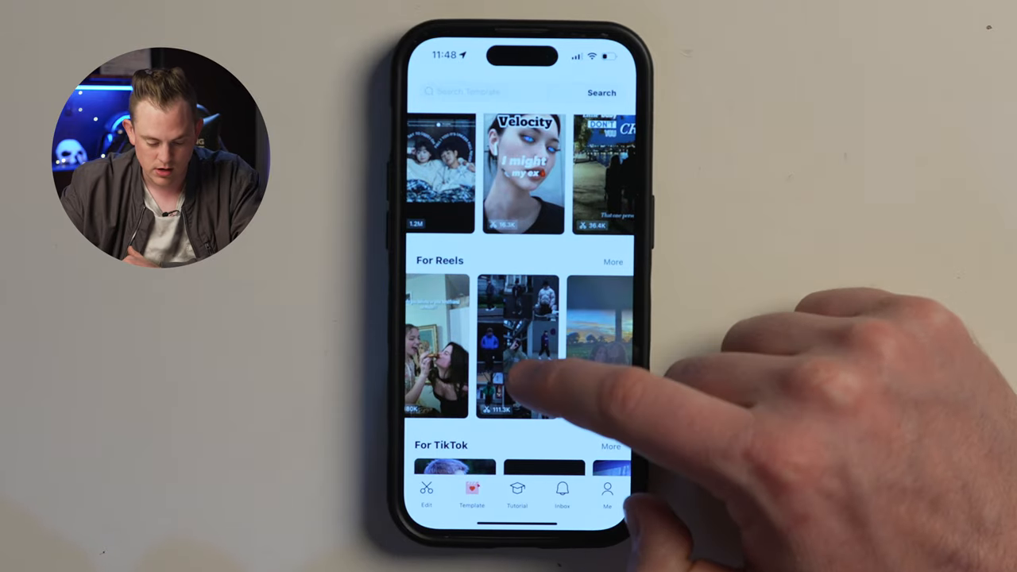
pyautogui.click(516, 349)
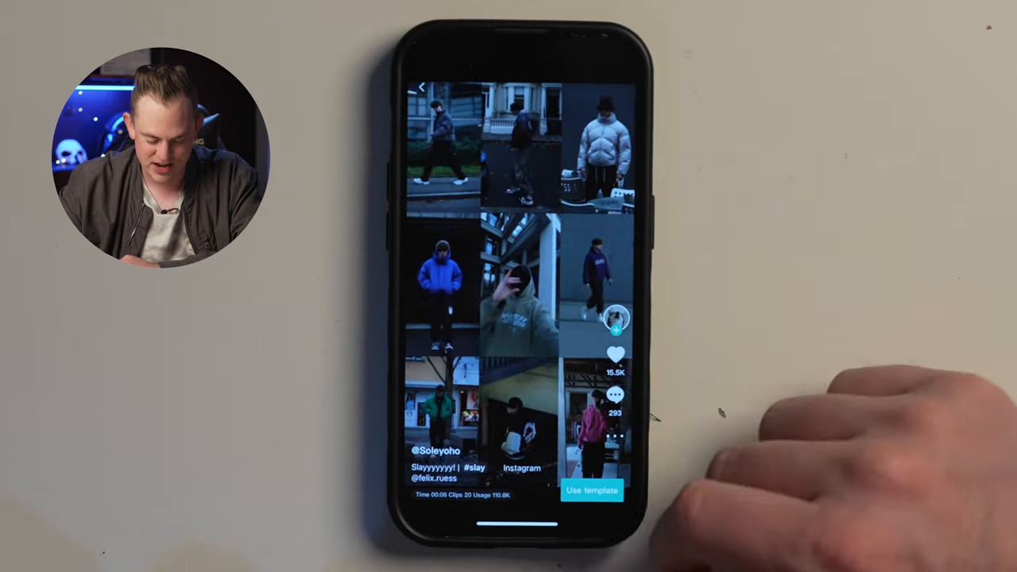
# - Use the template with clips picked from Recents and preview it
pyautogui.click(594, 490)
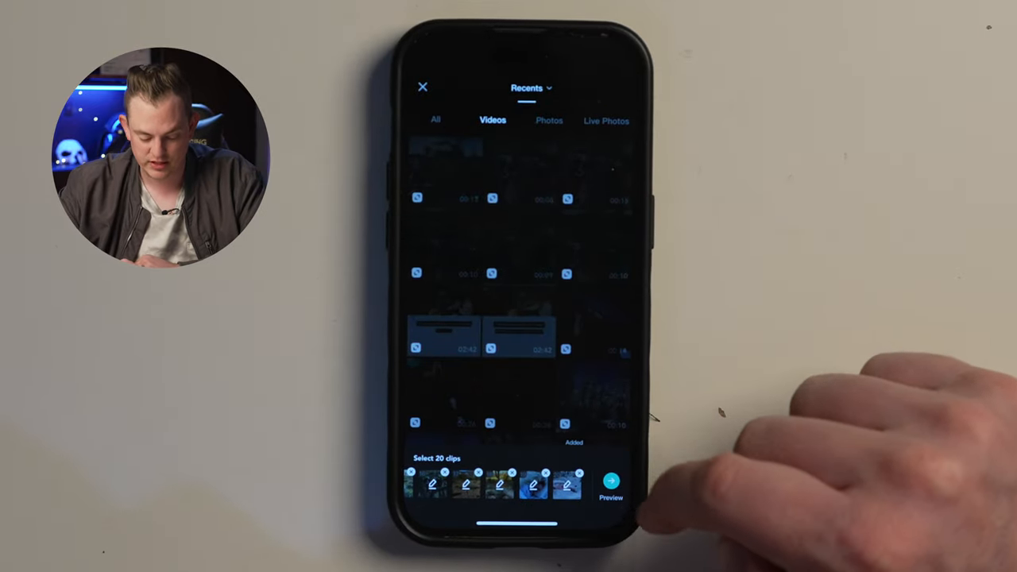
pyautogui.click(612, 480)
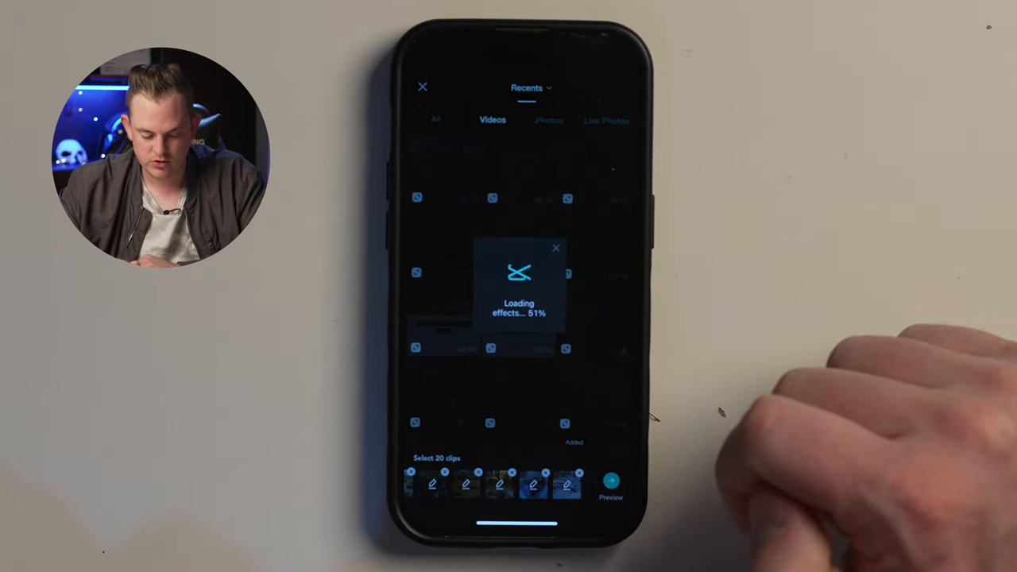